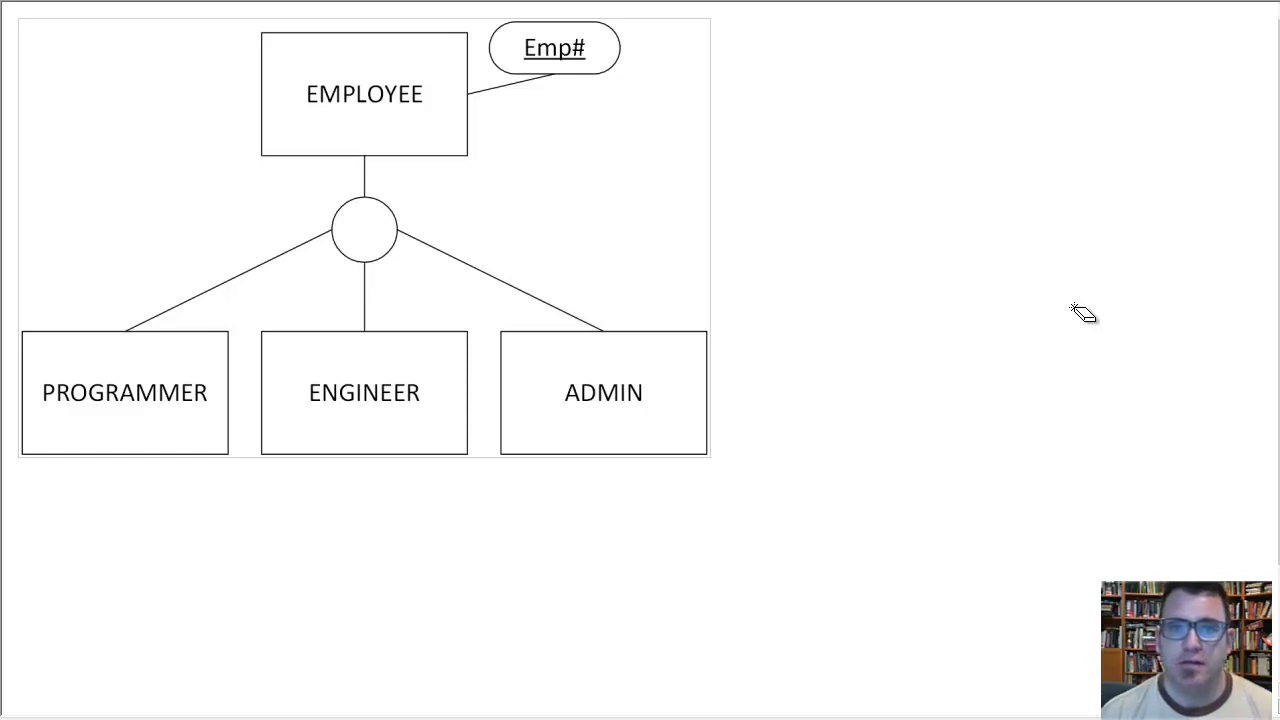
pyautogui.moveTo(970, 336)
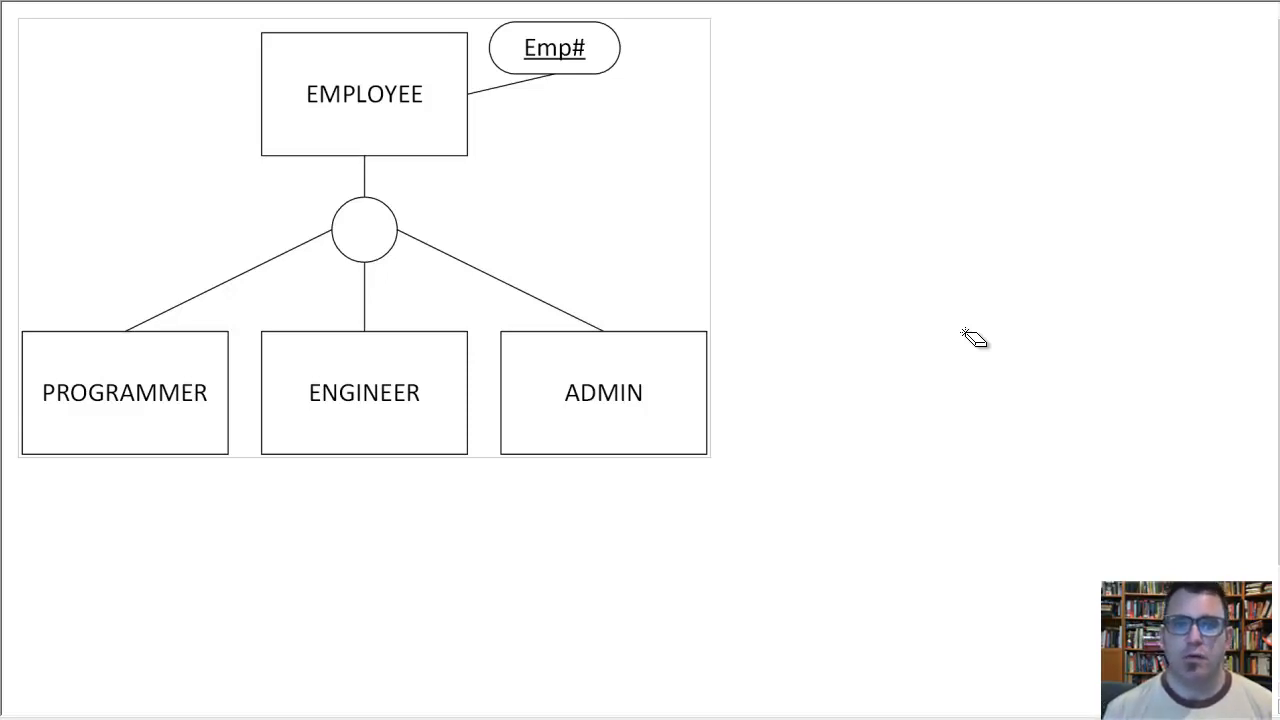
pyautogui.moveTo(382, 132)
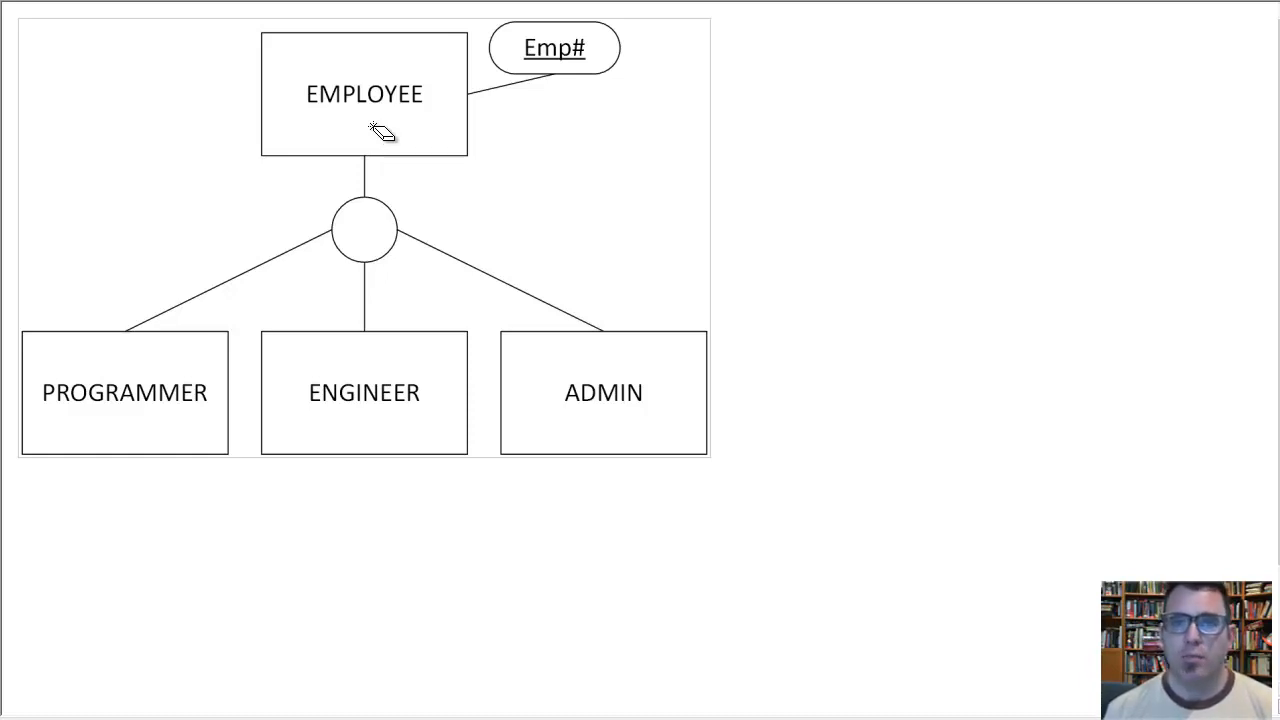
pyautogui.moveTo(350, 42)
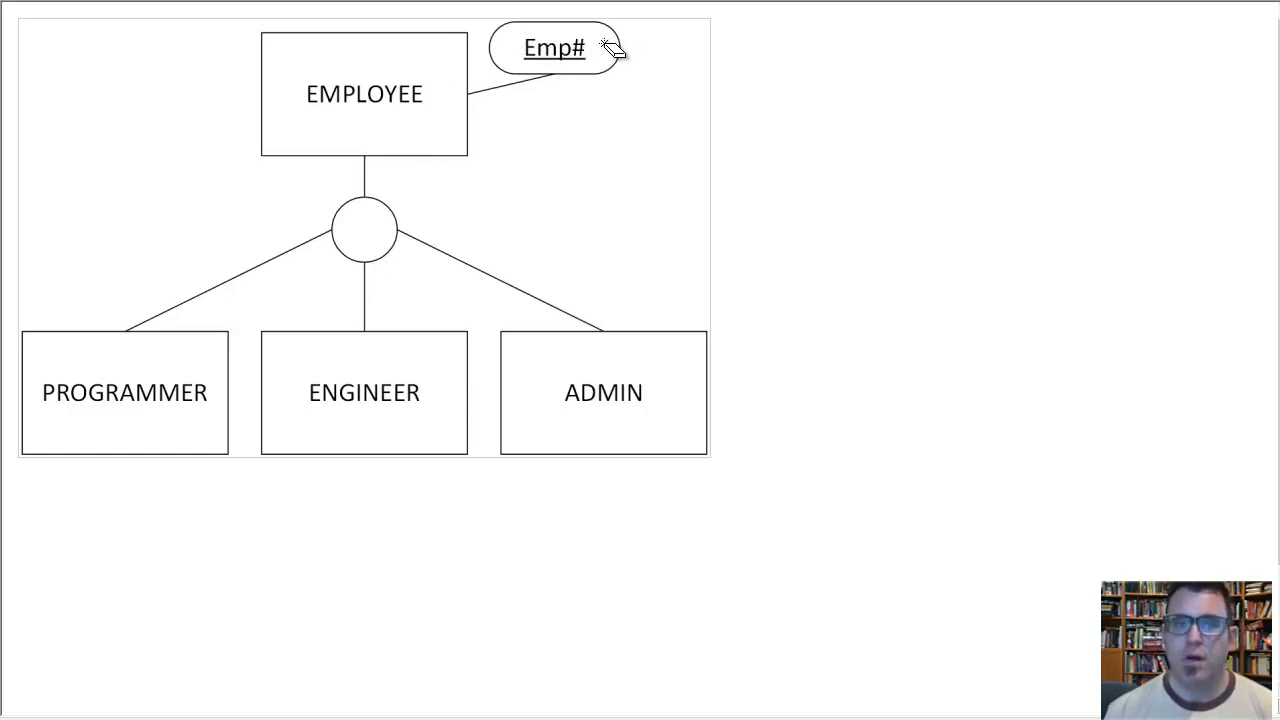
pyautogui.moveTo(400, 368)
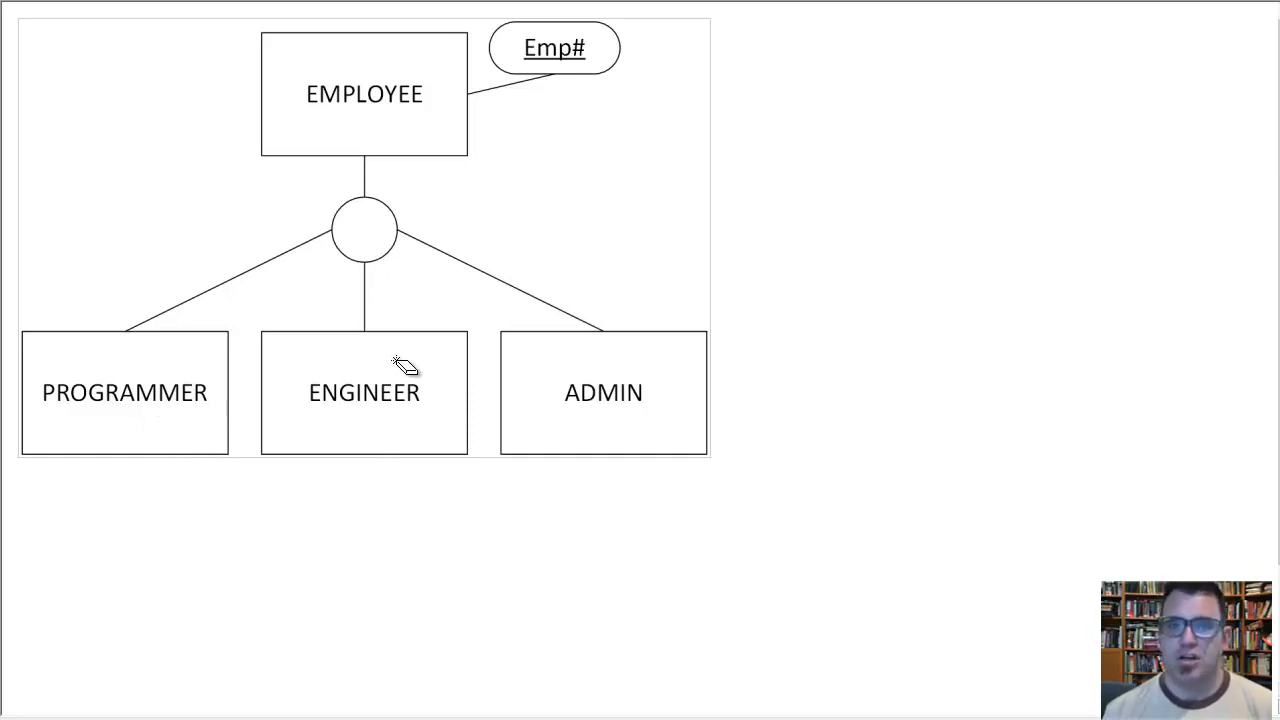
pyautogui.moveTo(606, 392)
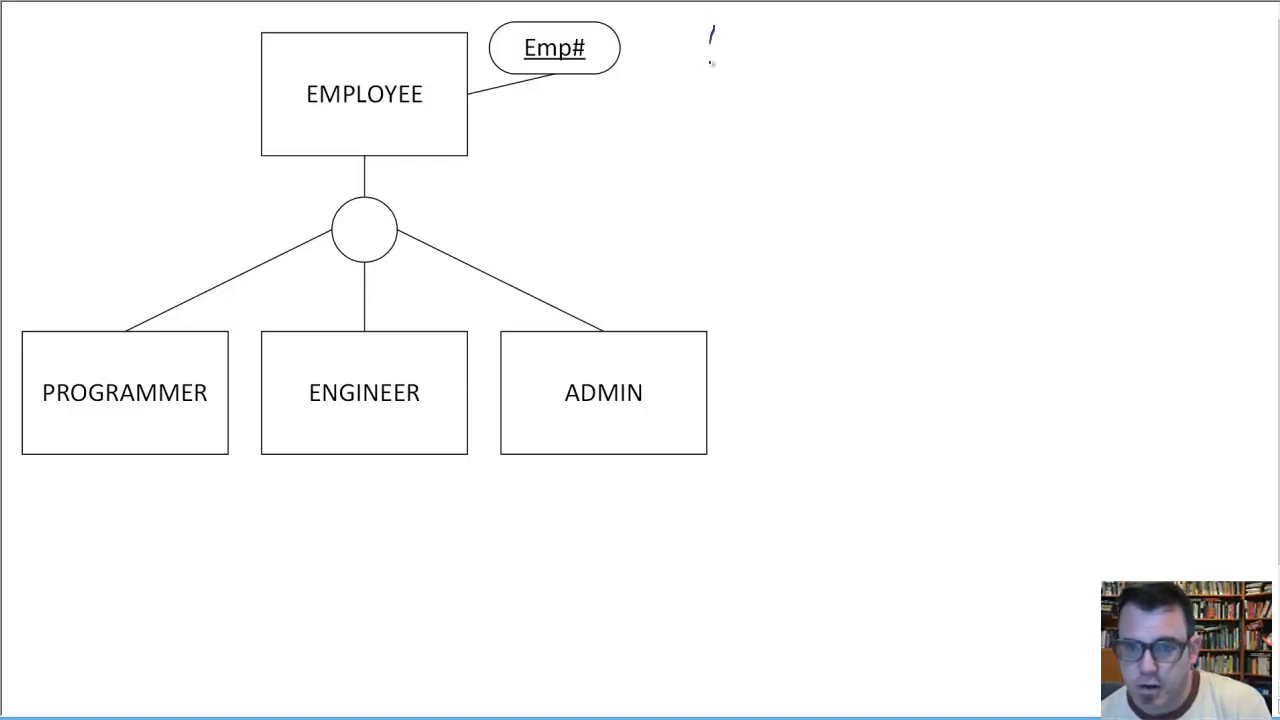
# Handwrite 'Universal: Super & each sub all get relation:' at the top right beside the diagram.
pyautogui.write('Universal:')
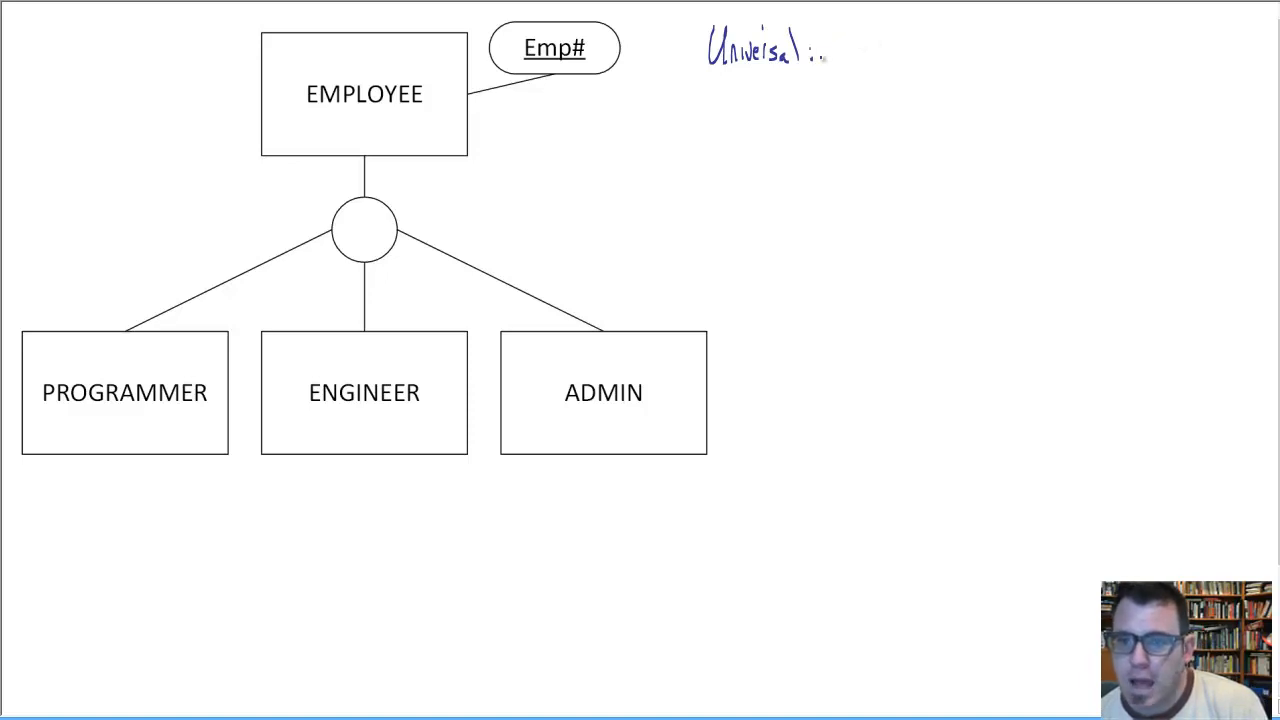
pyautogui.write('Super & co')
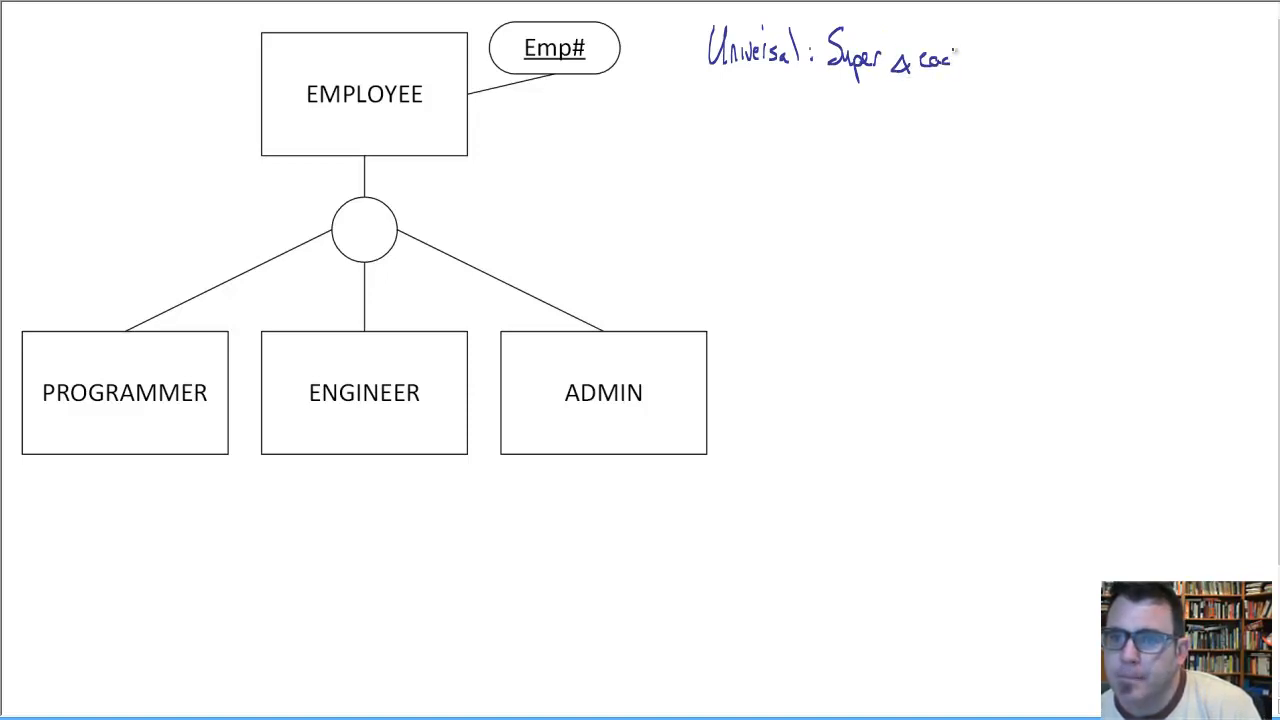
pyautogui.write('each sub')
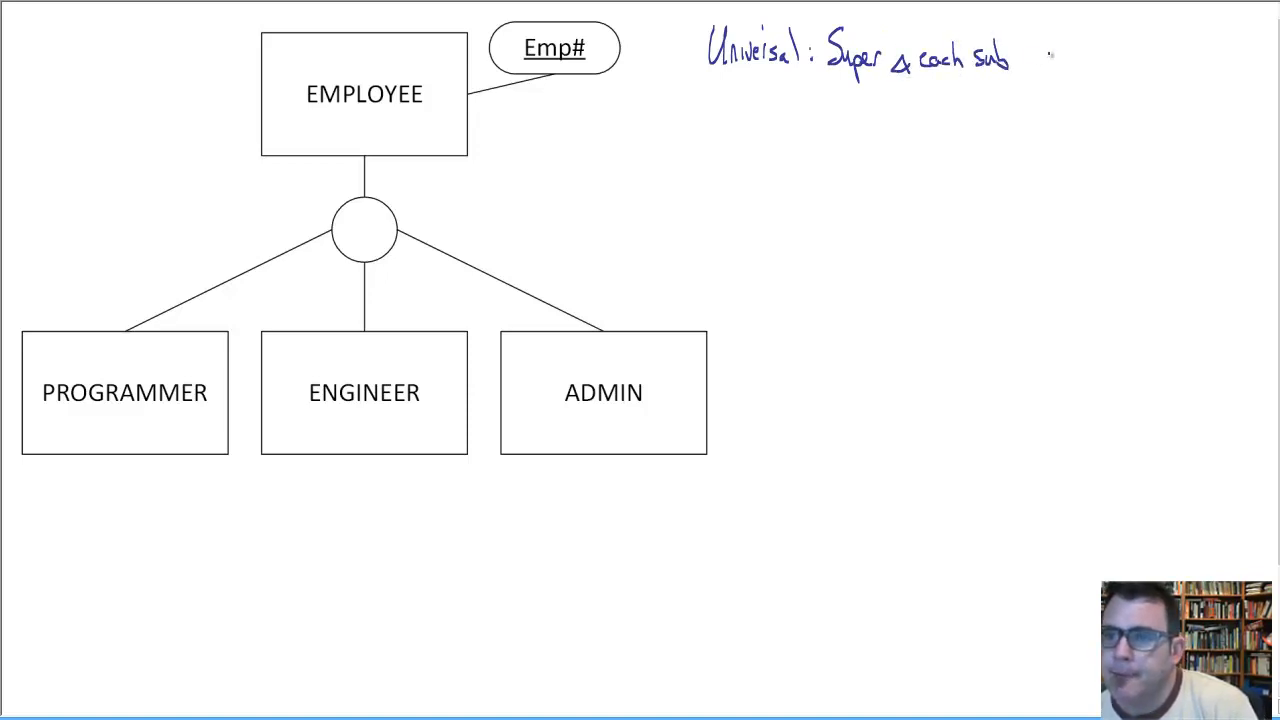
pyautogui.write('all ge')
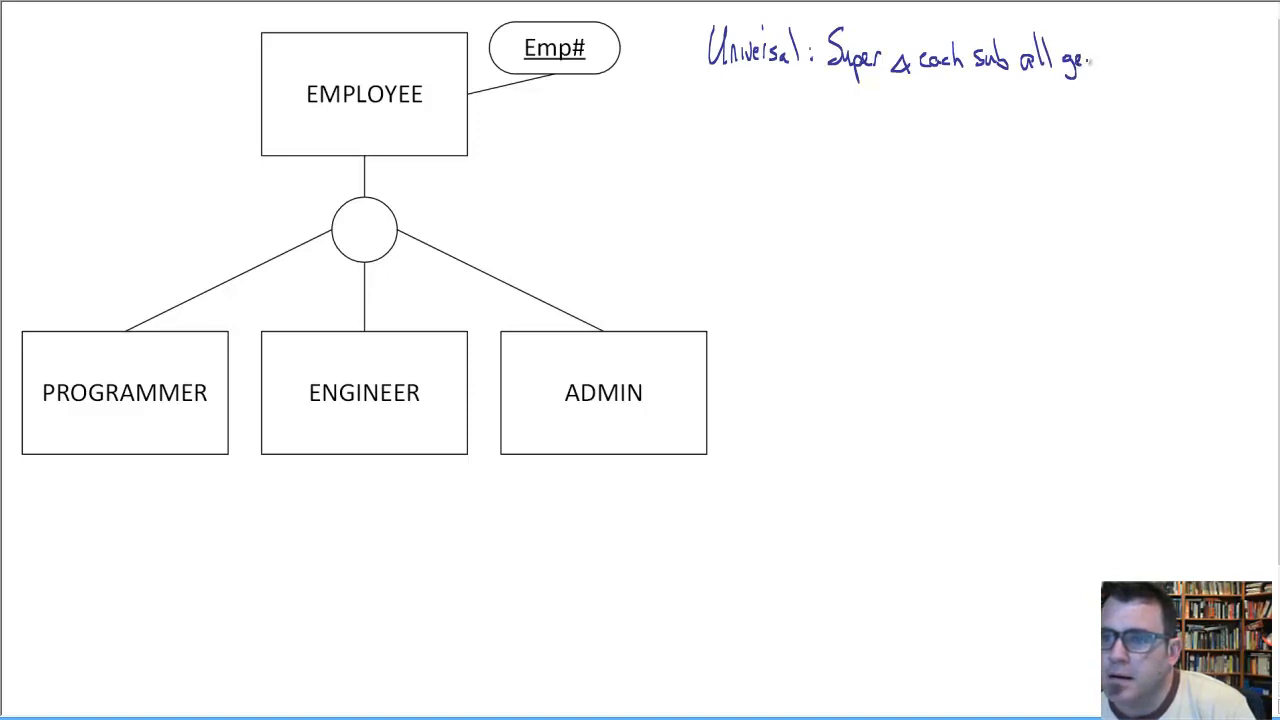
pyautogui.write('get rela')
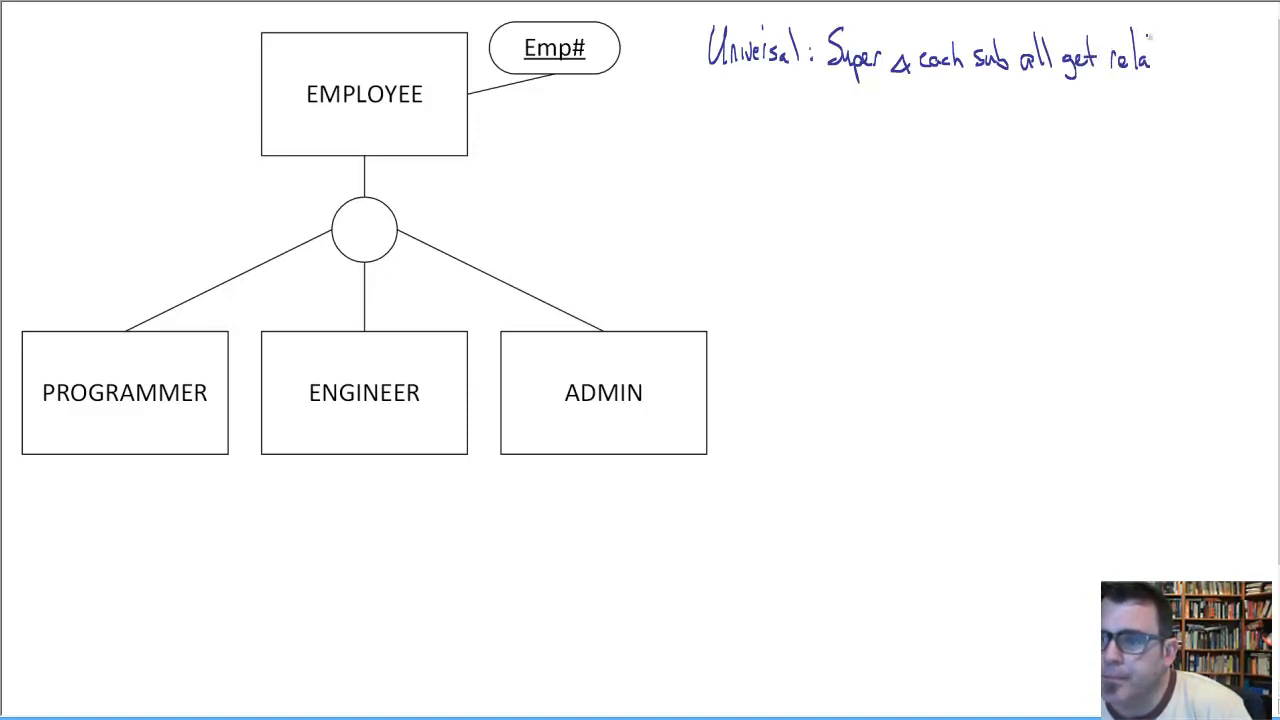
pyautogui.write('tion:')
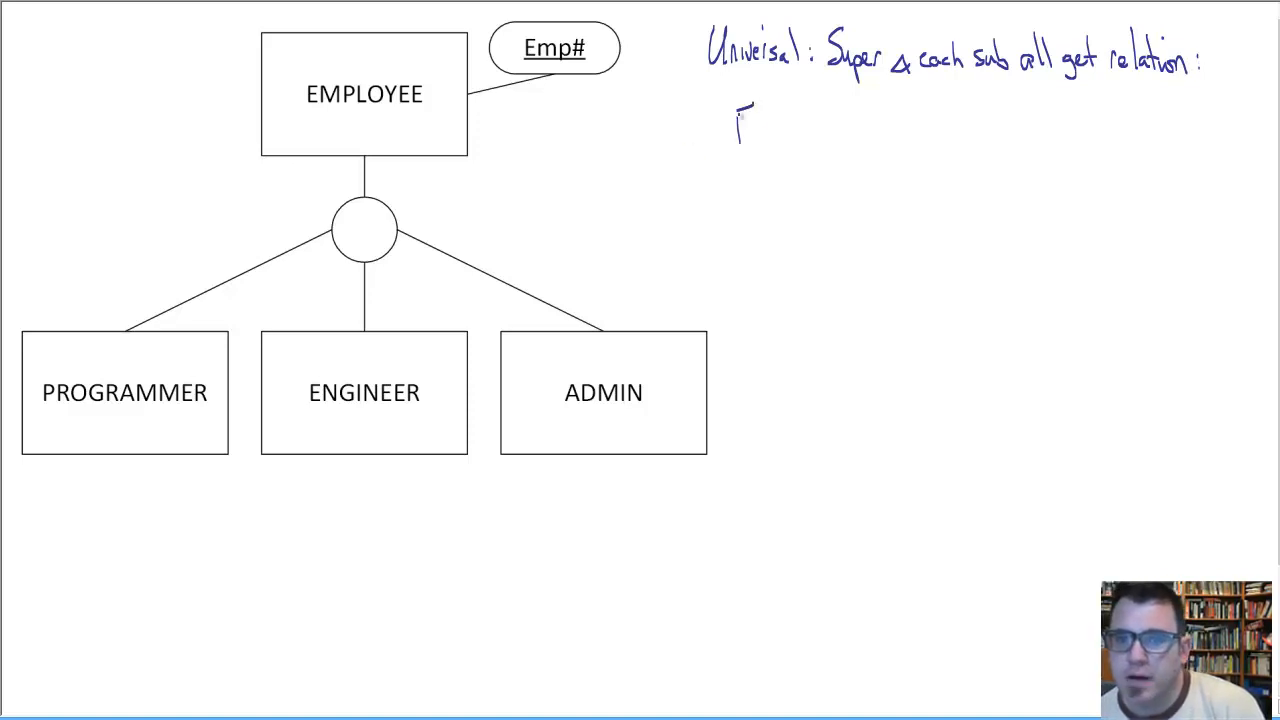
# Handwrite the relation 'Emp(Emp#, ...)' under the Universal heading.
pyautogui.write('Emp C')
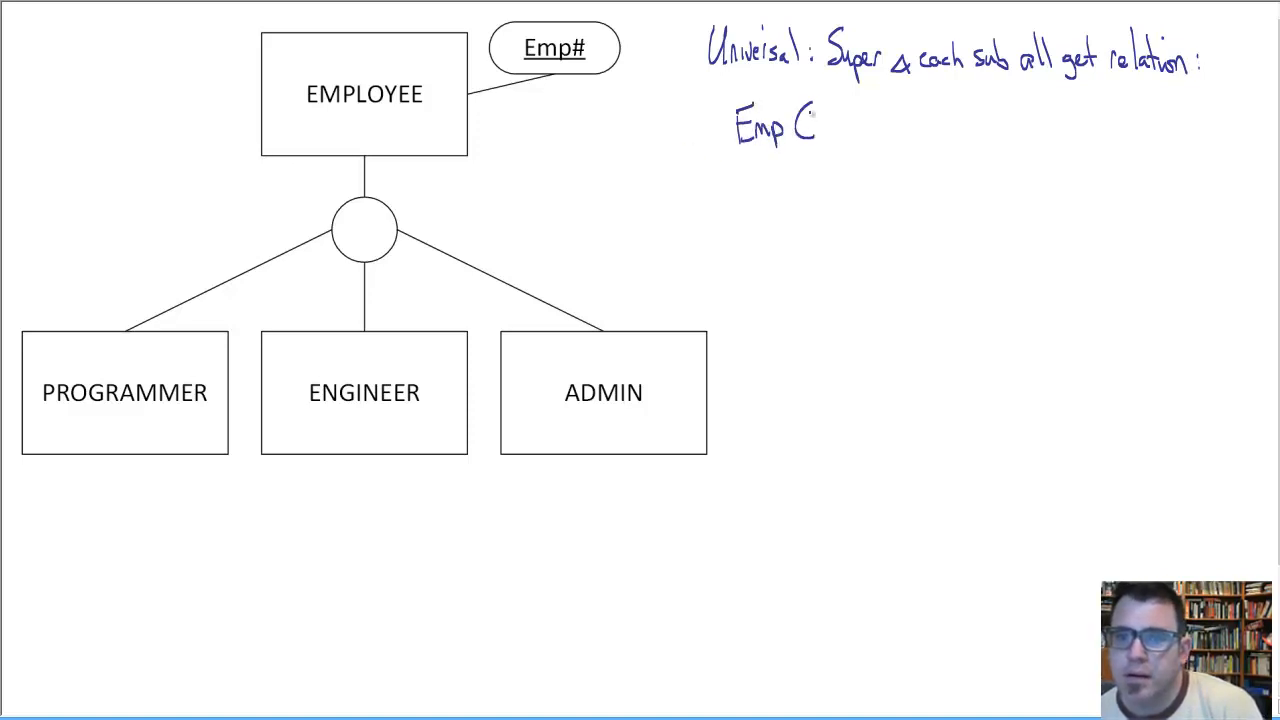
pyautogui.write('Emp')
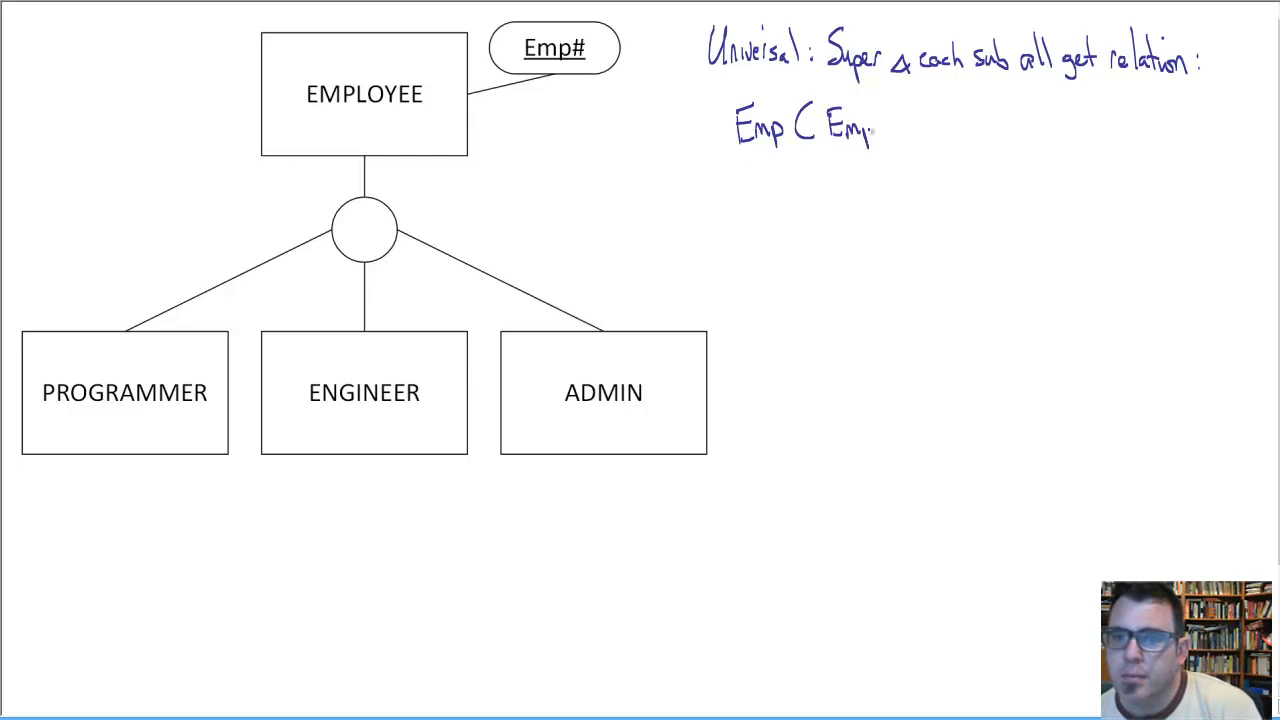
pyautogui.write('#,')
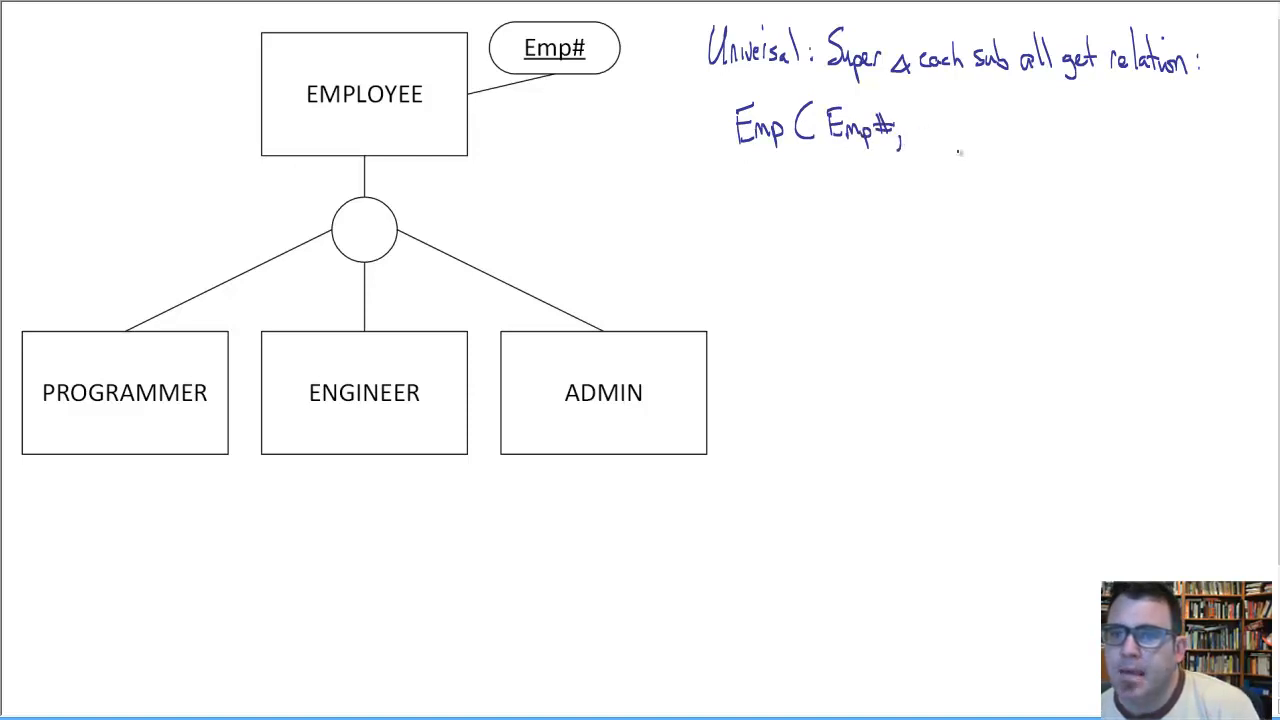
pyautogui.write('.....')
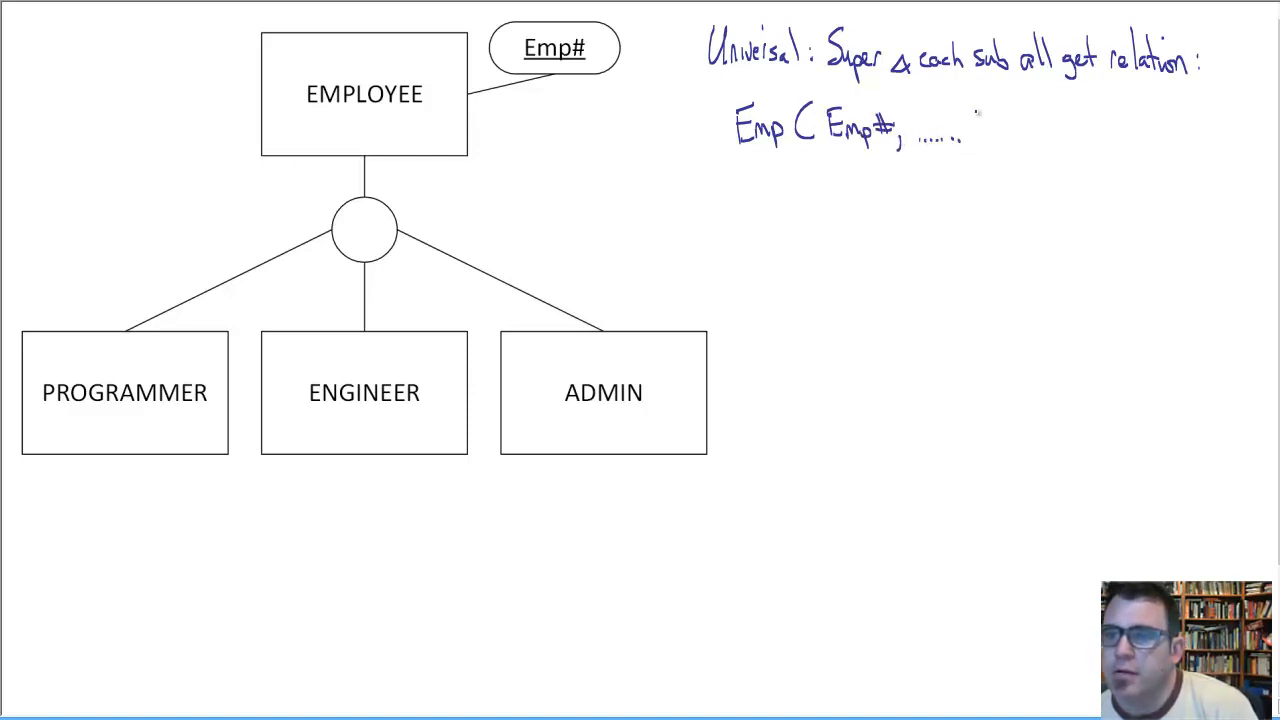
pyautogui.write(')')
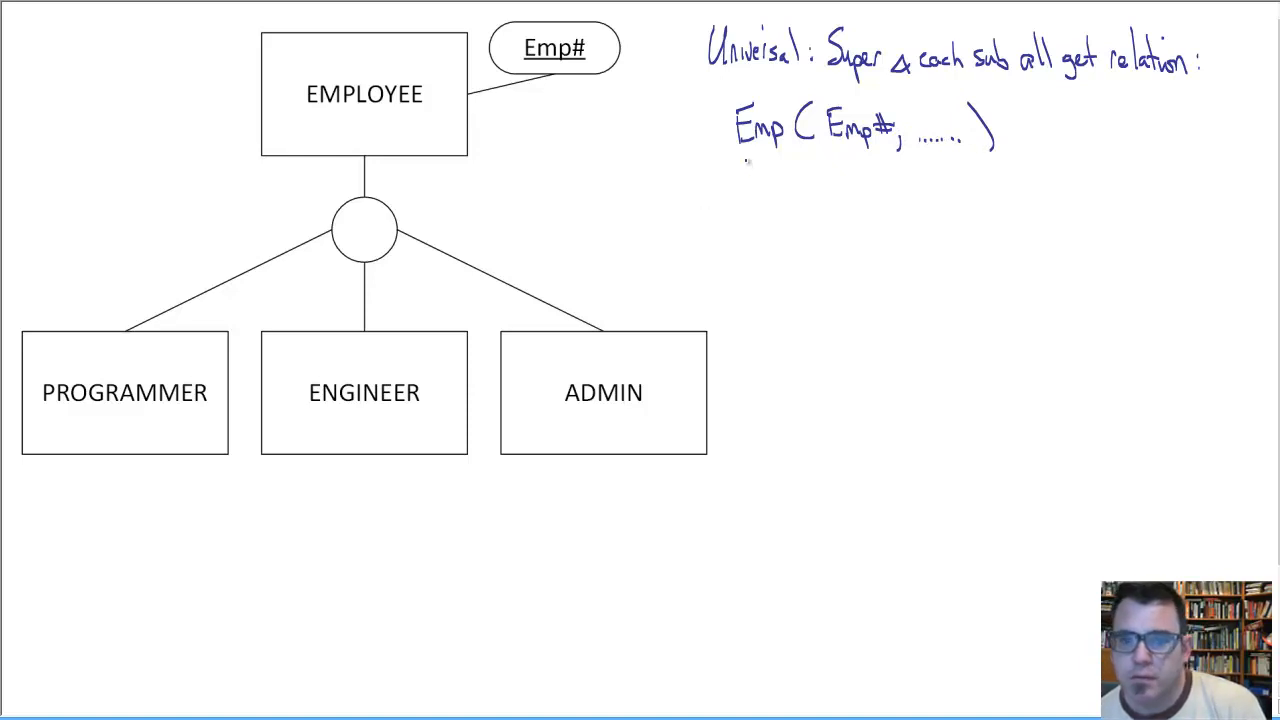
# Handwrite 'Prog(Emp#, Lang, ...)' on the next line below Emp.
pyautogui.write('Prog')
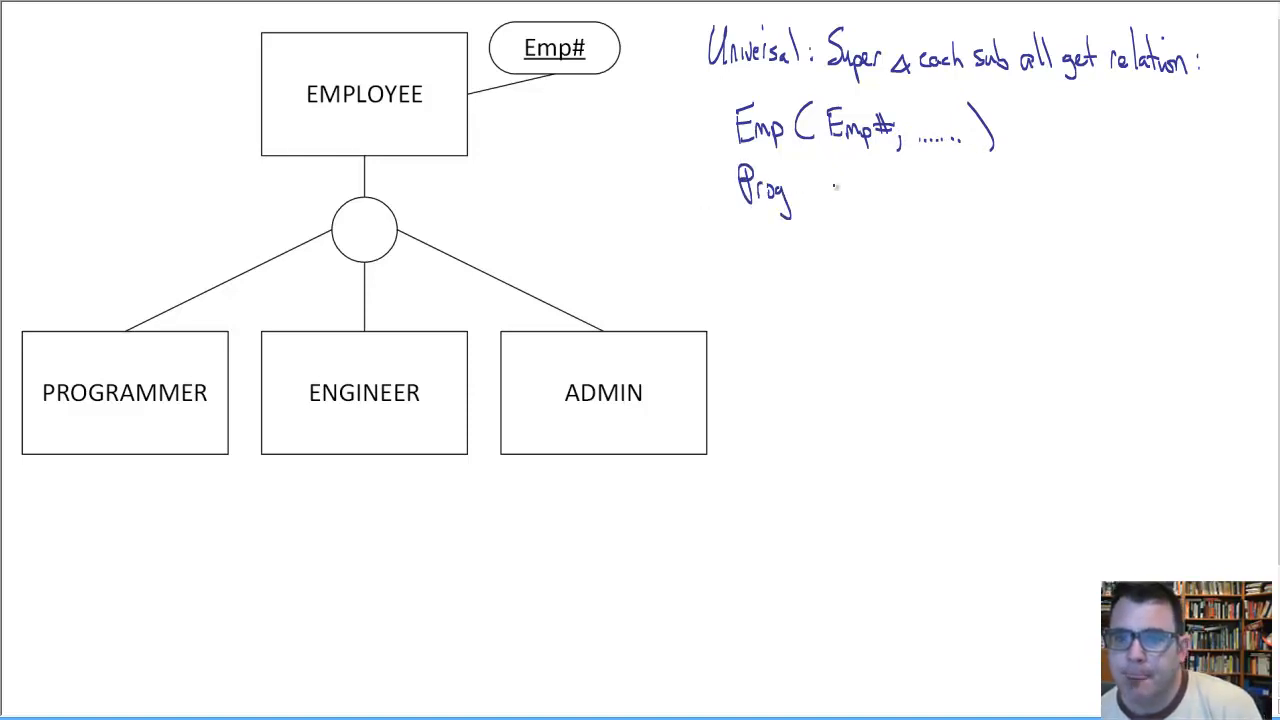
pyautogui.write('(')
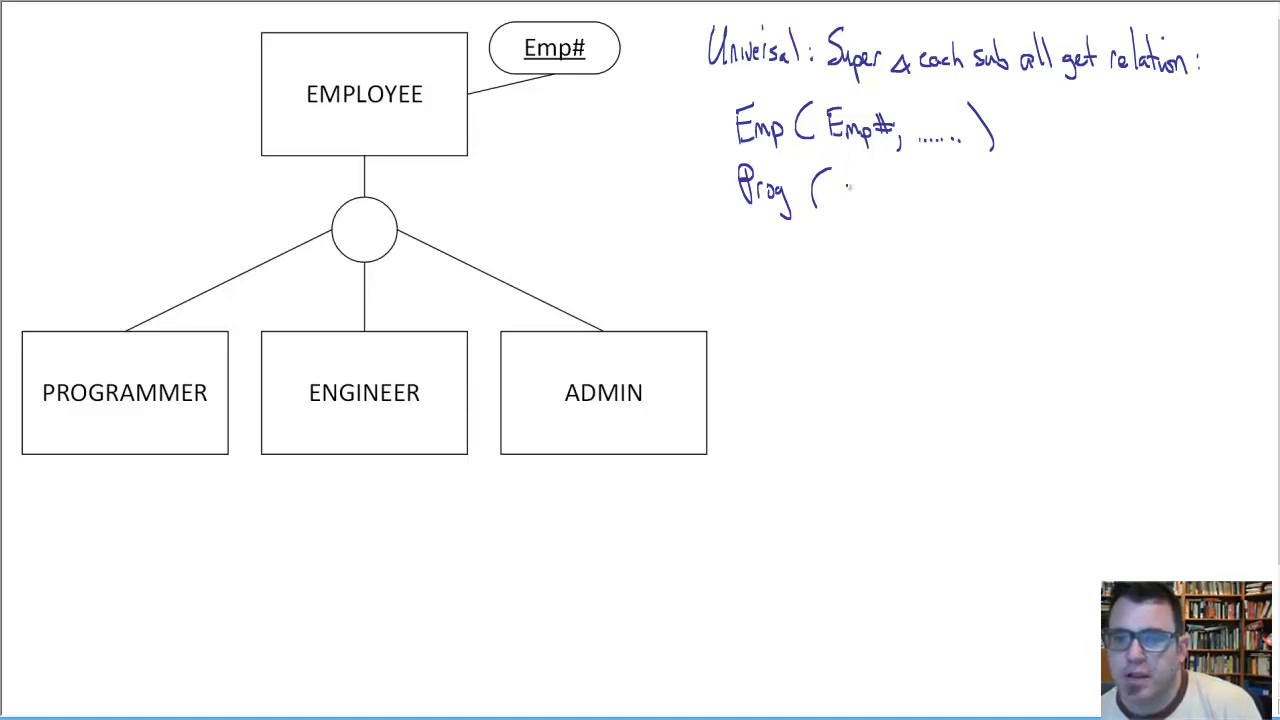
pyautogui.write('r')
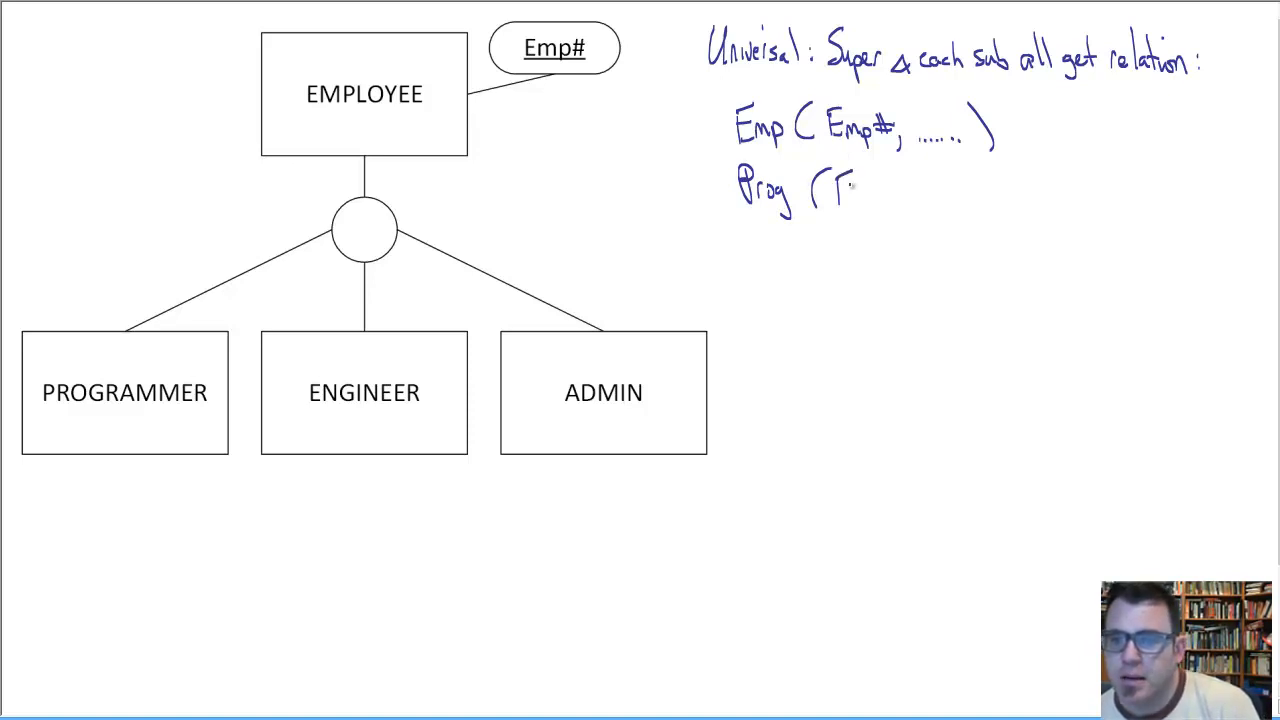
pyautogui.write('Emp')
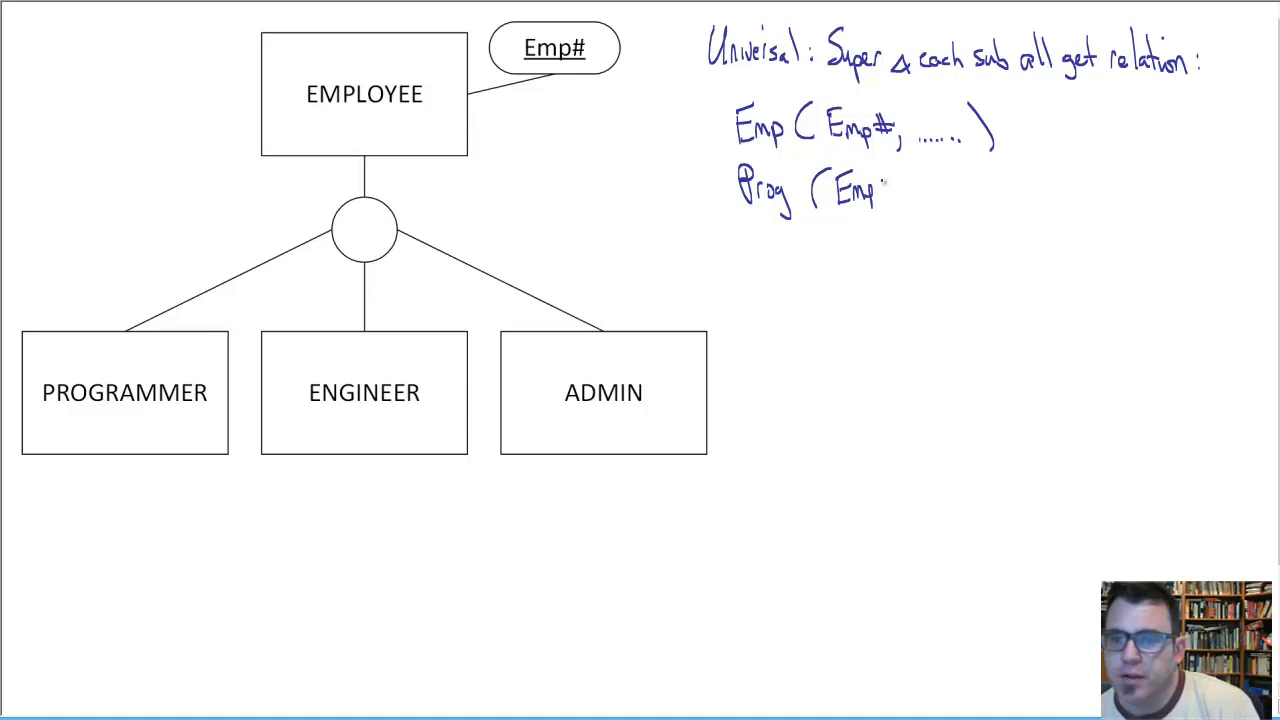
pyautogui.write('#, Lang., ...)')
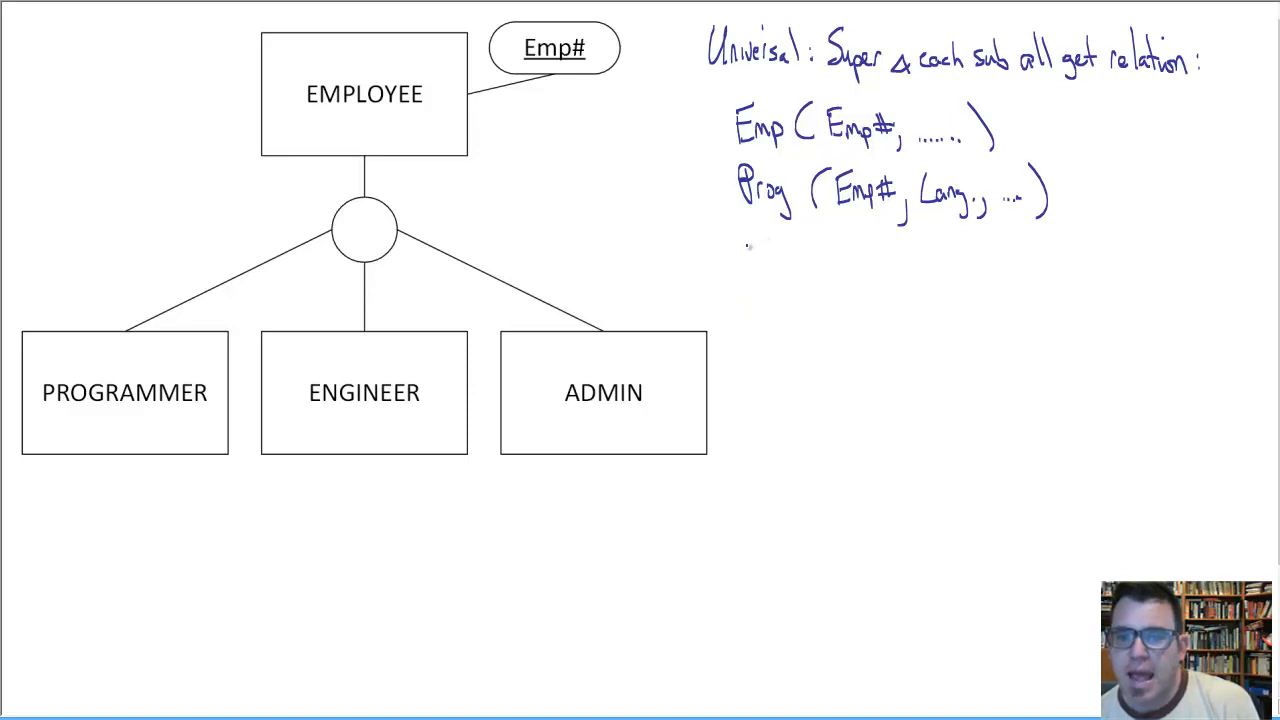
# Handwrite 'Eng(Emp#, Etype, ...)' below the Prog relation.
pyautogui.write('Eng (')
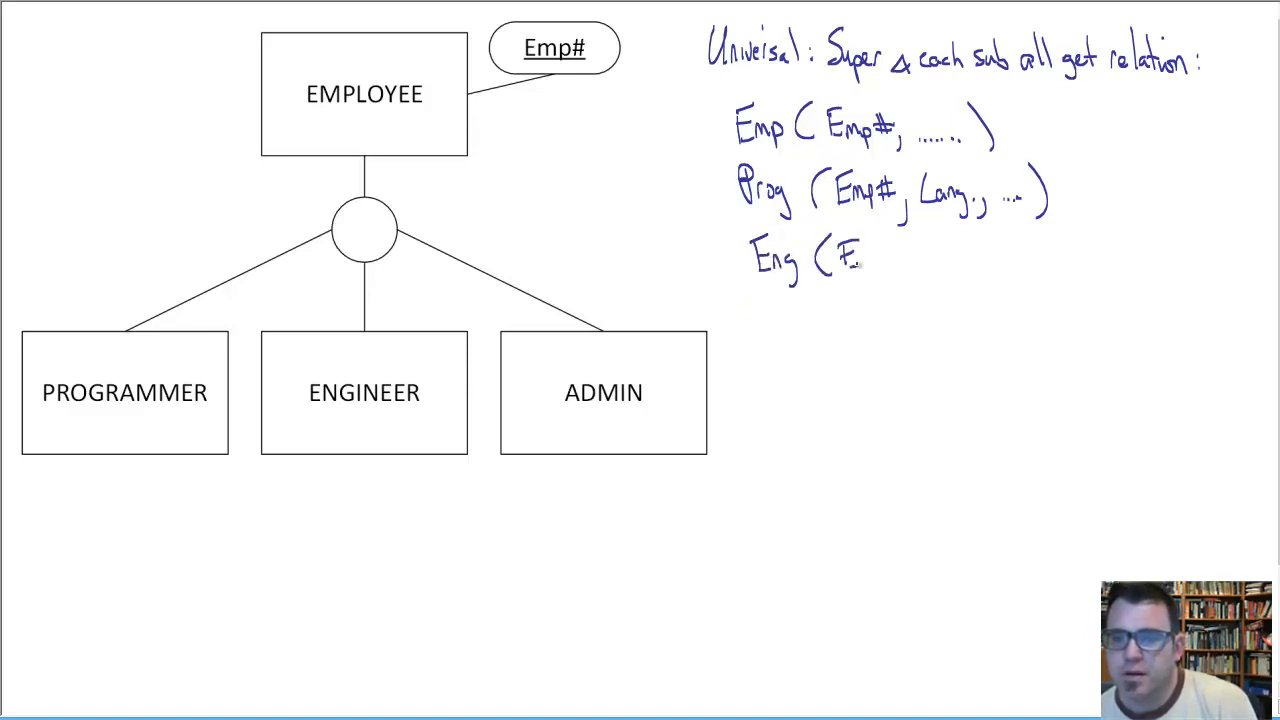
pyautogui.write('Emp#,')
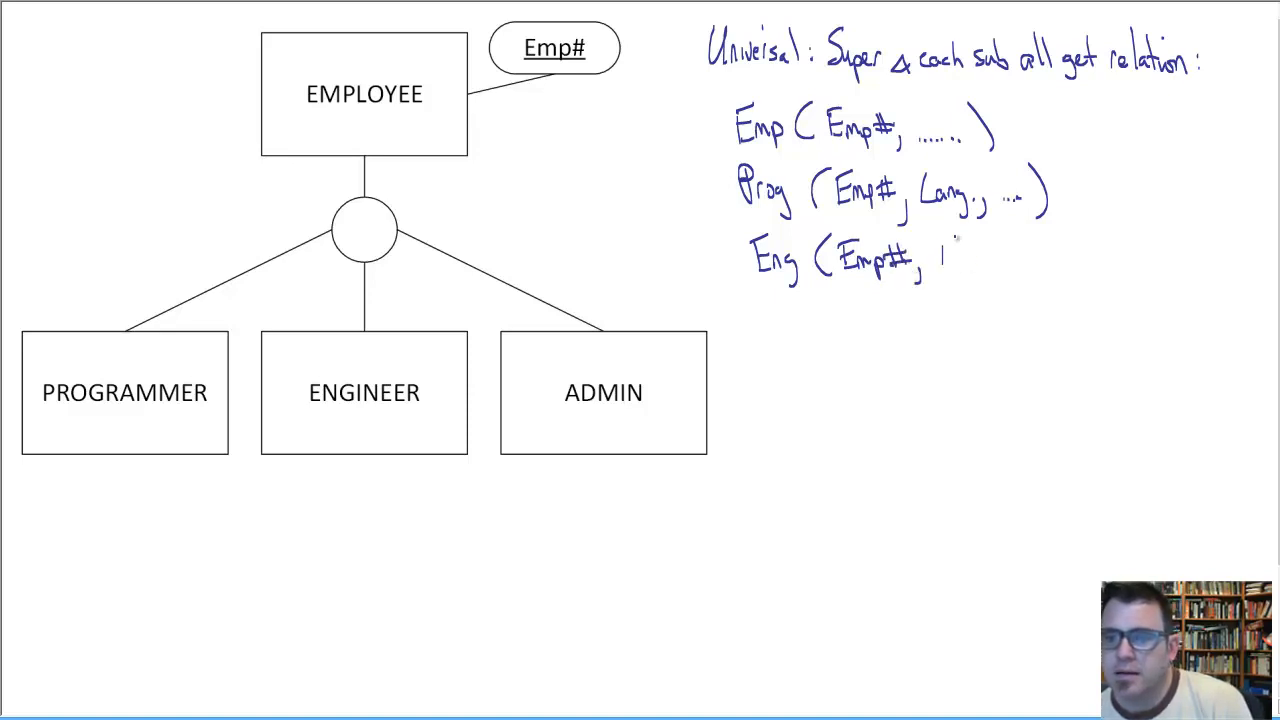
pyautogui.write('Etyp')
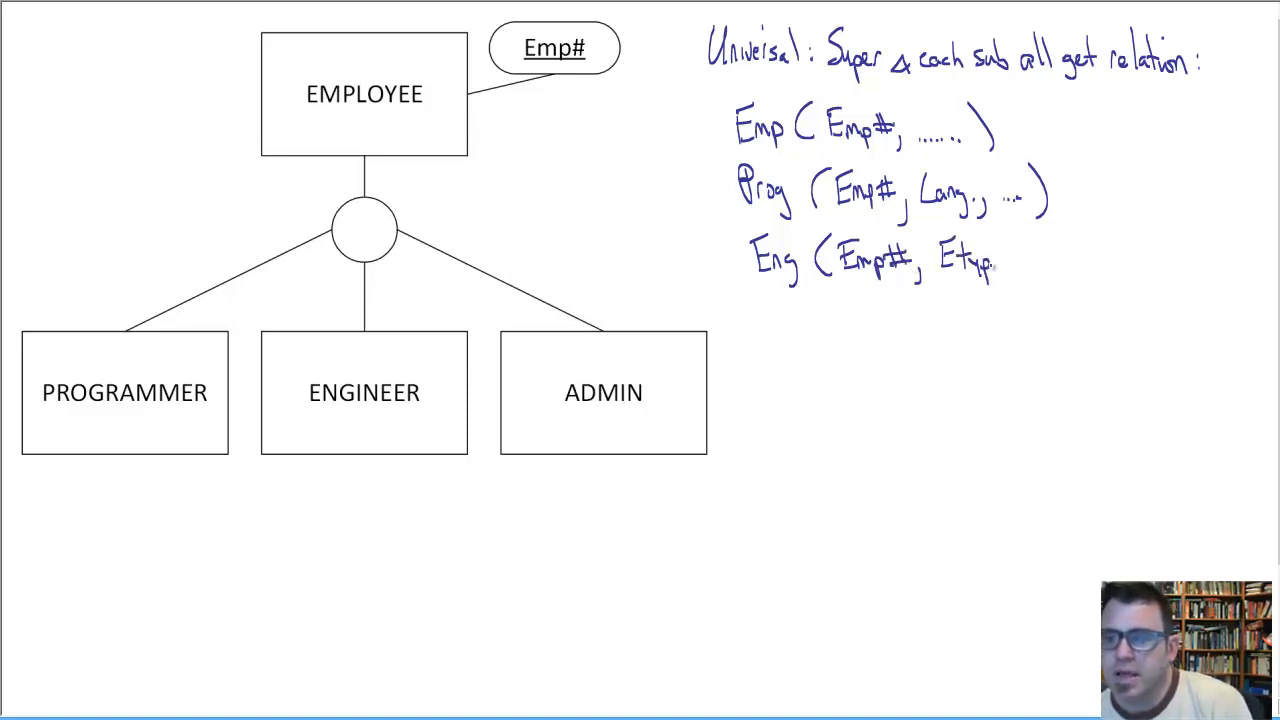
pyautogui.write('Etype, .....)')
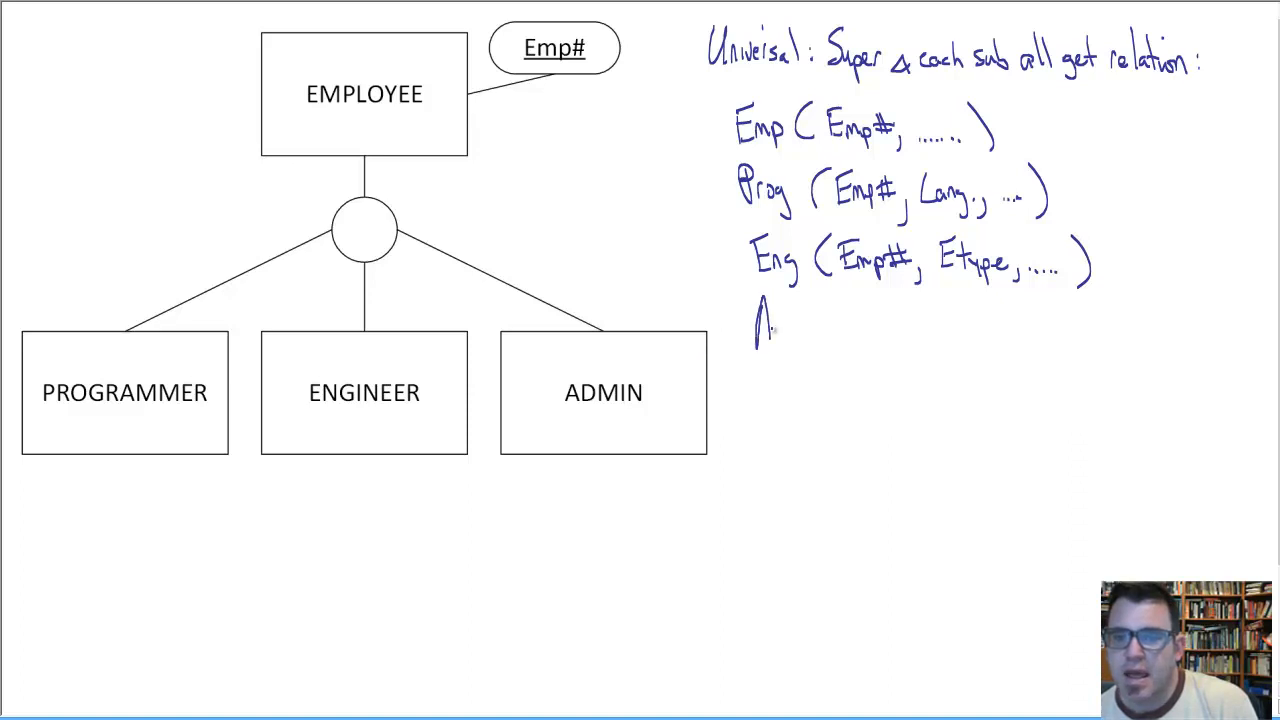
# Handwrite 'Admin(Emp#, WPM' below Eng, with Emp# underlined as key.
pyautogui.write('Admin (')
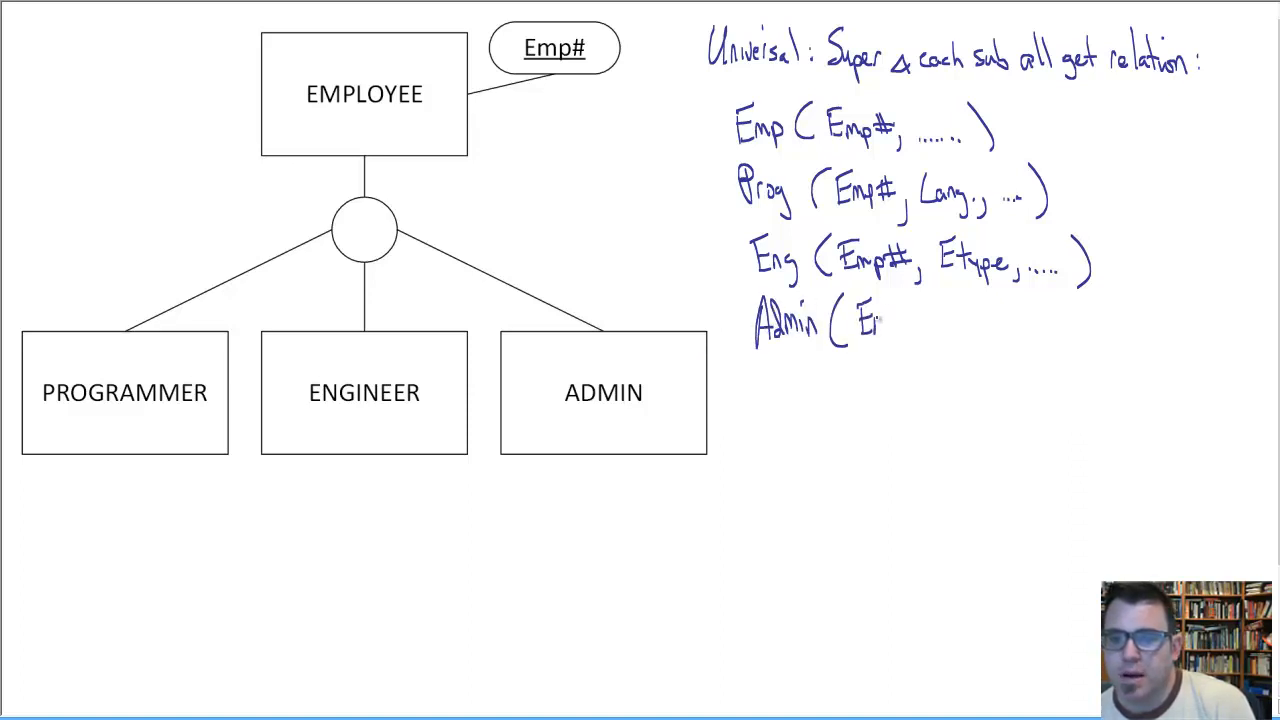
pyautogui.write('Emp#,')
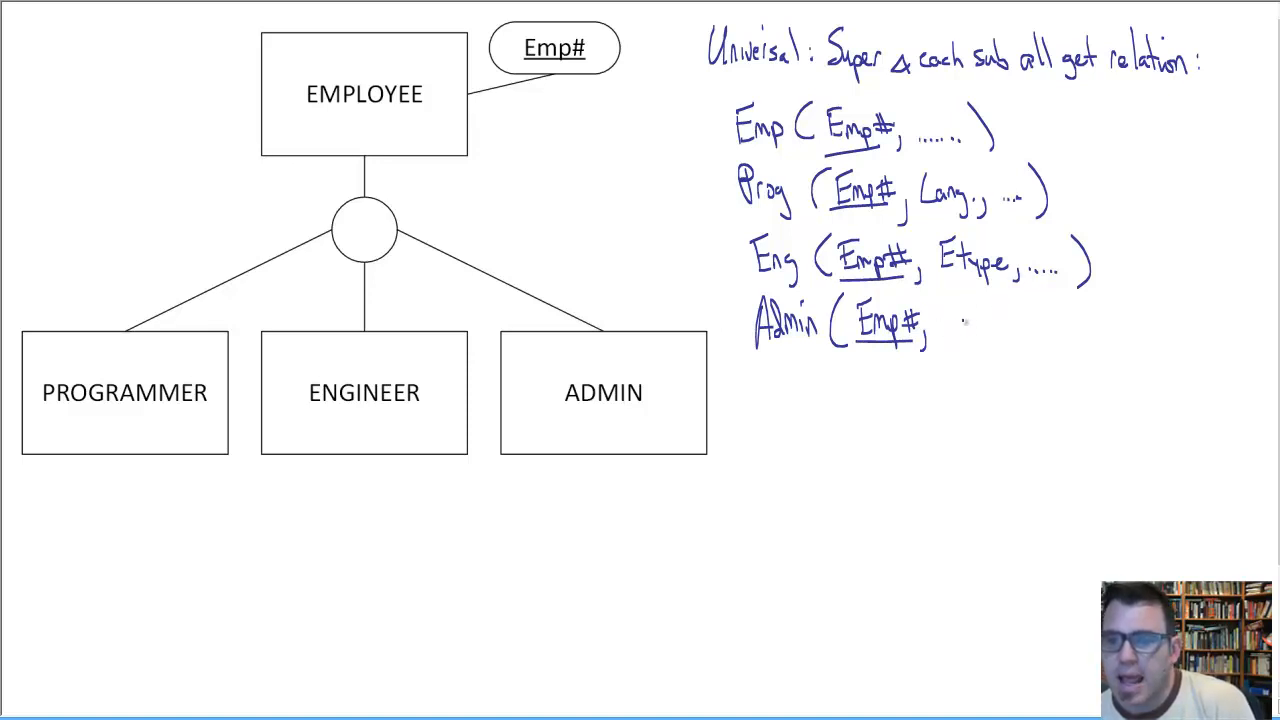
pyautogui.write('WPM, ....')
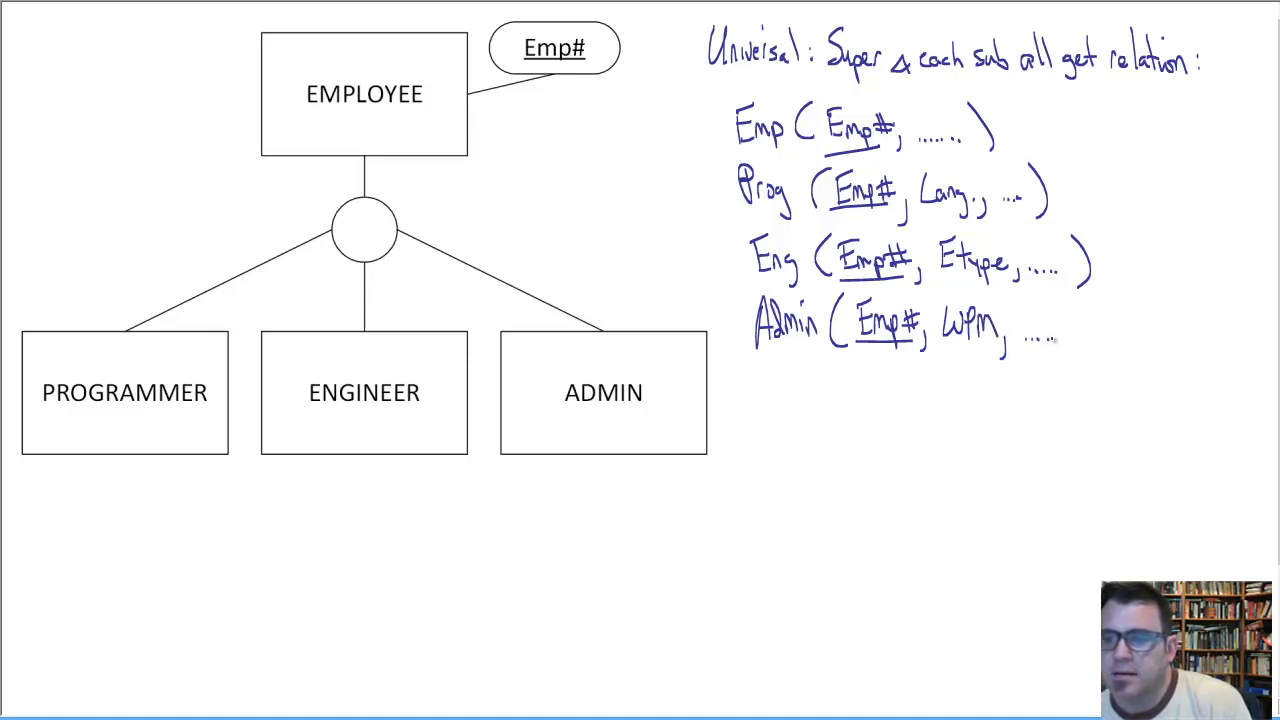
# Close Admin(...) and draw subset arcs on the lines to PROGRAMMER, ENGINEER and ADMIN.
pyautogui.write(')')
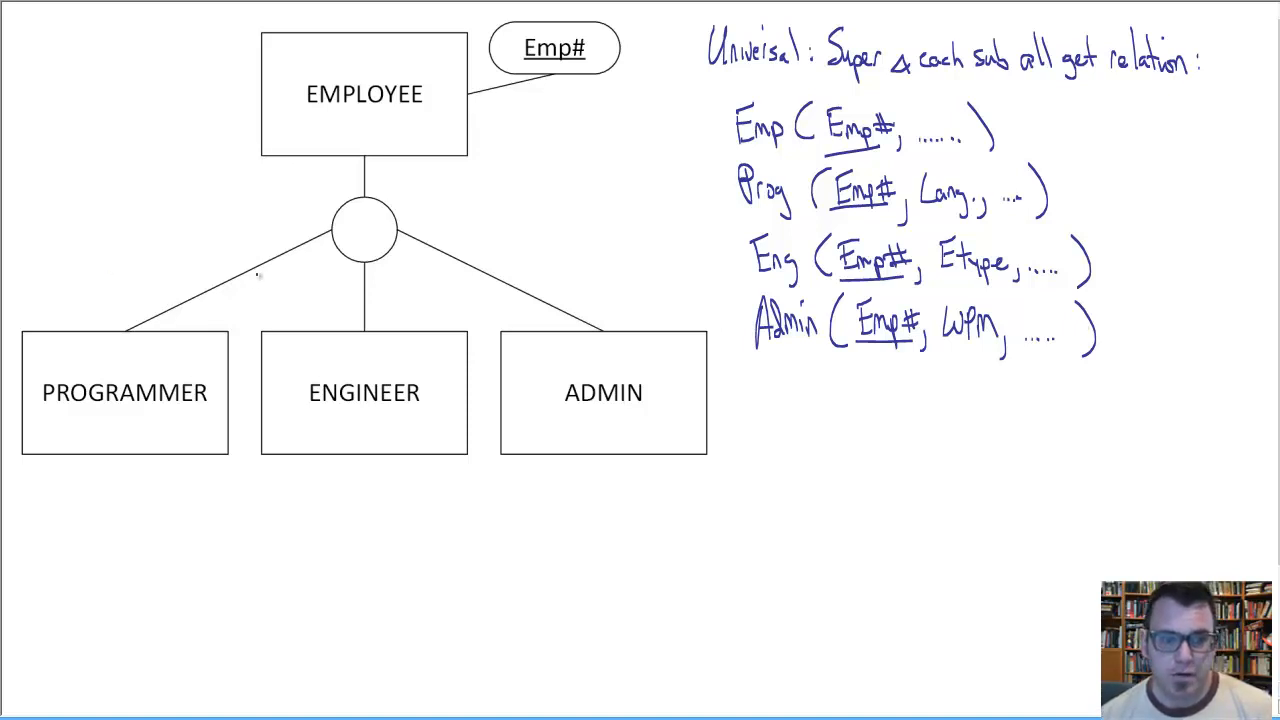
pyautogui.moveTo(240, 270); pyautogui.dragTo(370, 300)
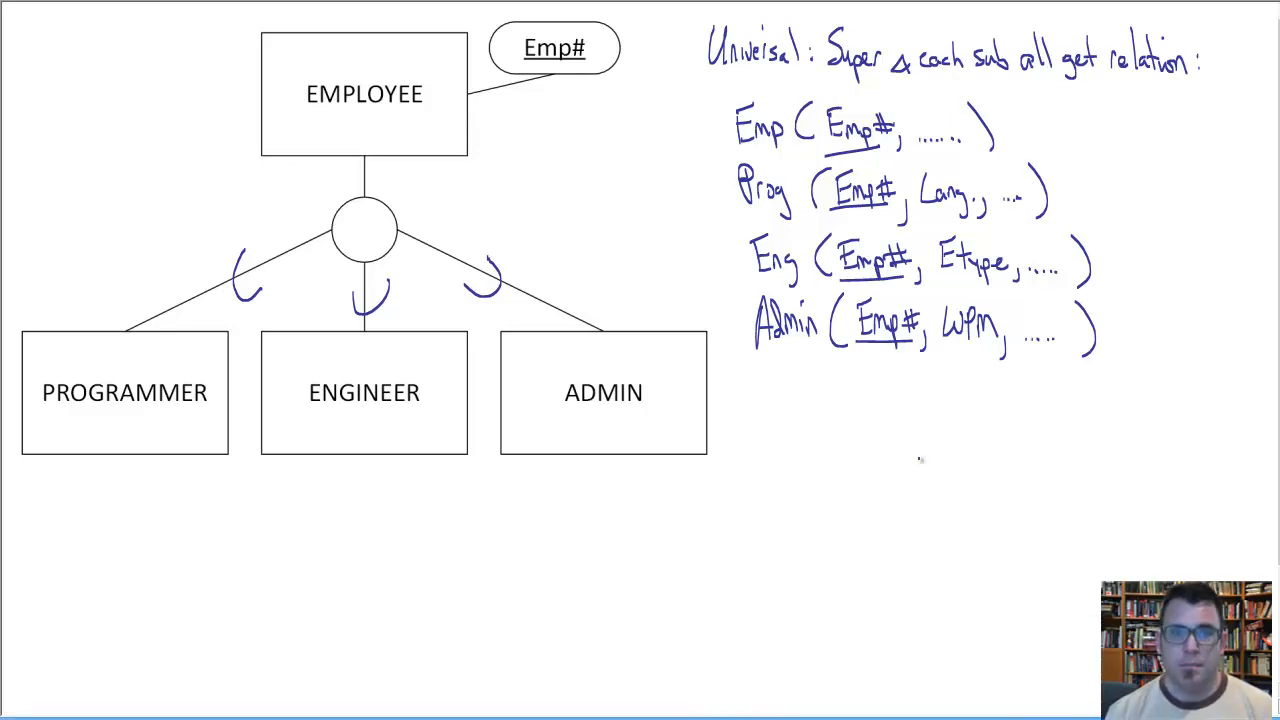
pyautogui.moveTo(120, 488)
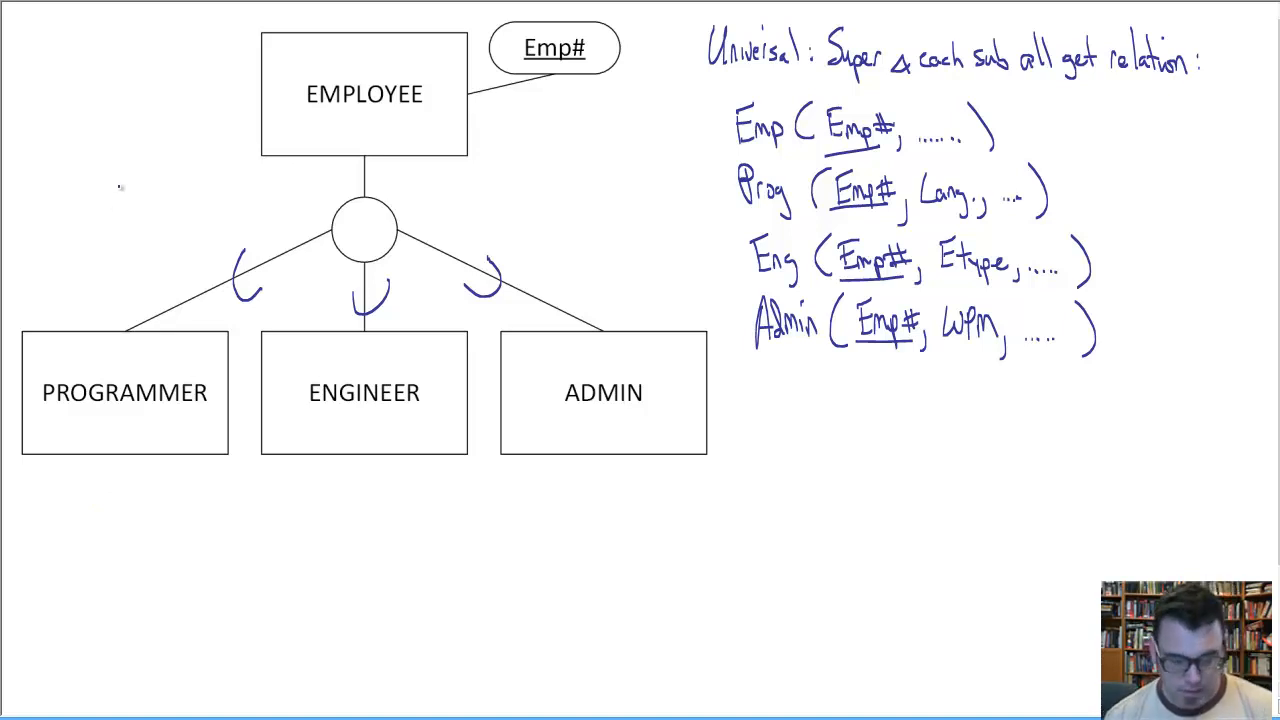
pyautogui.moveTo(84, 542)
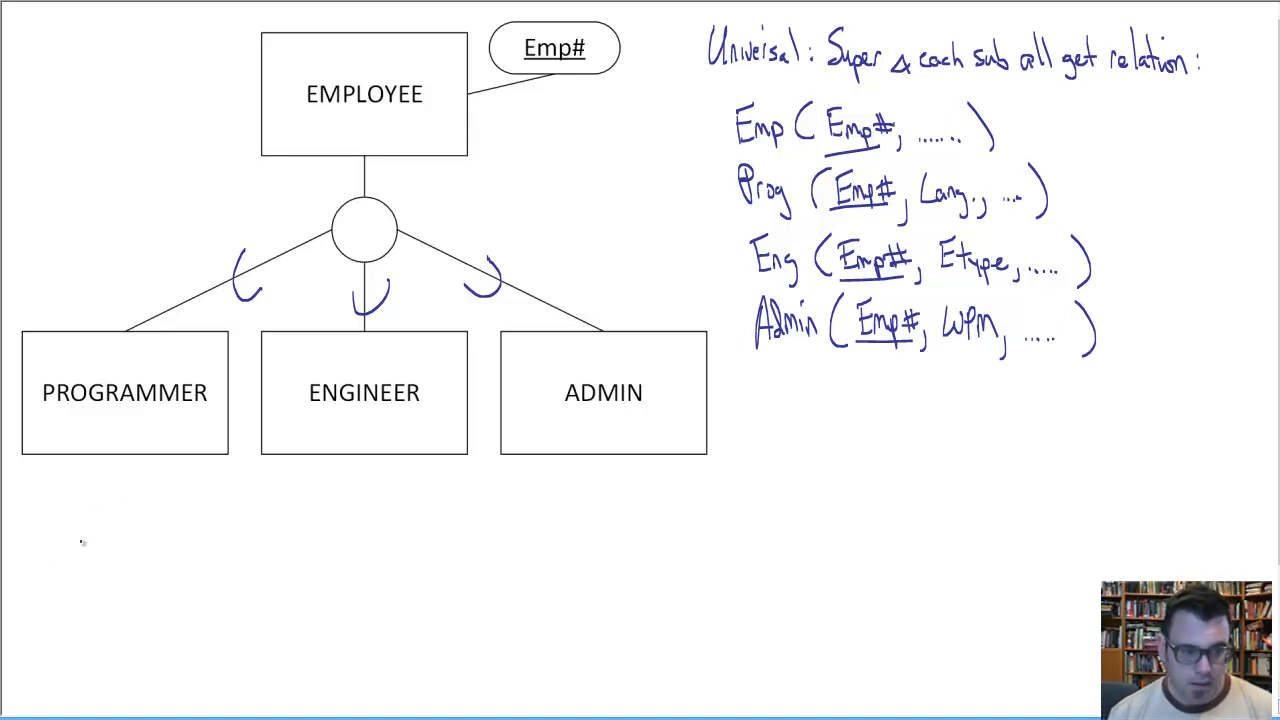
# Handwrite the heading 'Sub-Class ONLY:' below the subclass boxes.
pyautogui.write('Sub-Cla')
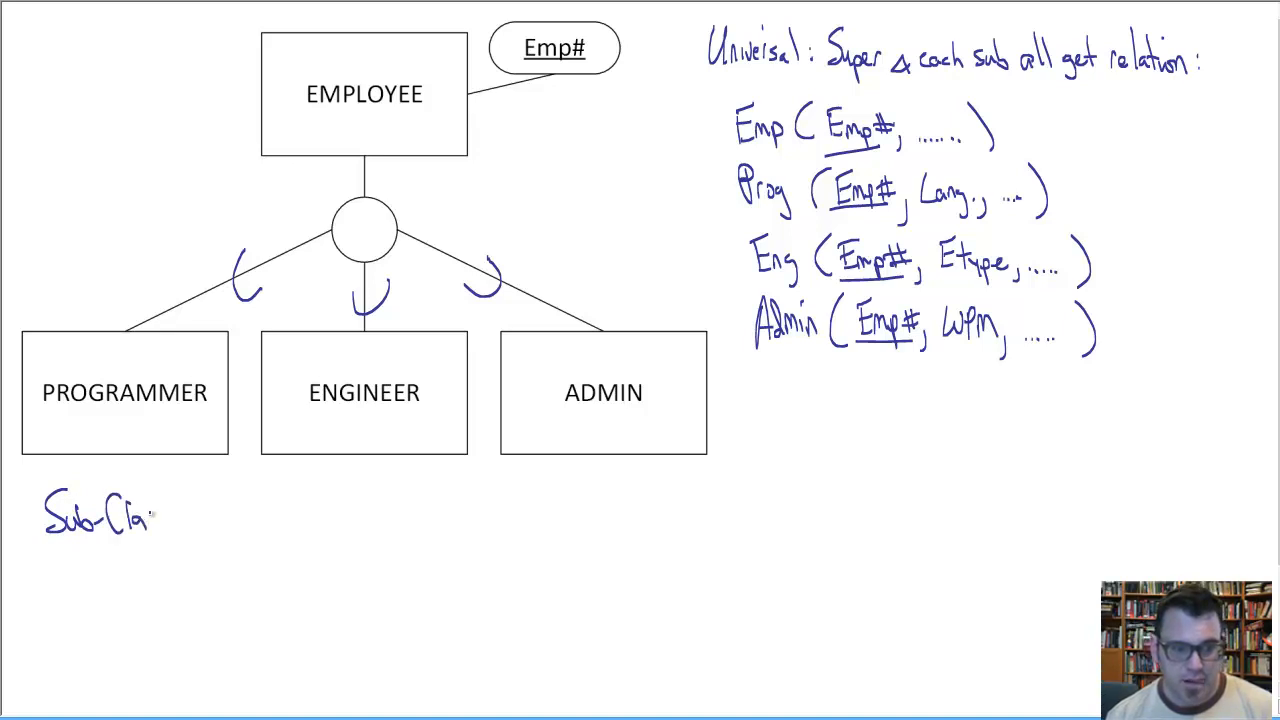
pyautogui.write('ON')
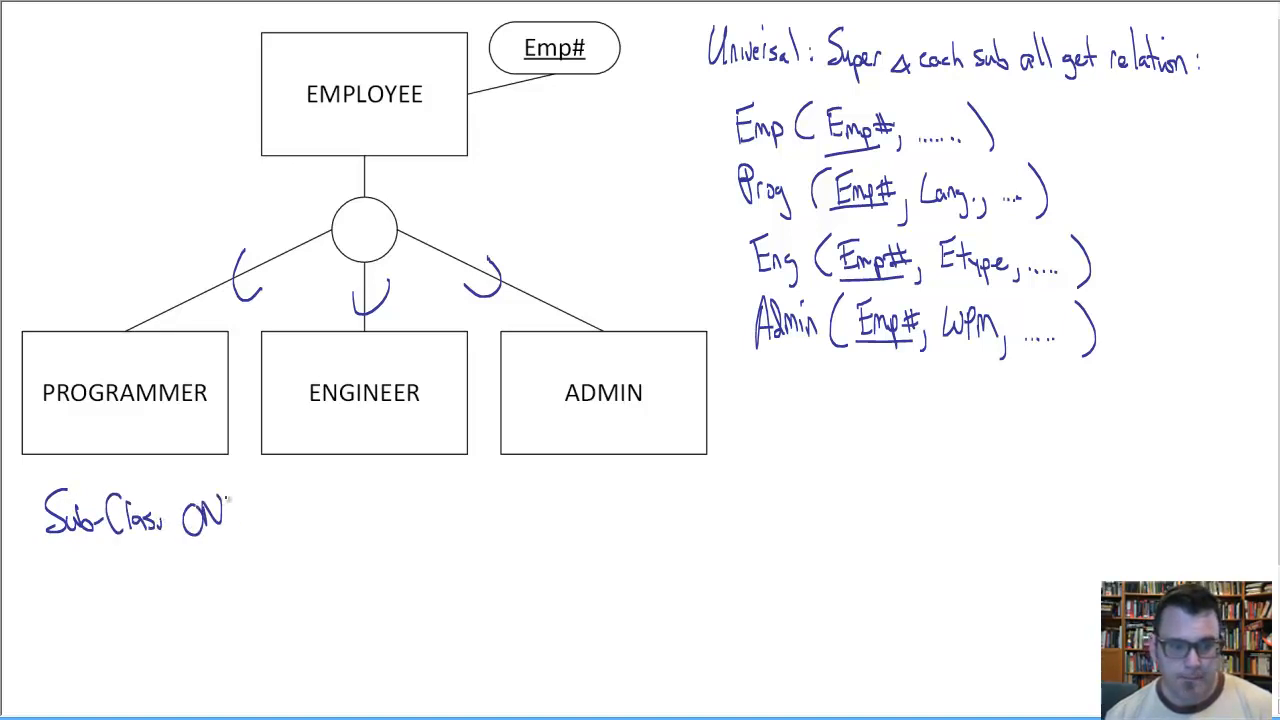
pyautogui.write('LY:')
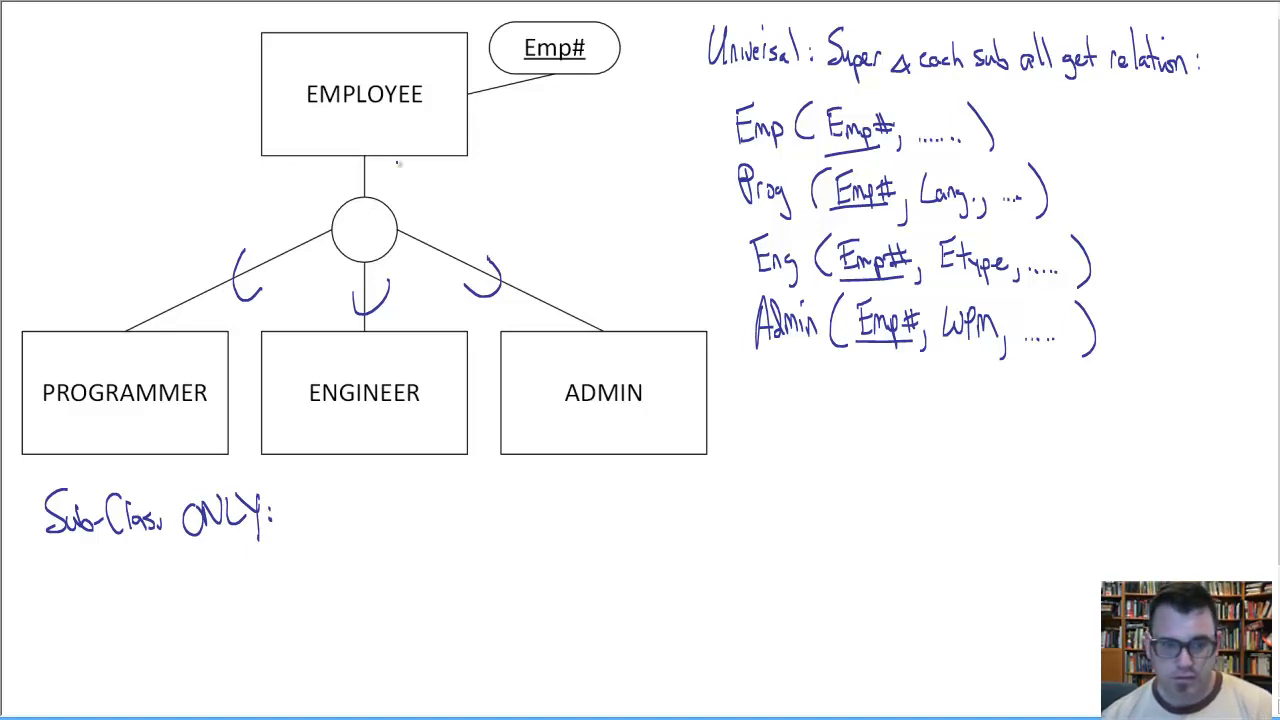
pyautogui.moveTo(376, 160)
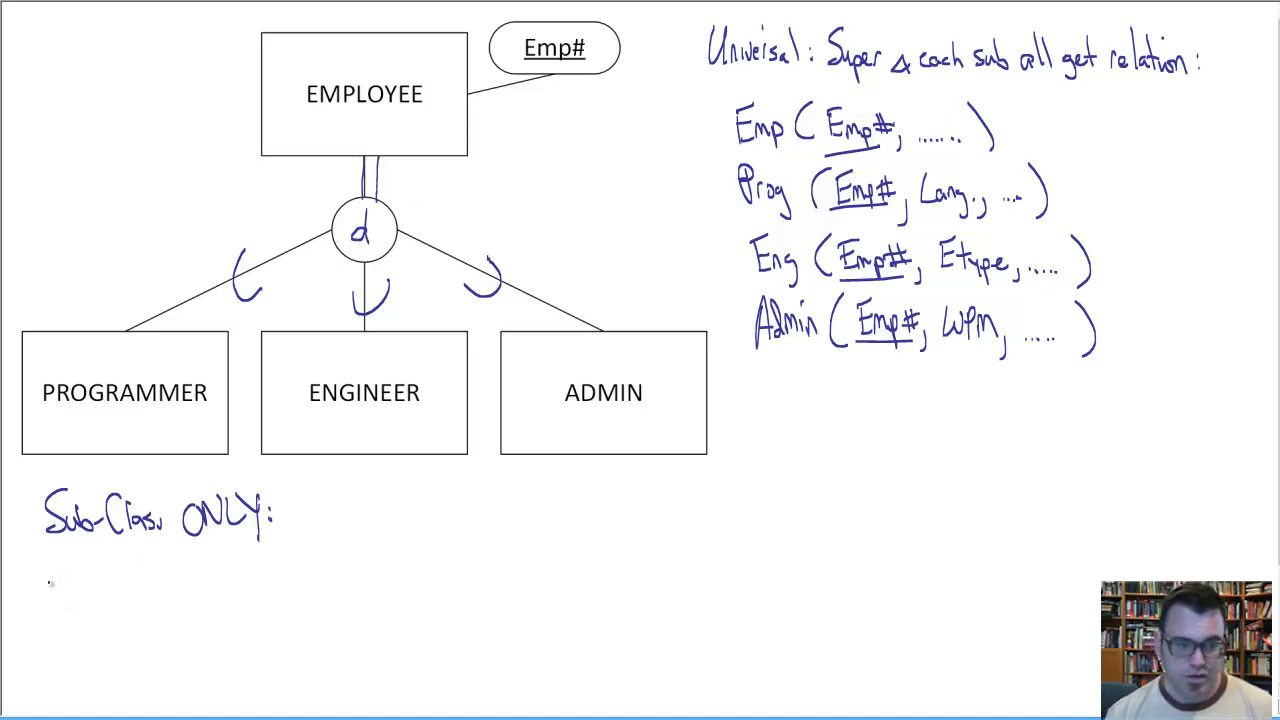
# Handwrite 'Prog(Emp#, ..., Languages, ...)' under the Sub-Class ONLY heading.
pyautogui.write('Pr')
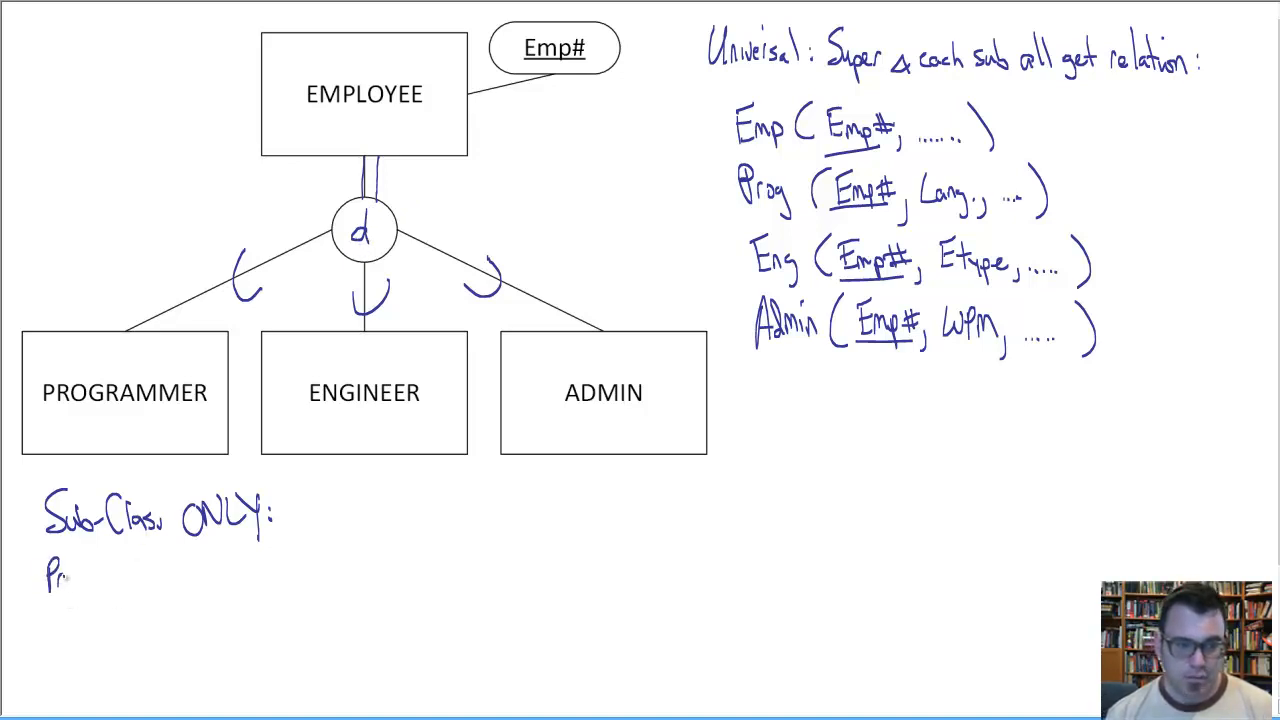
pyautogui.write('Prog (')
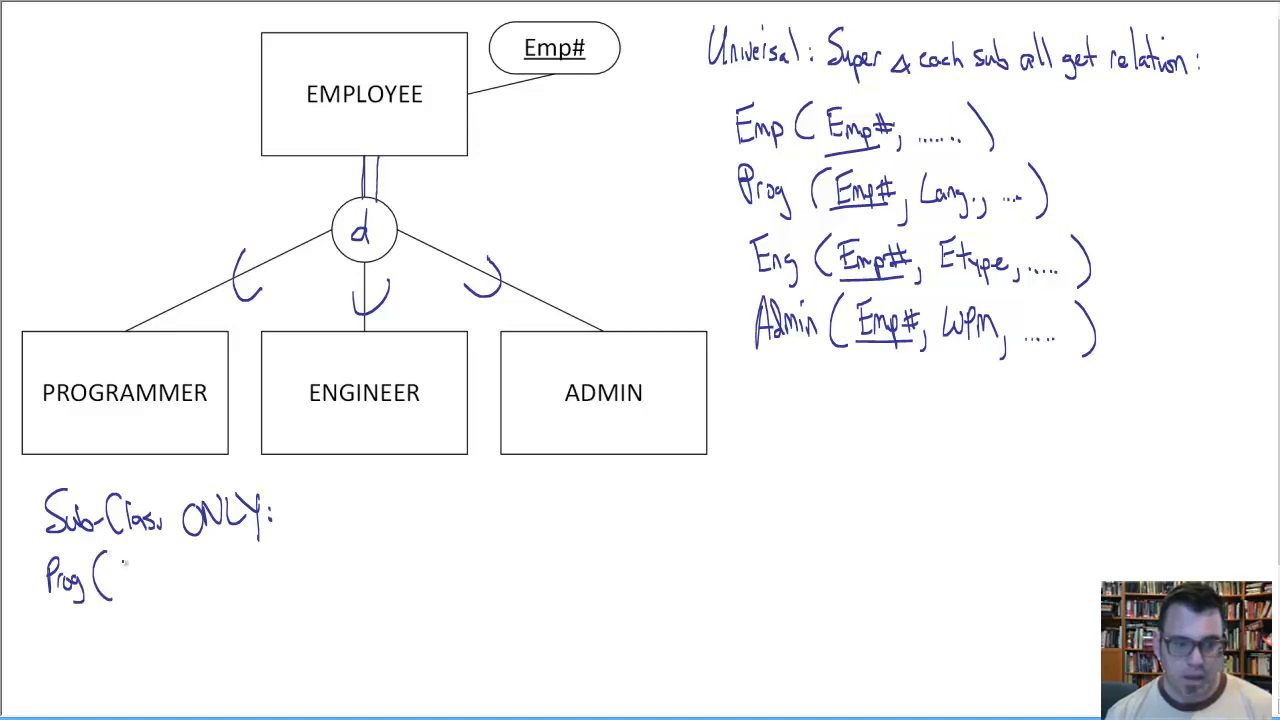
pyautogui.write('Emp#, ........')
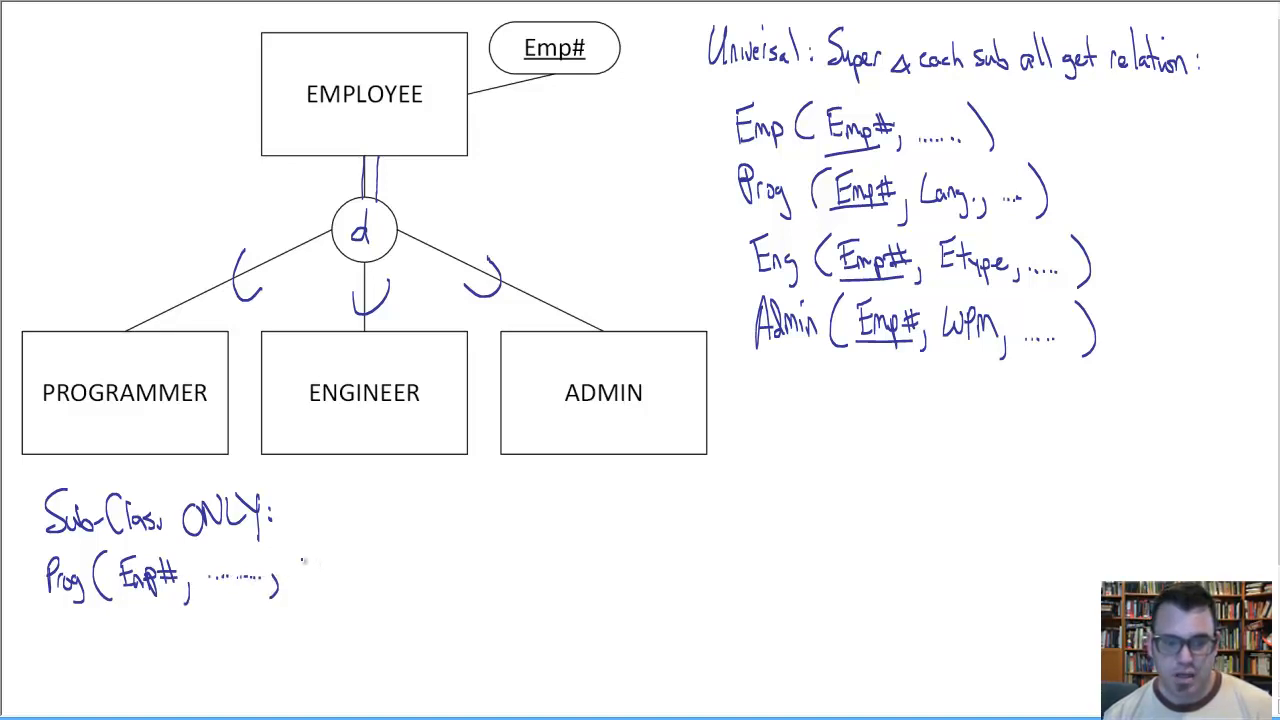
pyautogui.write('Languages')
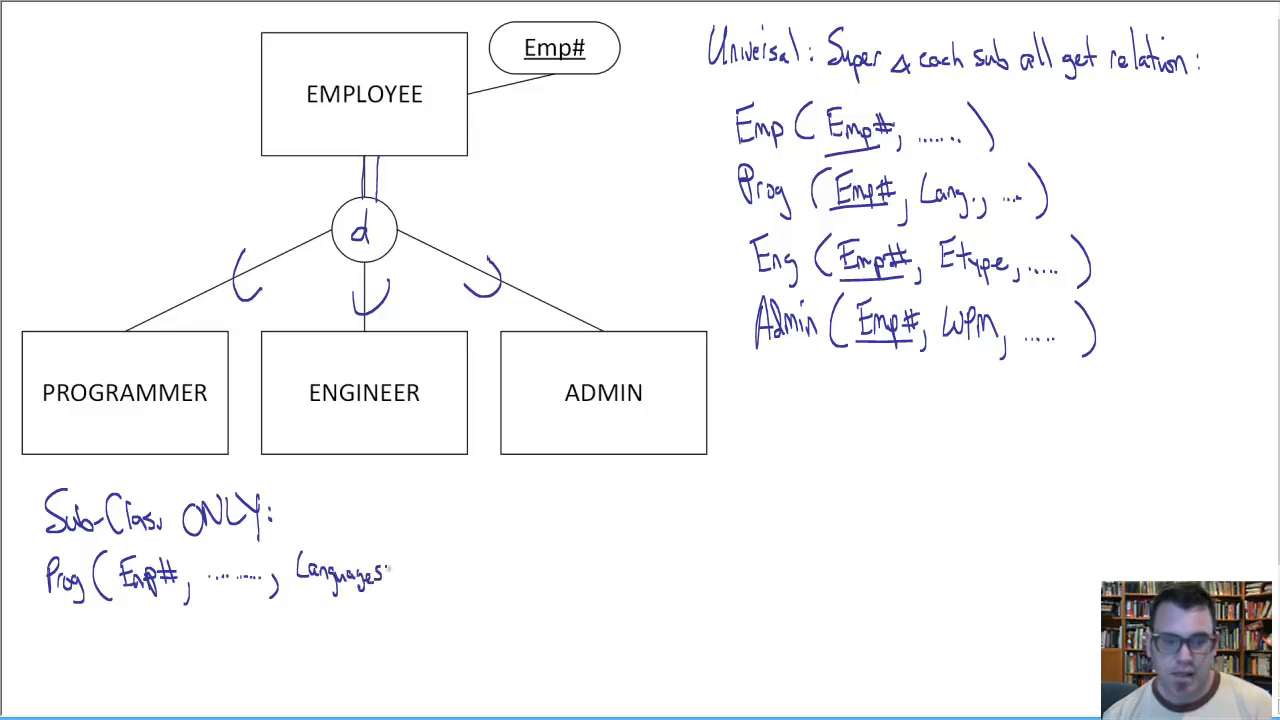
pyautogui.write(', .....')
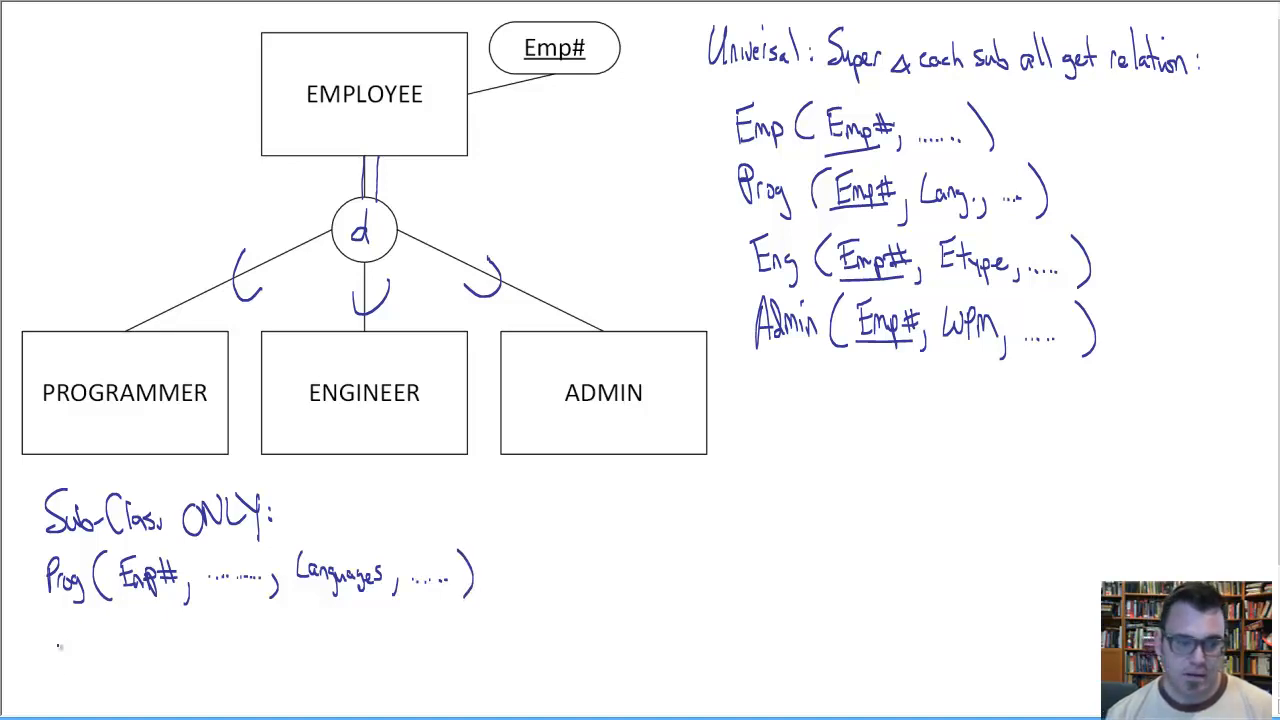
# Handwrite 'Eng(Emp#, ..., Etype, ...)' on the next line.
pyautogui.write('E')
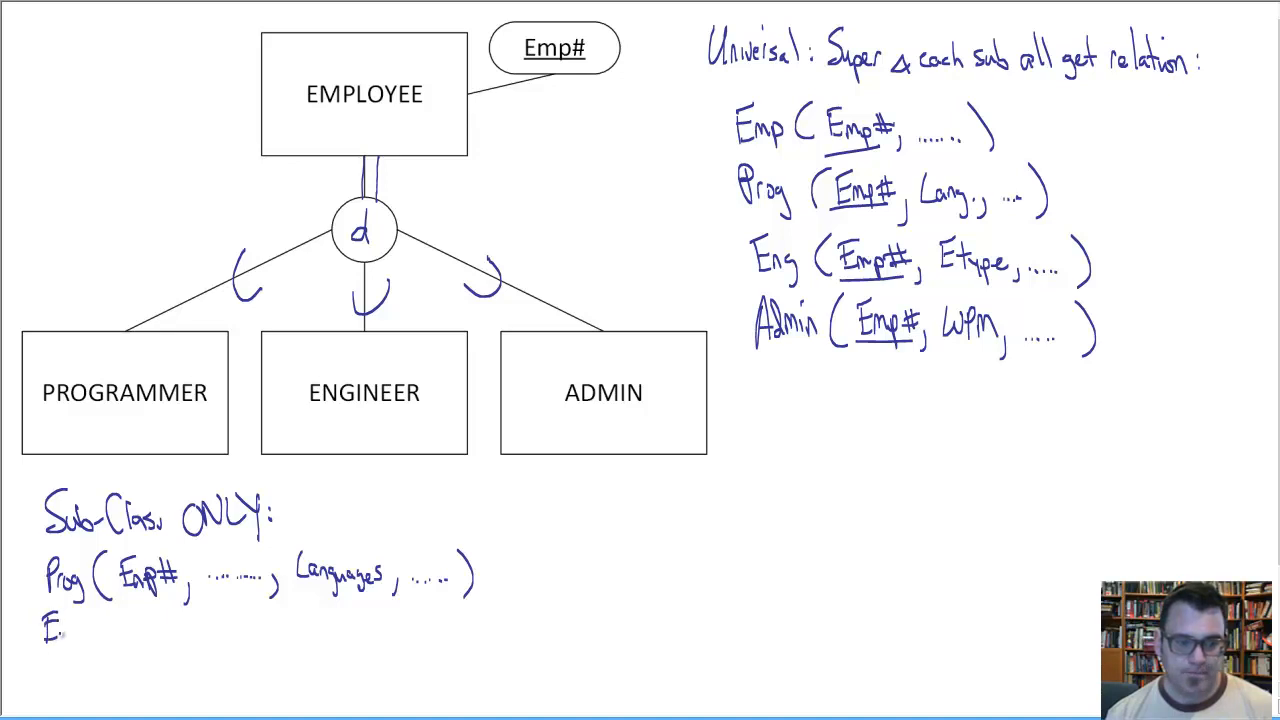
pyautogui.write('Eng (')
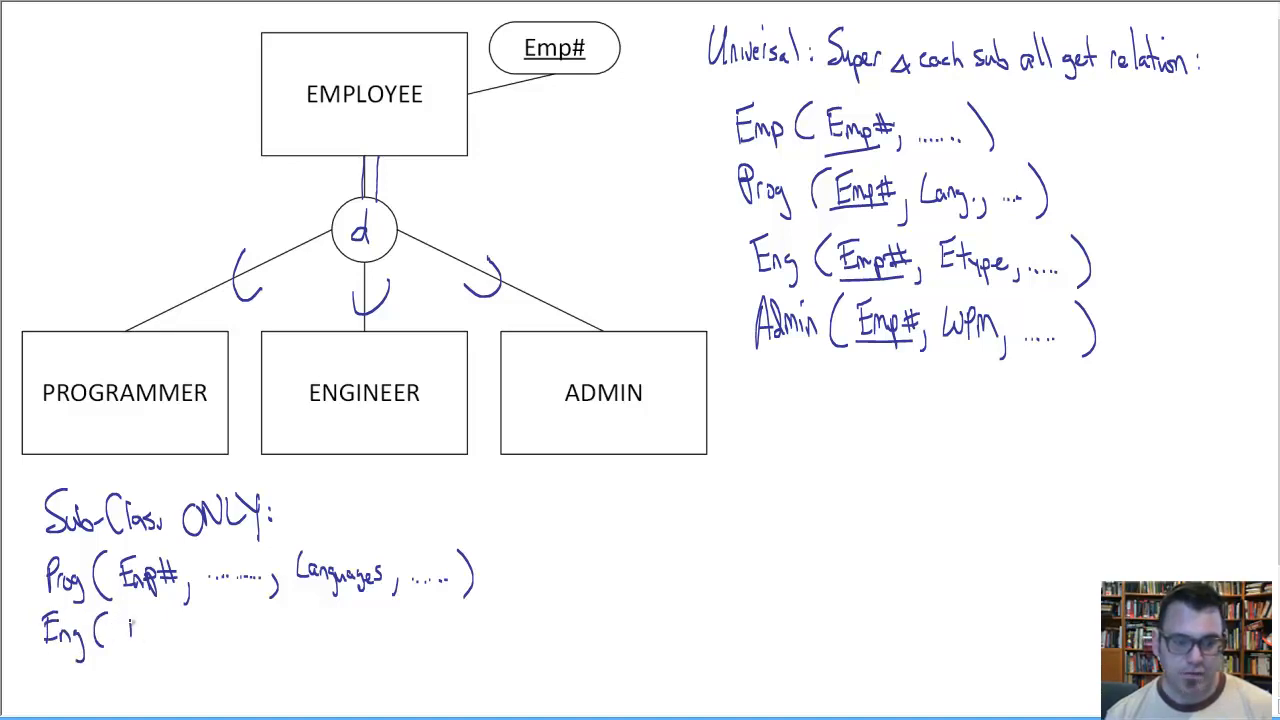
pyautogui.write('Emp')
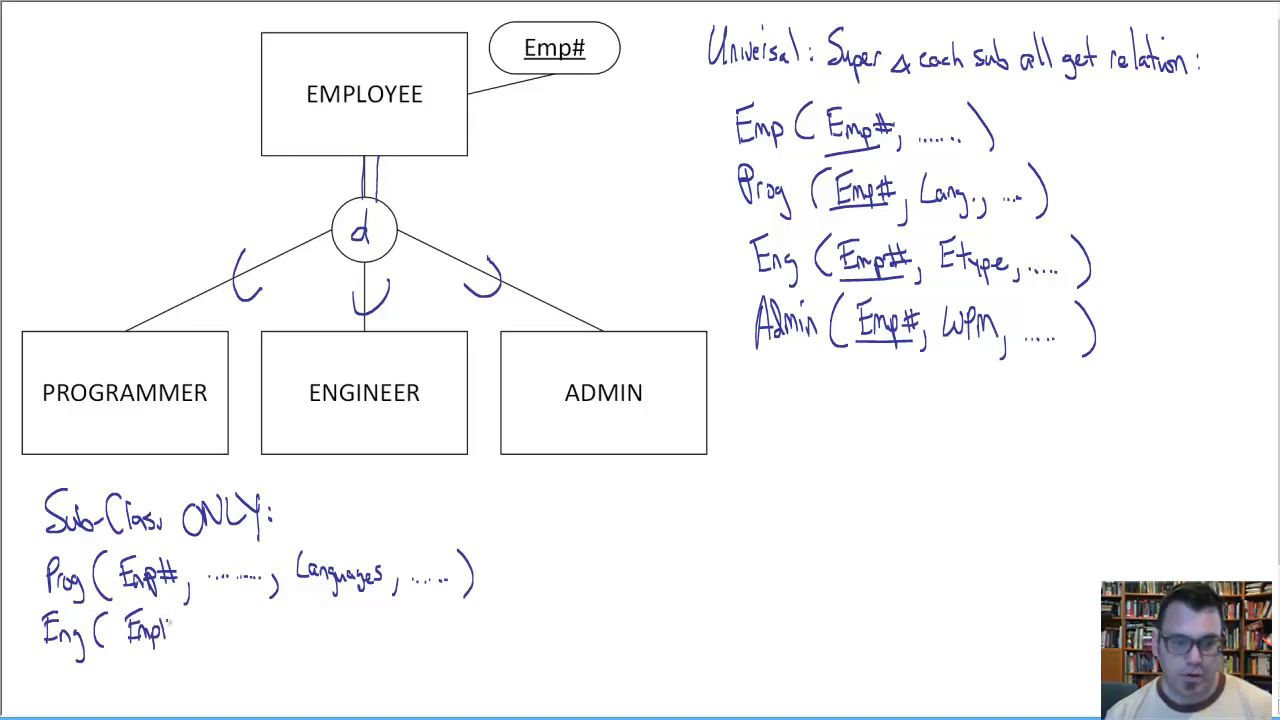
pyautogui.write('#, .......')
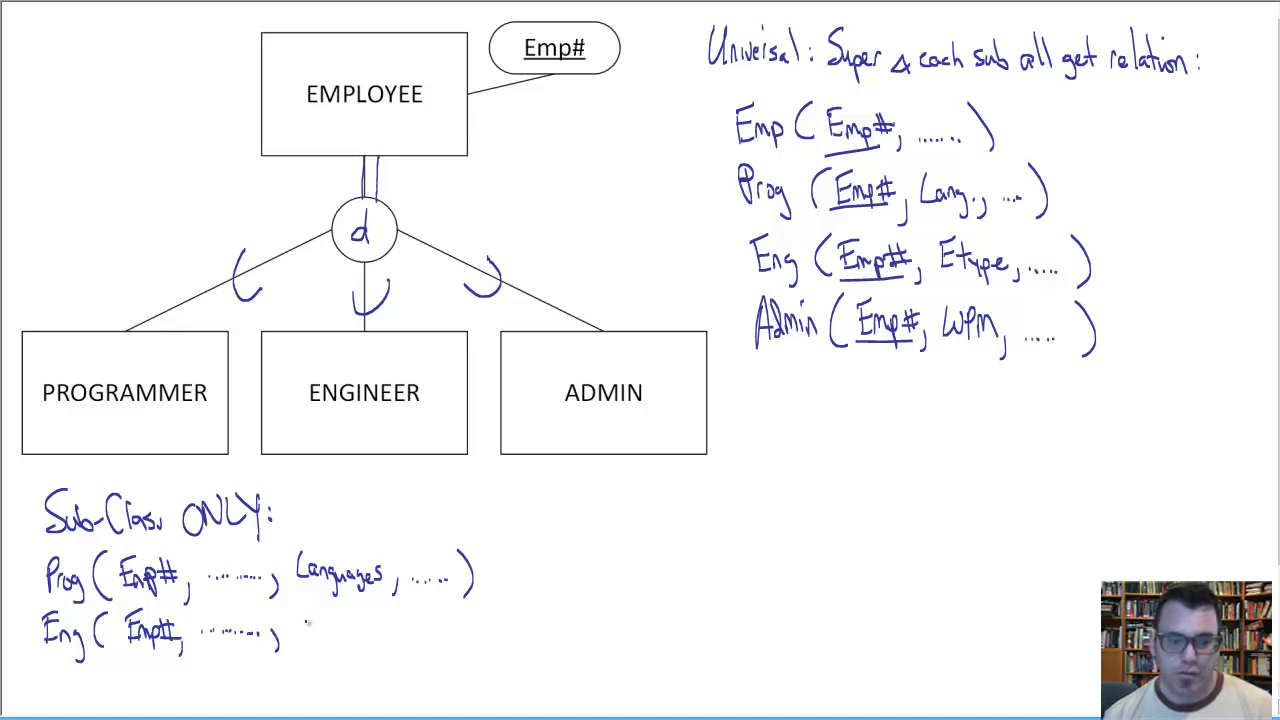
pyautogui.write('Etype, .....')
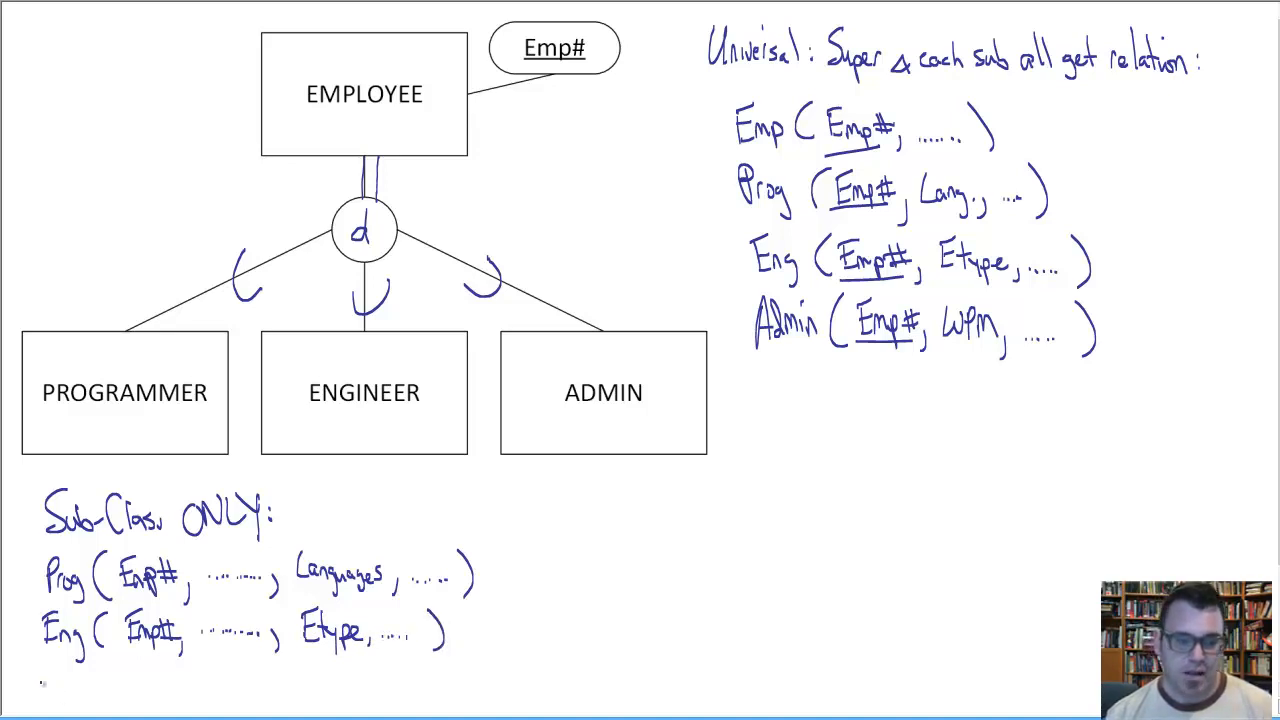
# Handwrite 'Admin(Emp#, ..., WPM, ...)' as the third relation.
pyautogui.write('Adm')
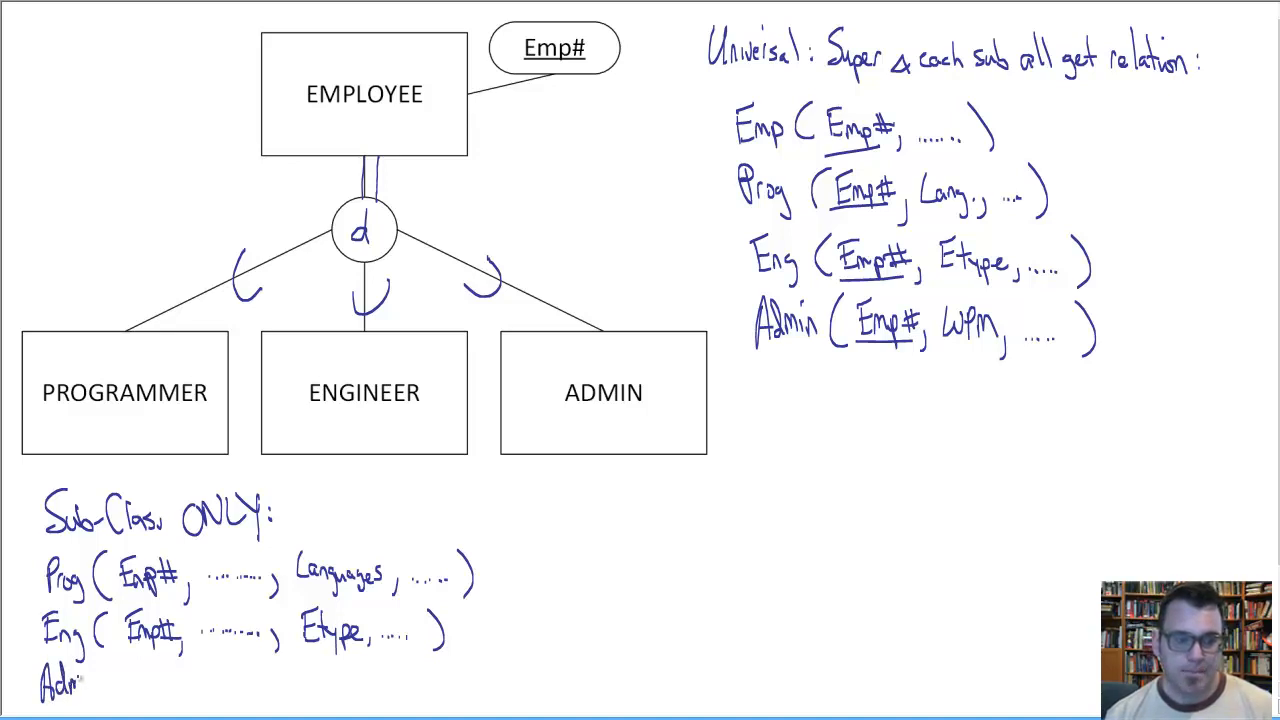
pyautogui.write('Admin (')
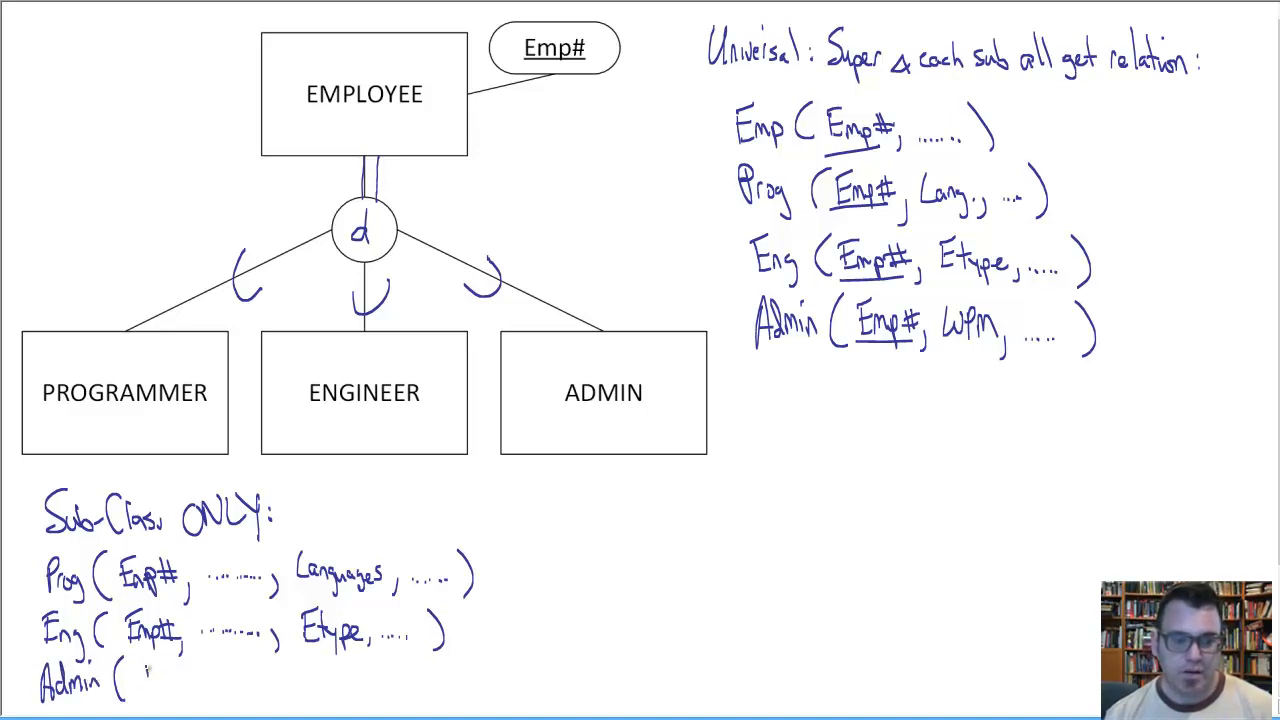
pyautogui.write('Emp')
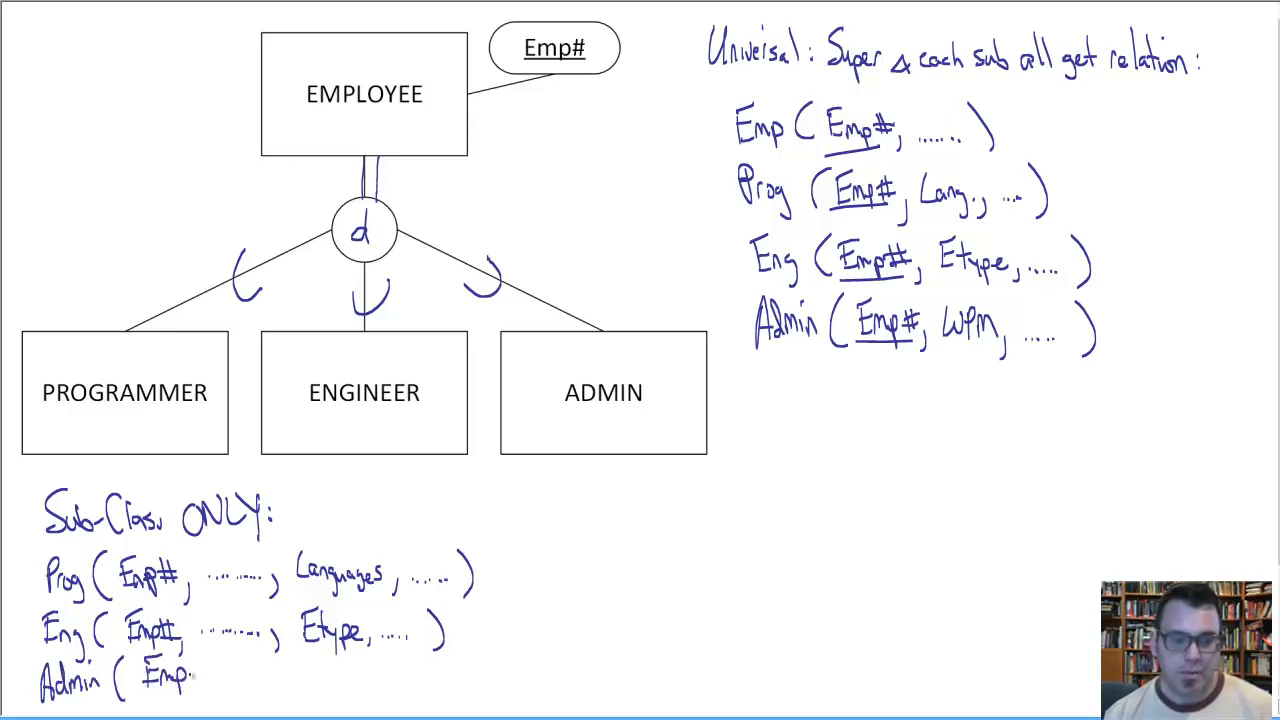
pyautogui.write('#, ..... ,')
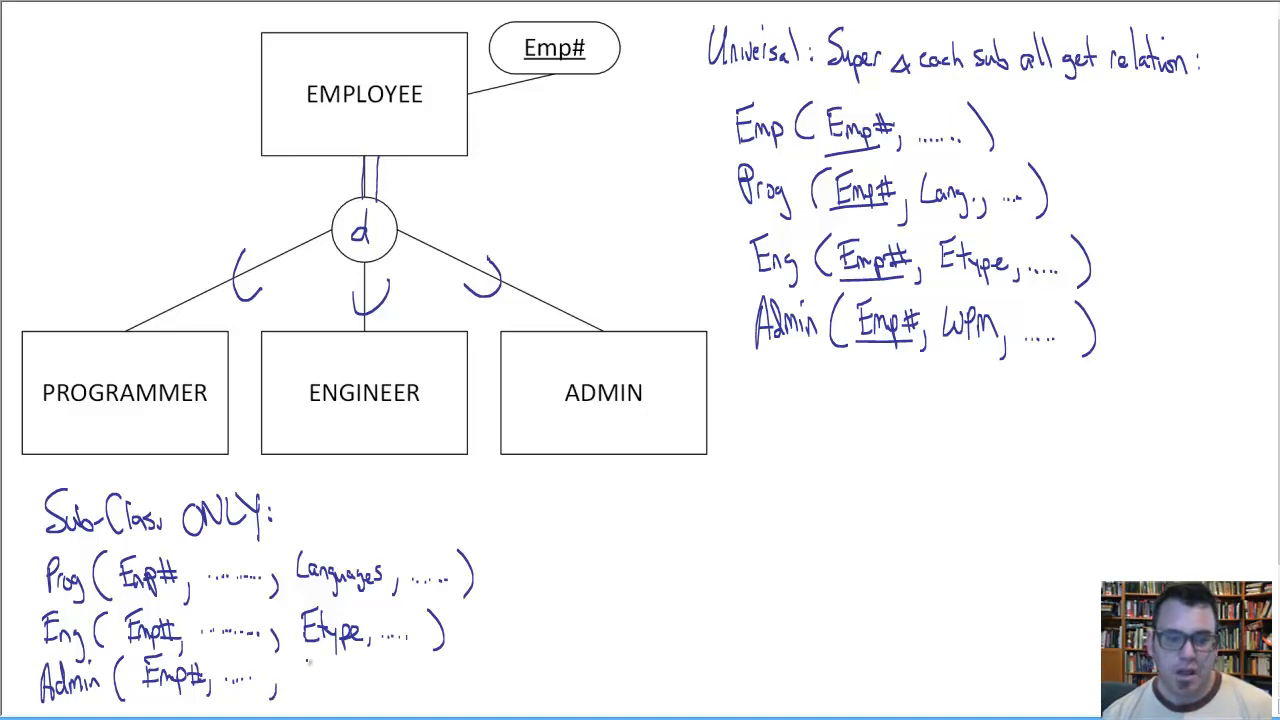
pyautogui.write('WPm;')
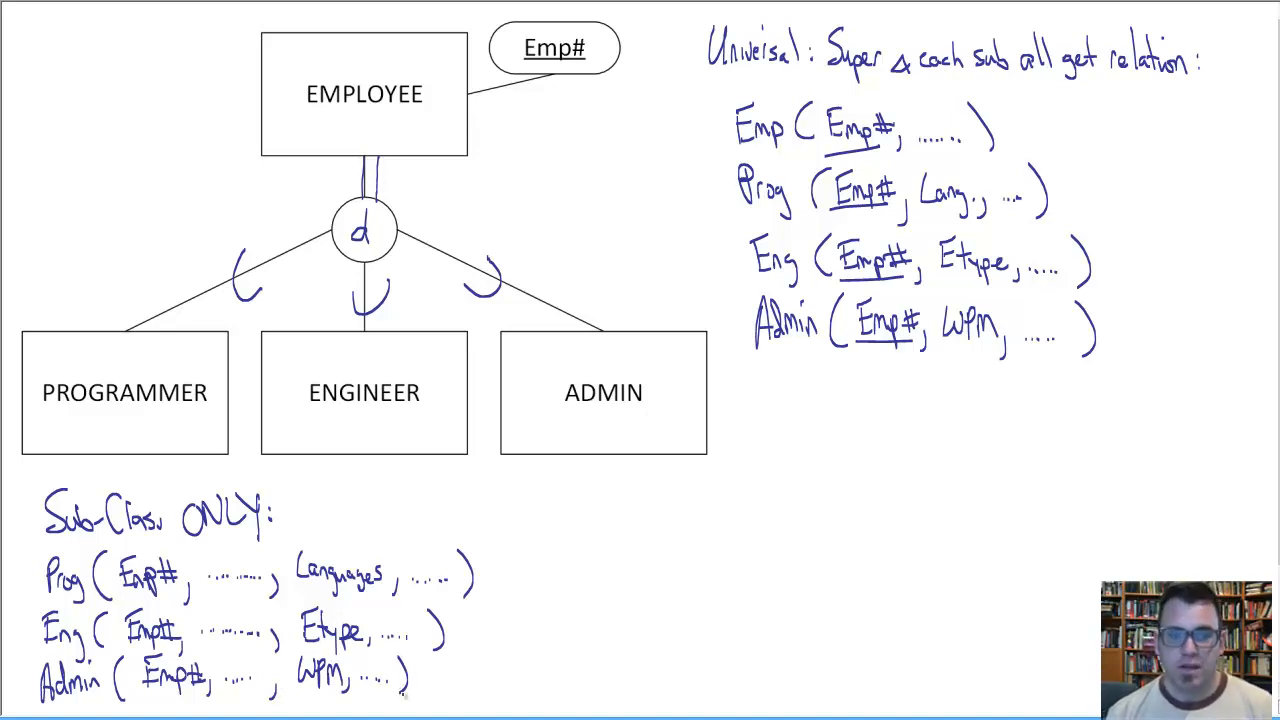
pyautogui.moveTo(428, 178)
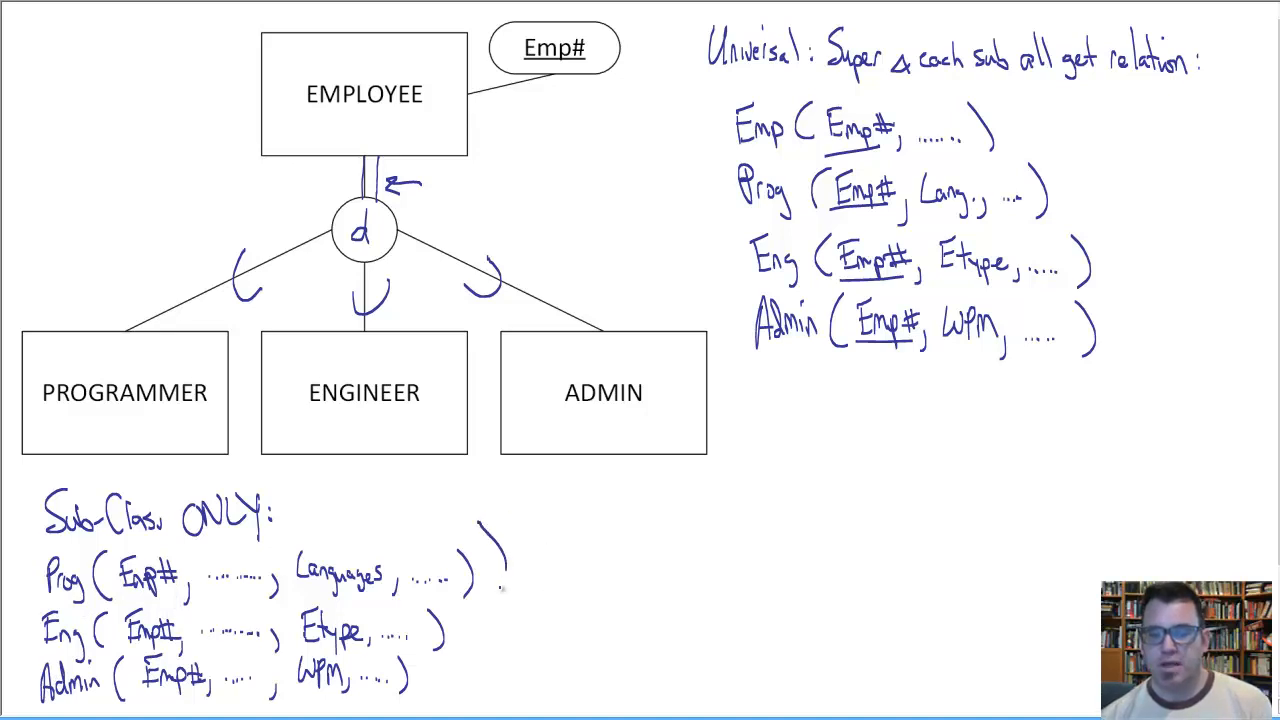
# Group the three subclass relations and write 'Prog ∪ Eng ∪ Admin → Emp' beside them.
pyautogui.moveTo(490, 520); pyautogui.dragTo(490, 700)
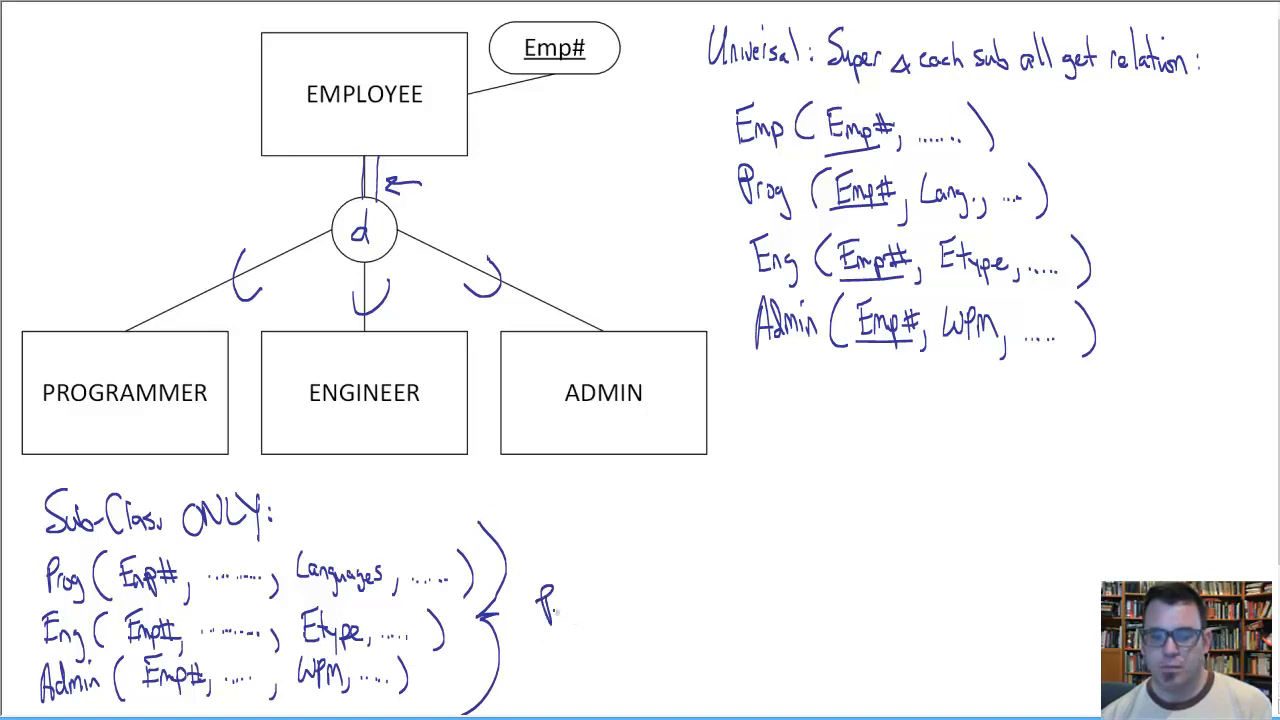
pyautogui.write('Prog U')
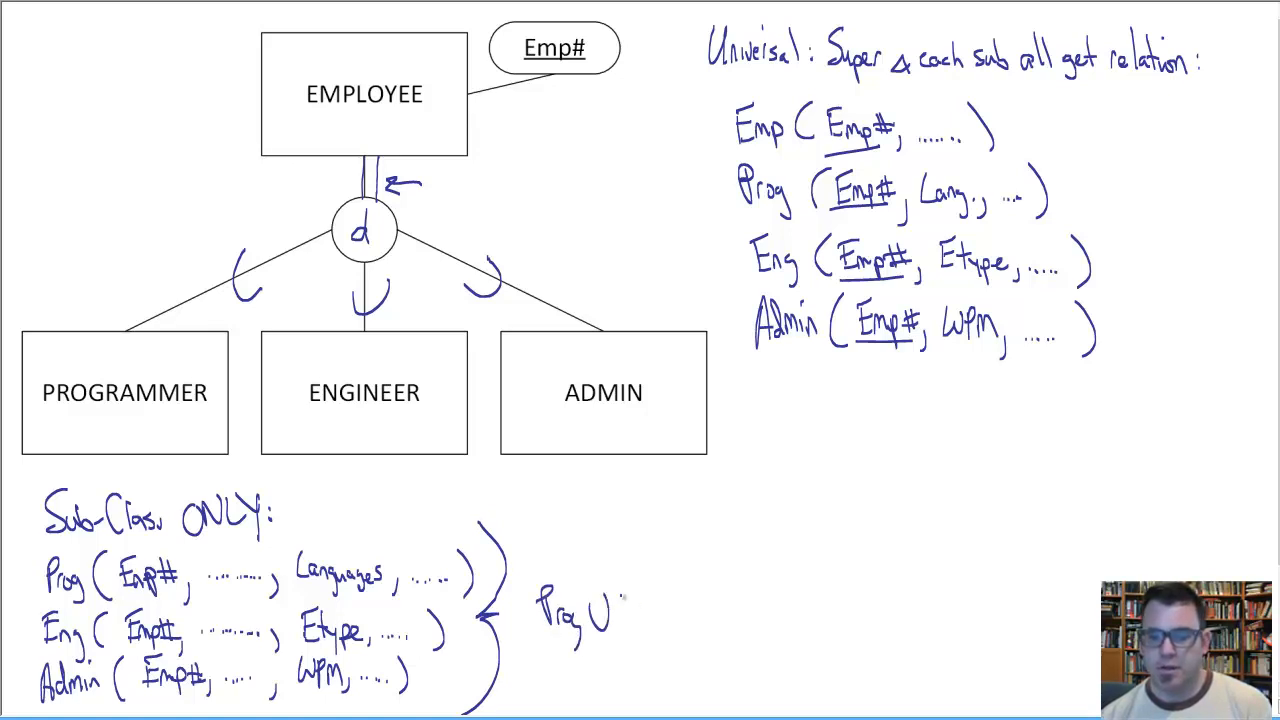
pyautogui.write('Eng U')
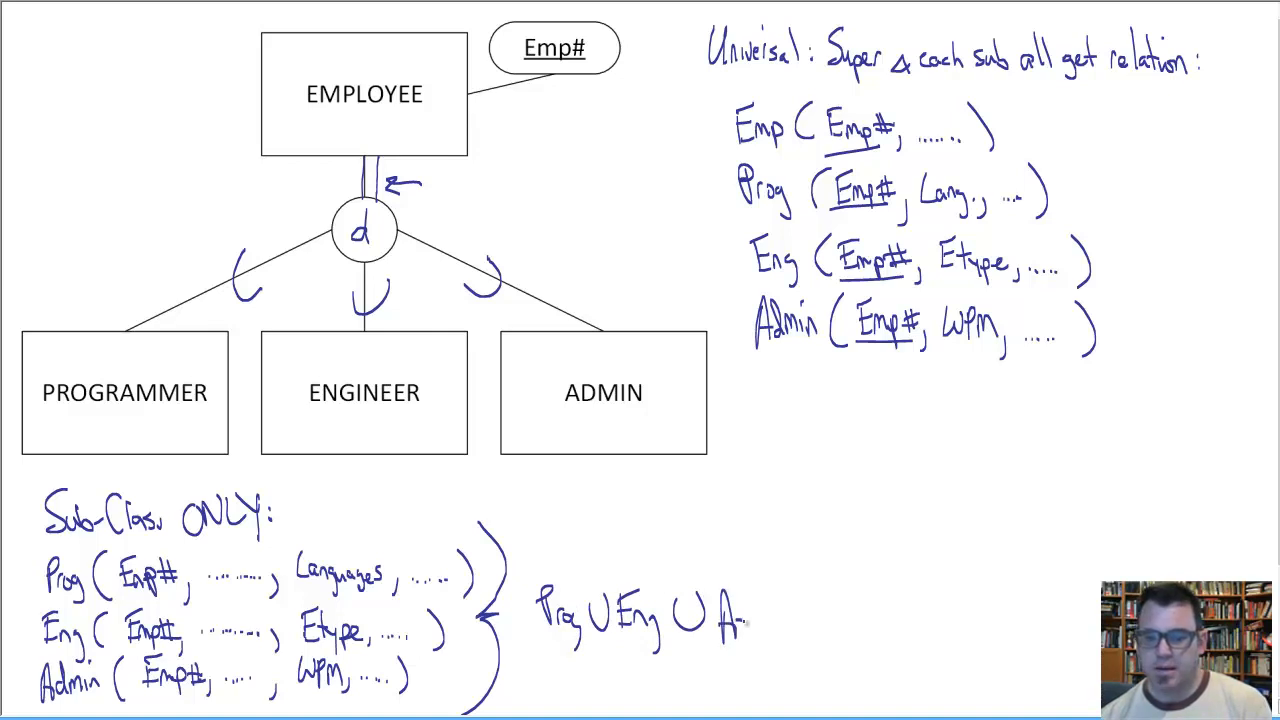
pyautogui.write('Admin')
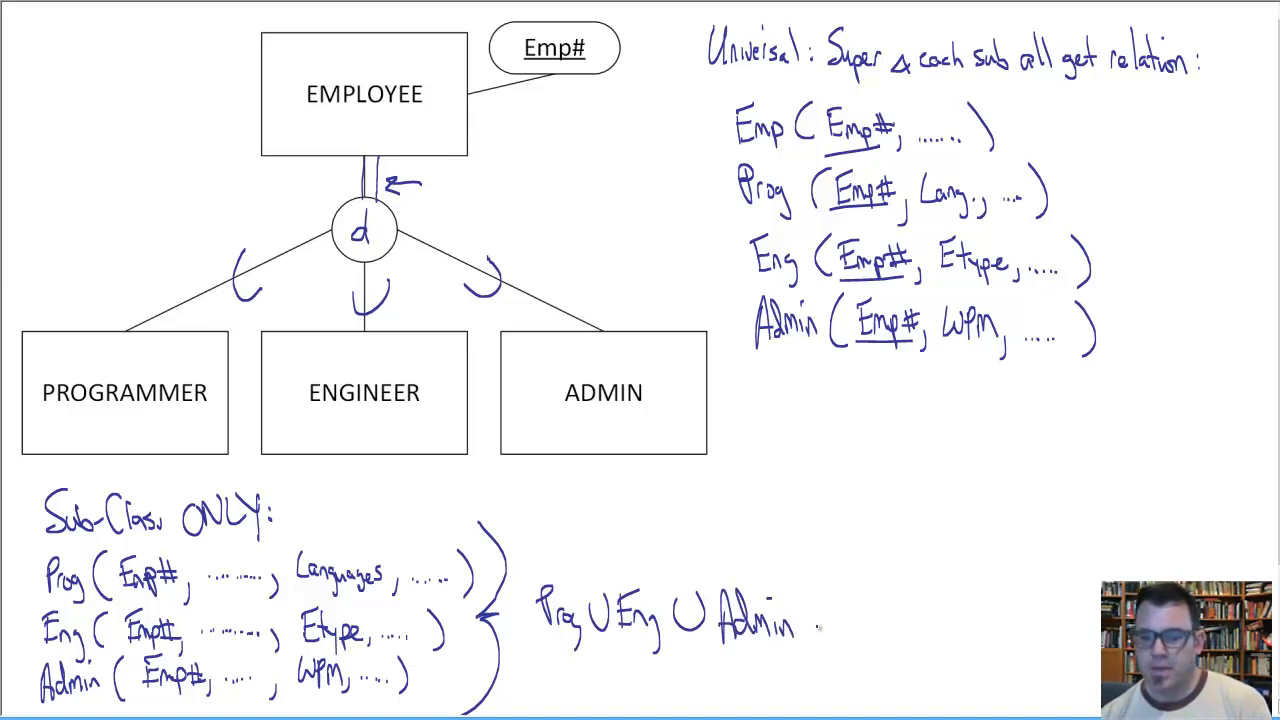
pyautogui.write('→ F')
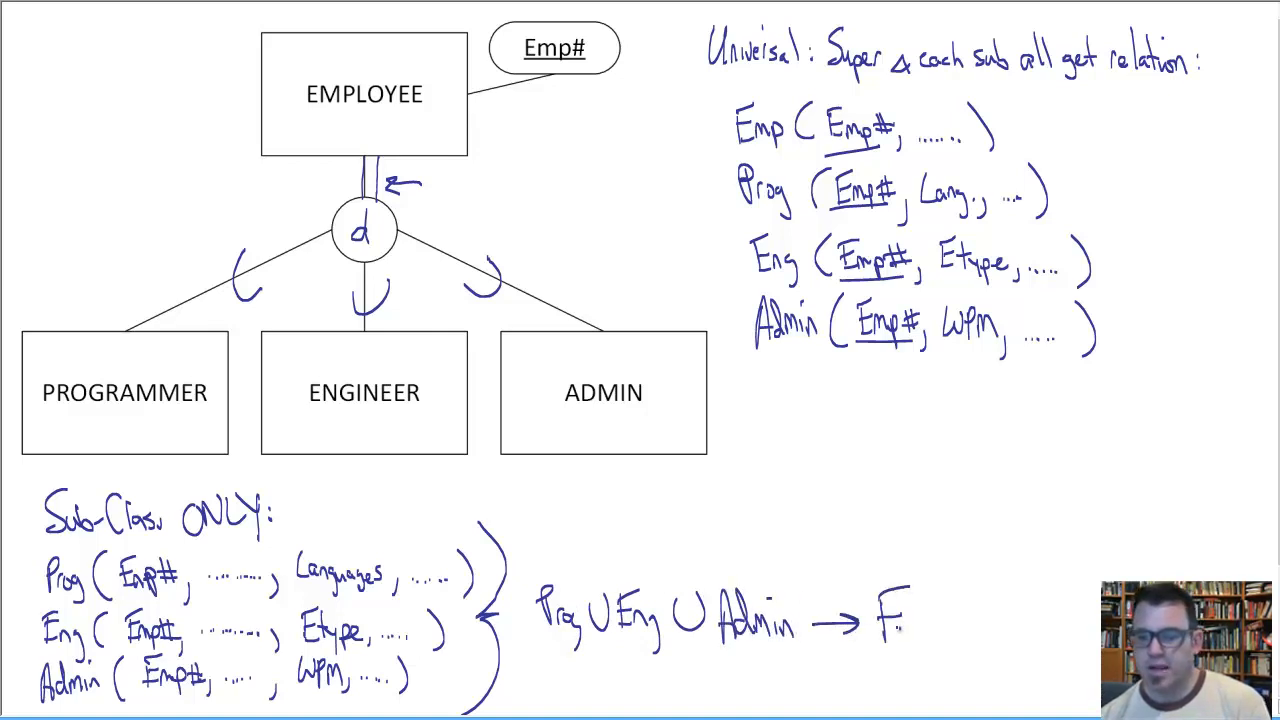
pyautogui.write('mp')
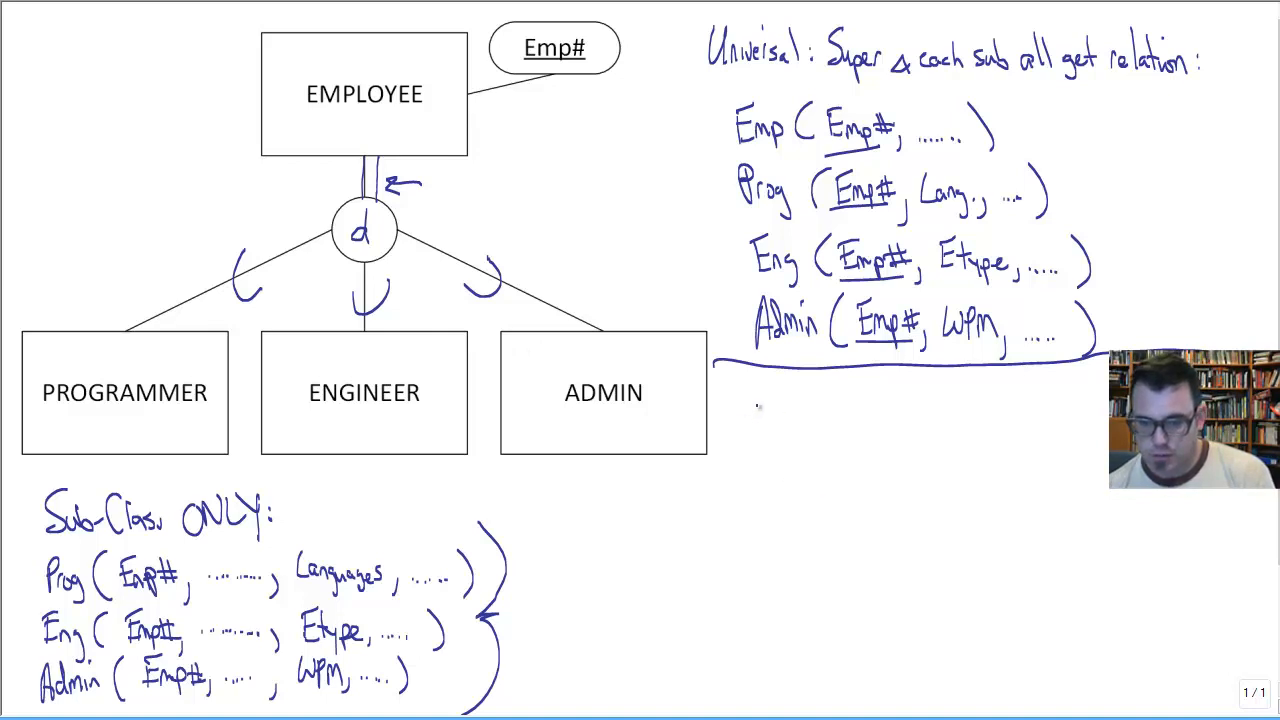
# Handwrite the heading 'All-in-One' below the bracketed Universal relations.
pyautogui.write('All-in-O')
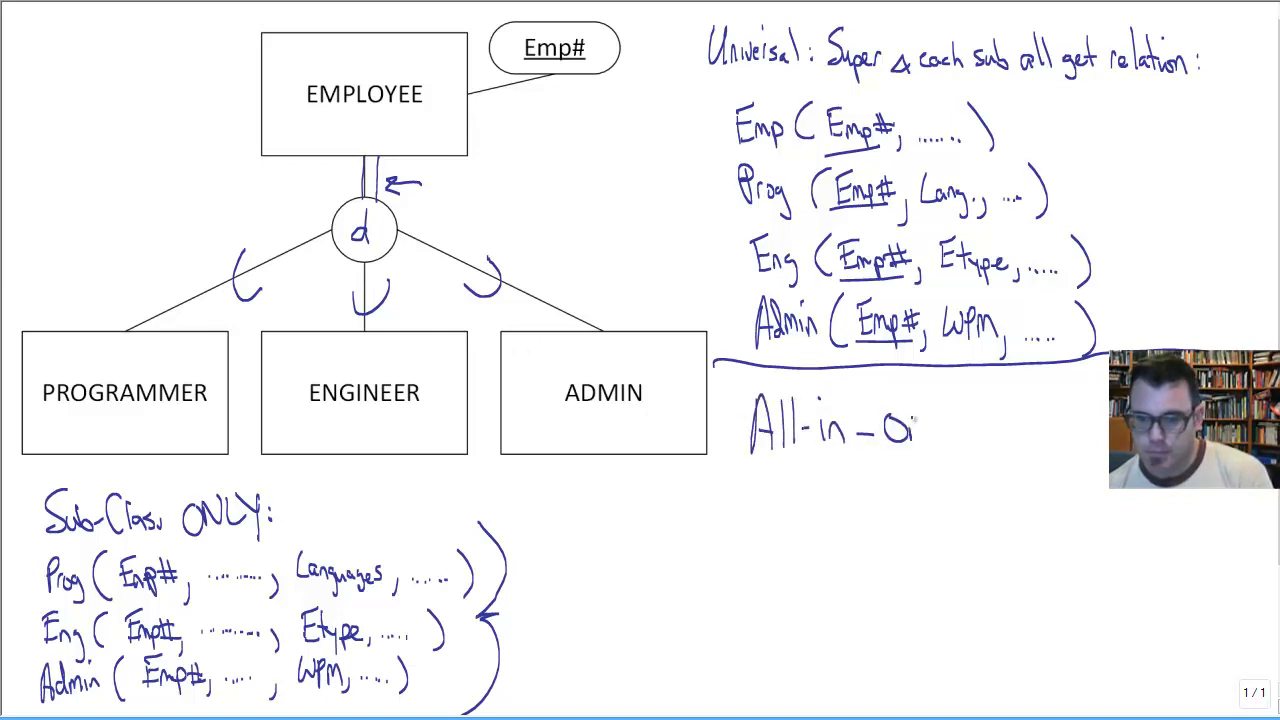
pyautogui.write('ne')
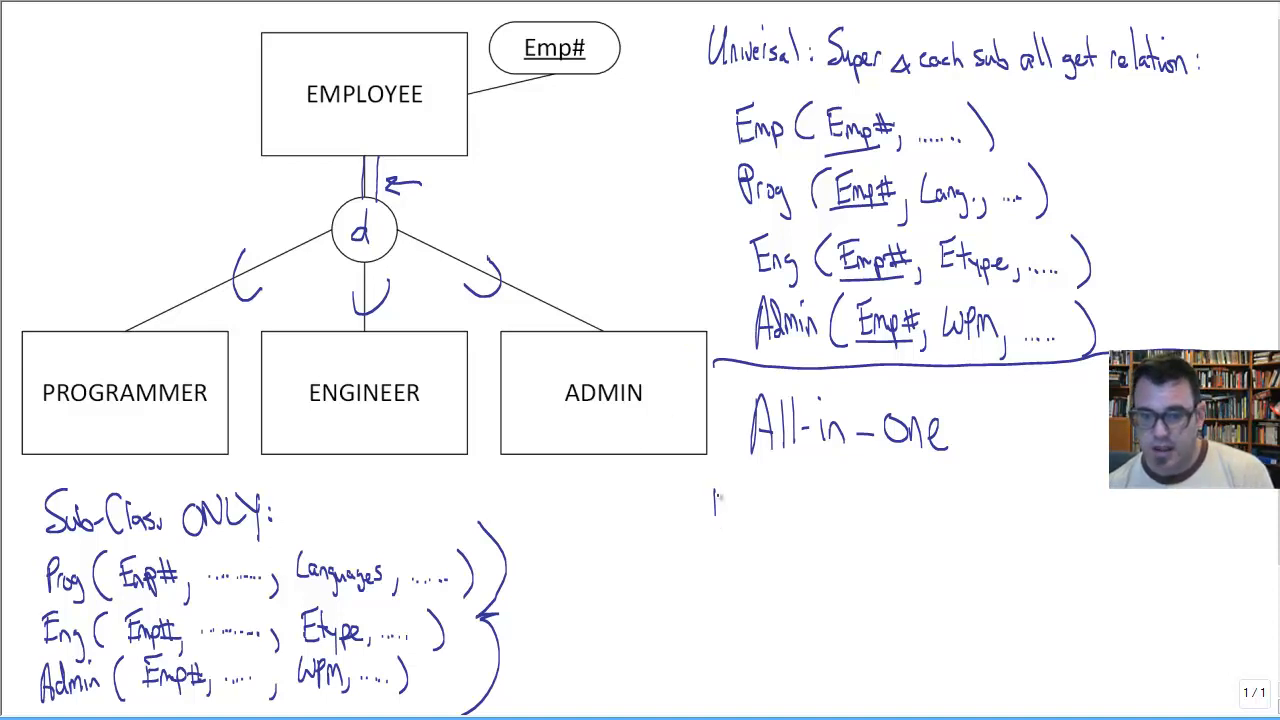
# Handwrite 'Emp(Emp#, ..., □, Lang, ..., Etype, ..., WPM, ...)' under All-in-One.
pyautogui.write('Emp')
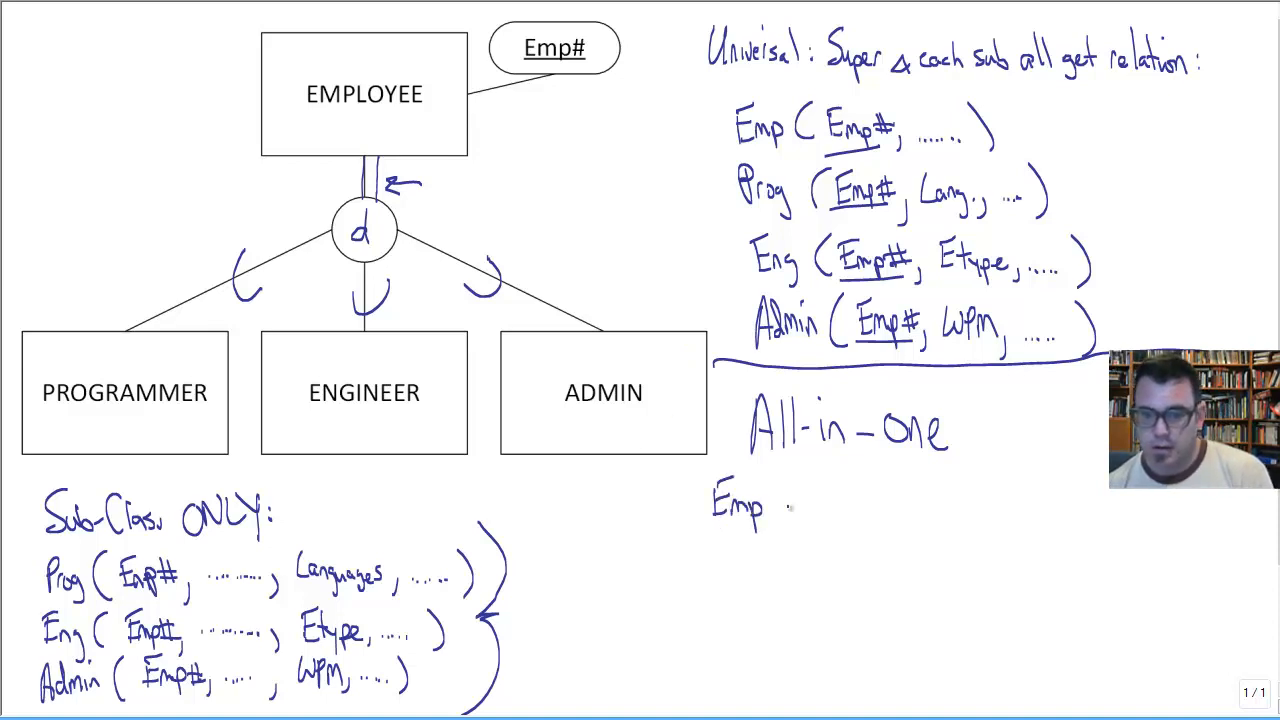
pyautogui.write('(')
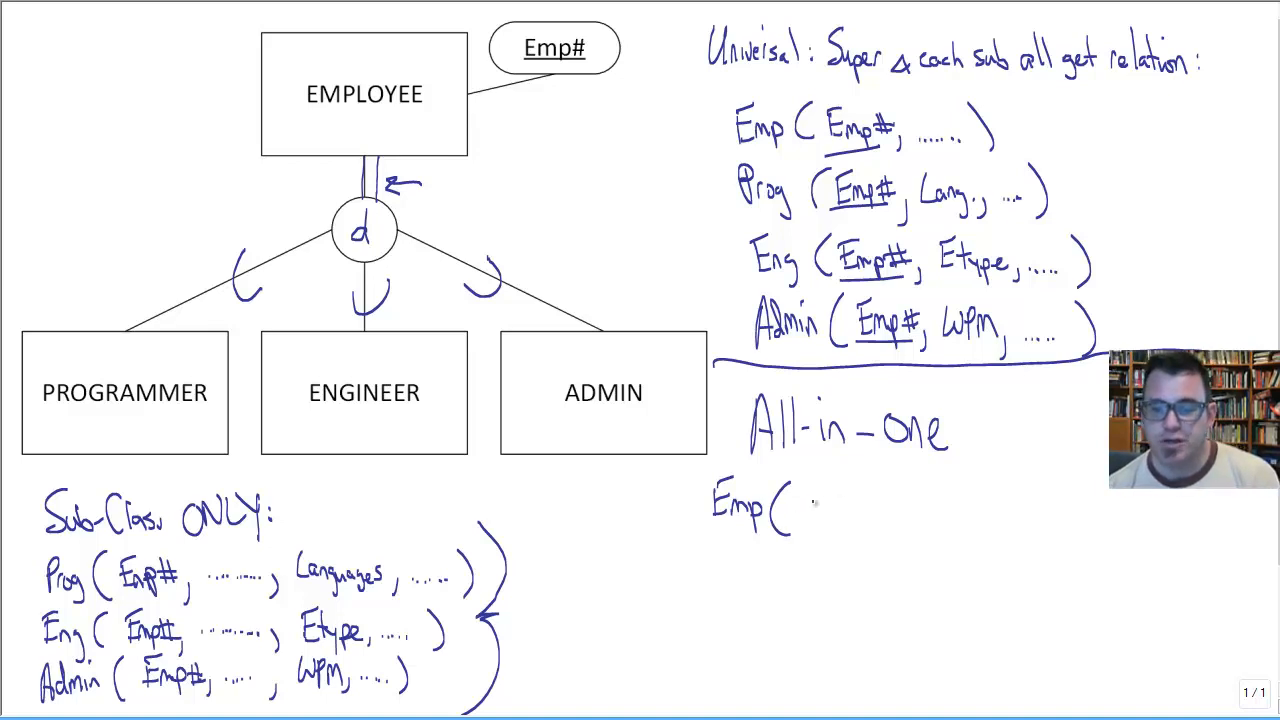
pyautogui.write('Emp')
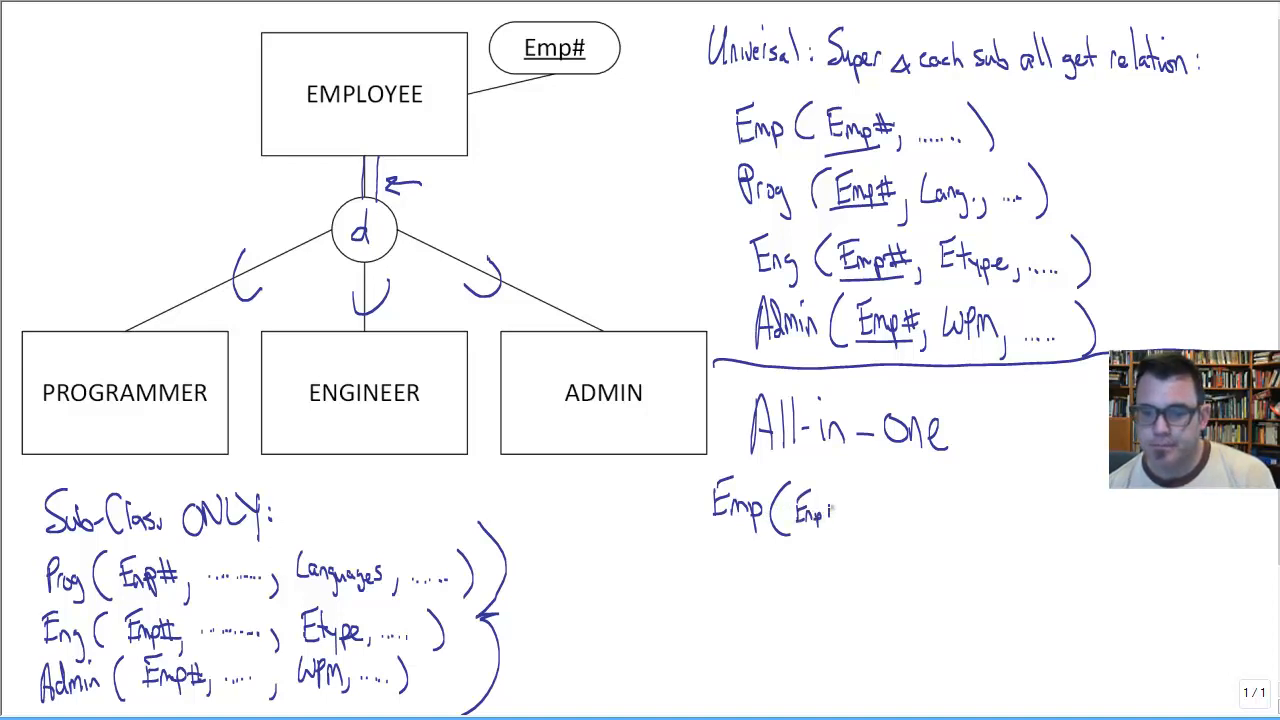
pyautogui.write('#, ...., □, .')
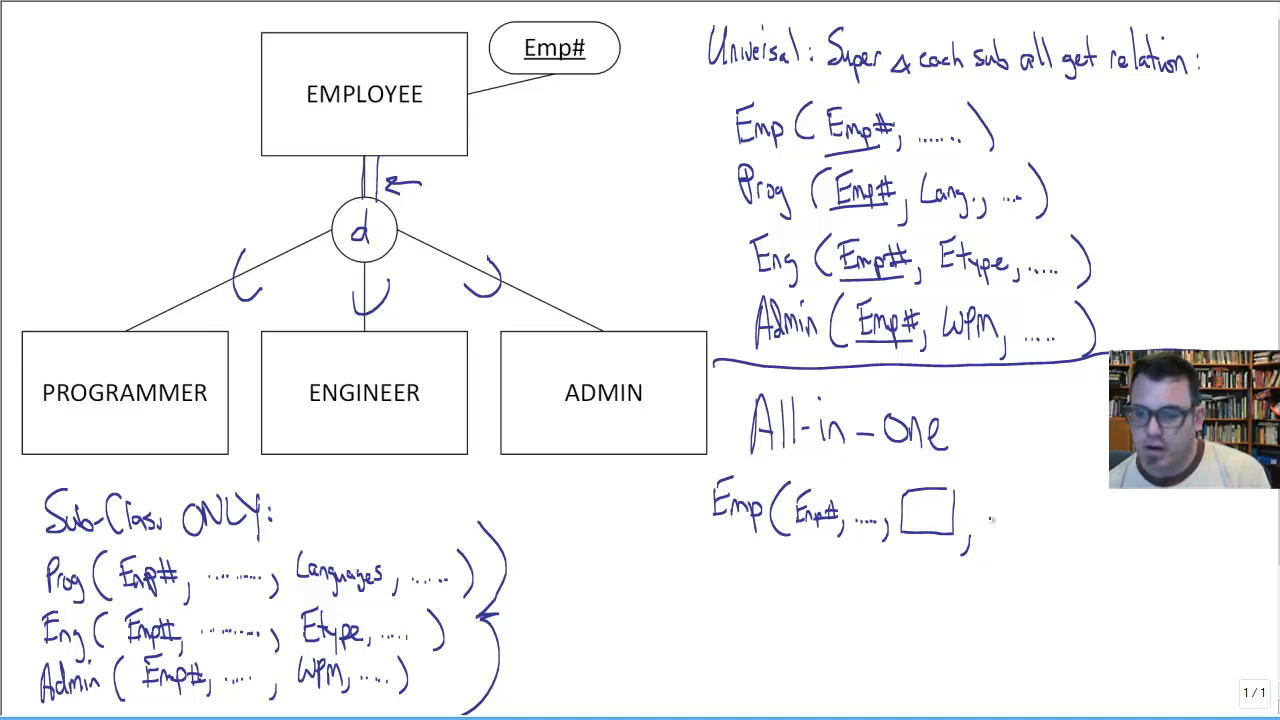
pyautogui.write('Lang, ...')
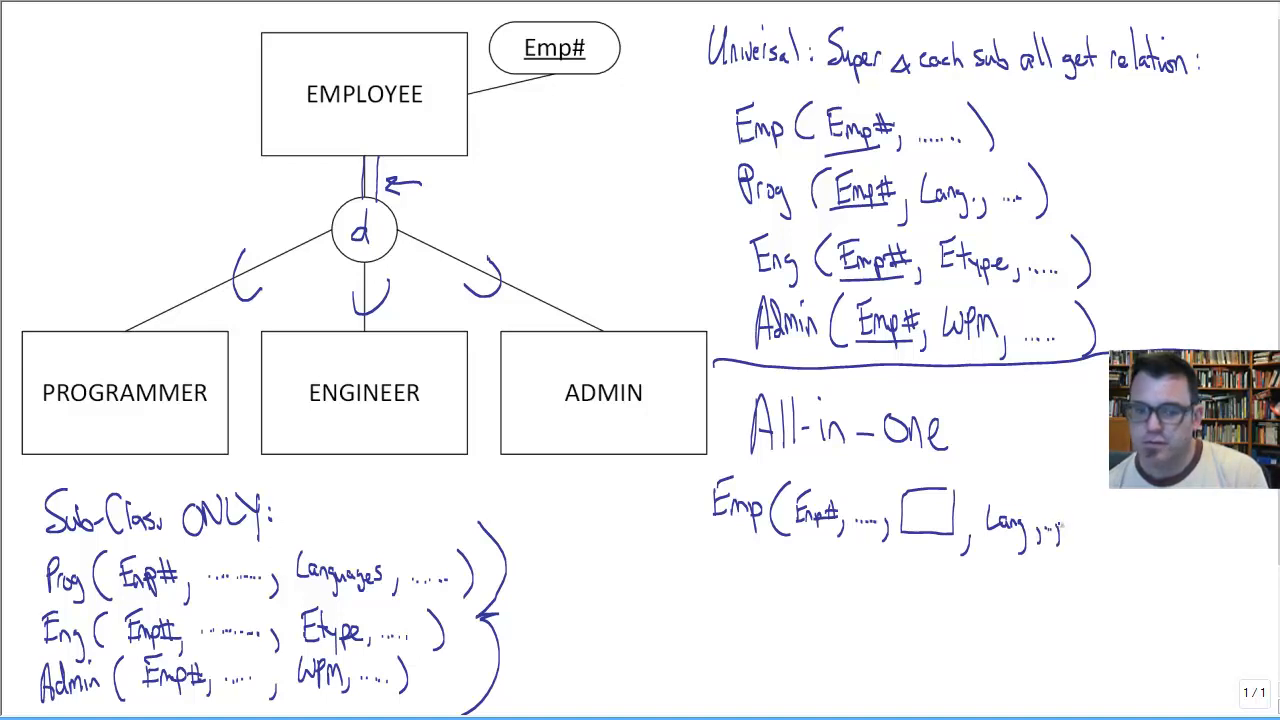
pyautogui.write('E')
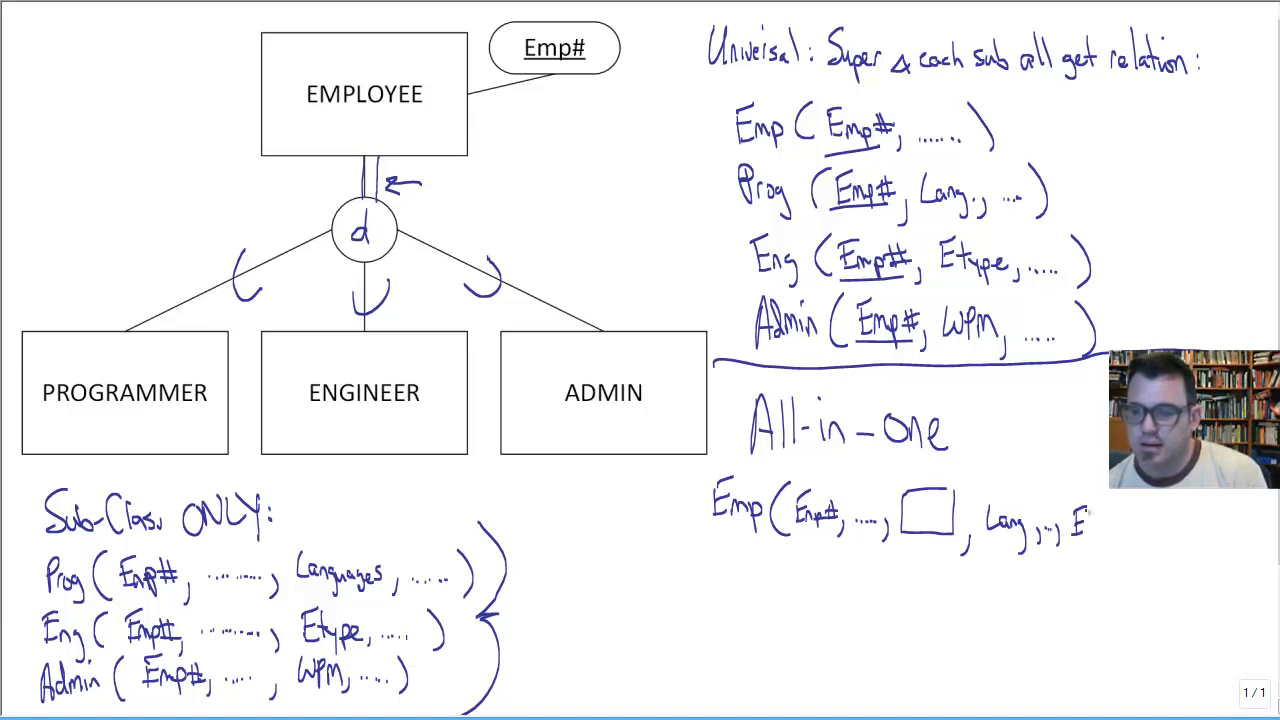
pyautogui.write('Etype, ...')
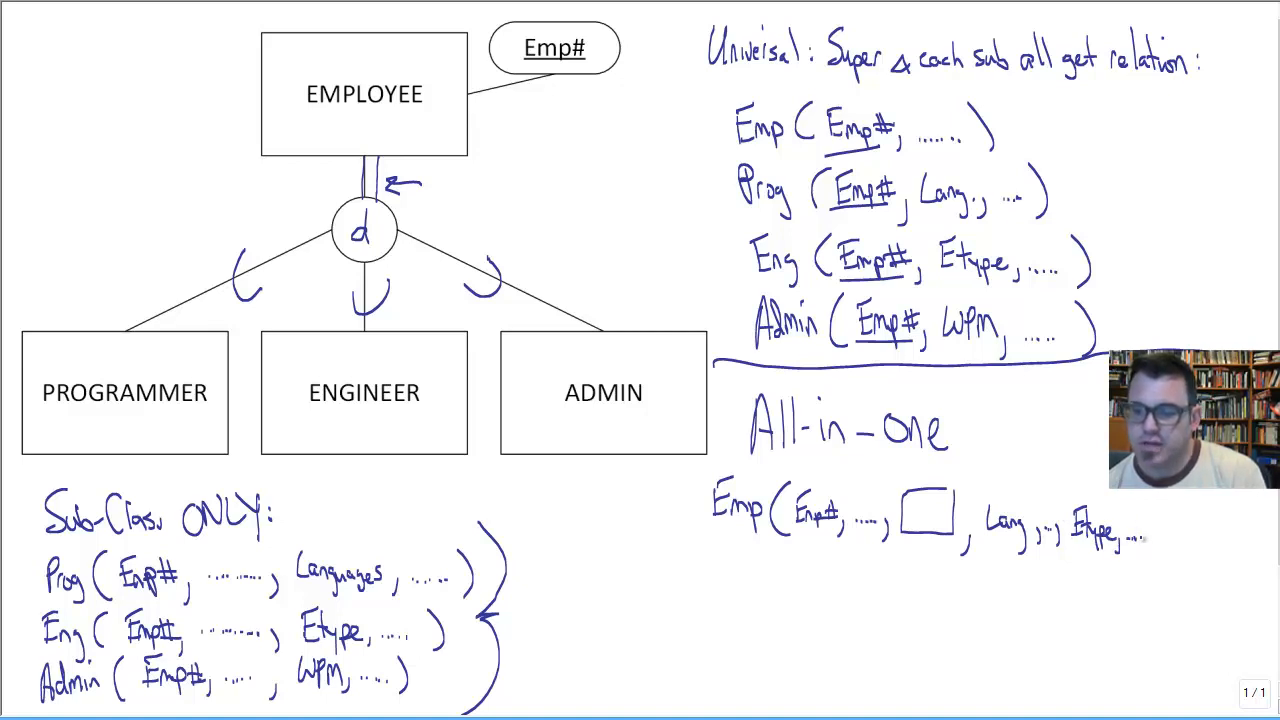
pyautogui.write('WP')
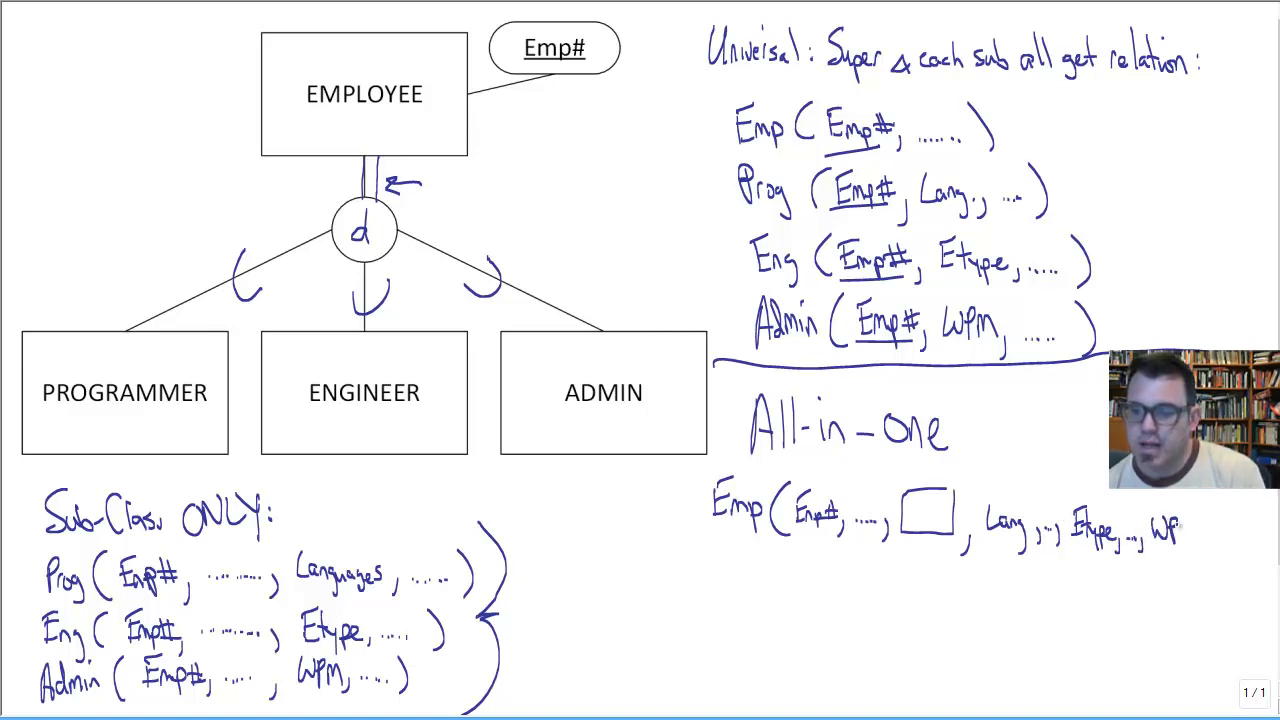
pyautogui.write('WPM, ...')
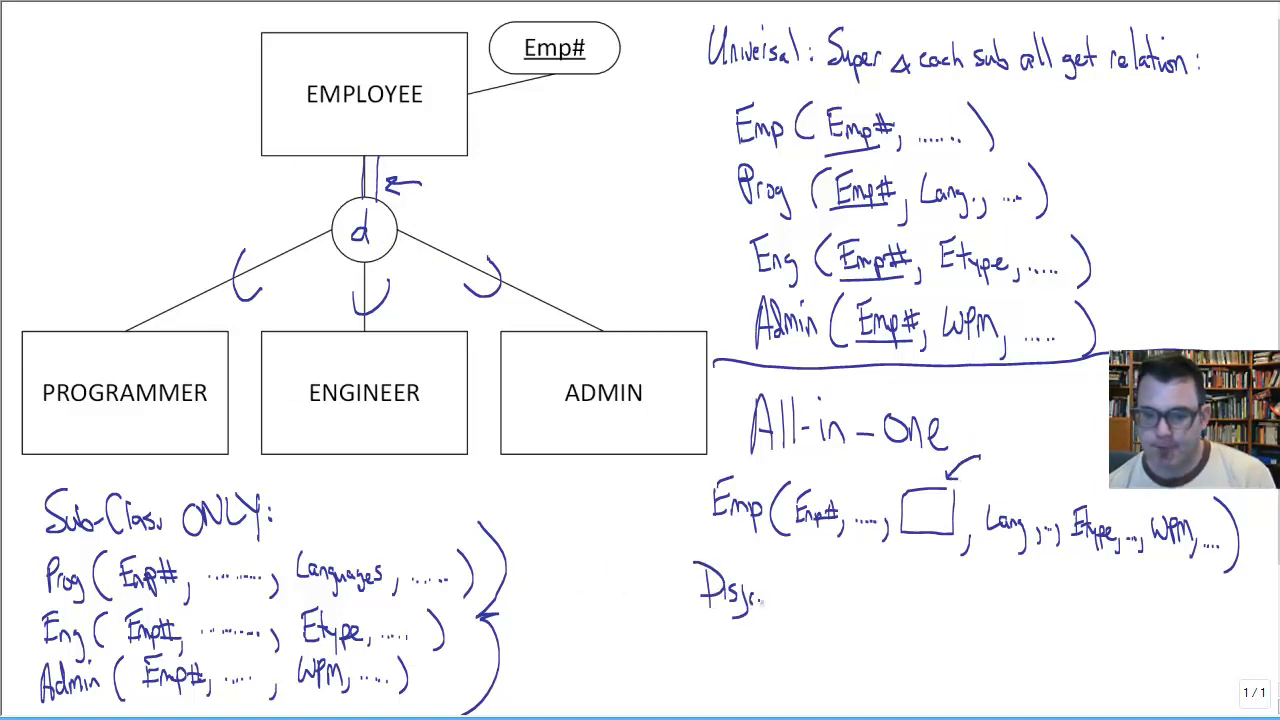
# Write 'Disjoint: Emptype {P, E, A}' below the relation and mark P in the box.
pyautogui.write('Disjoint')
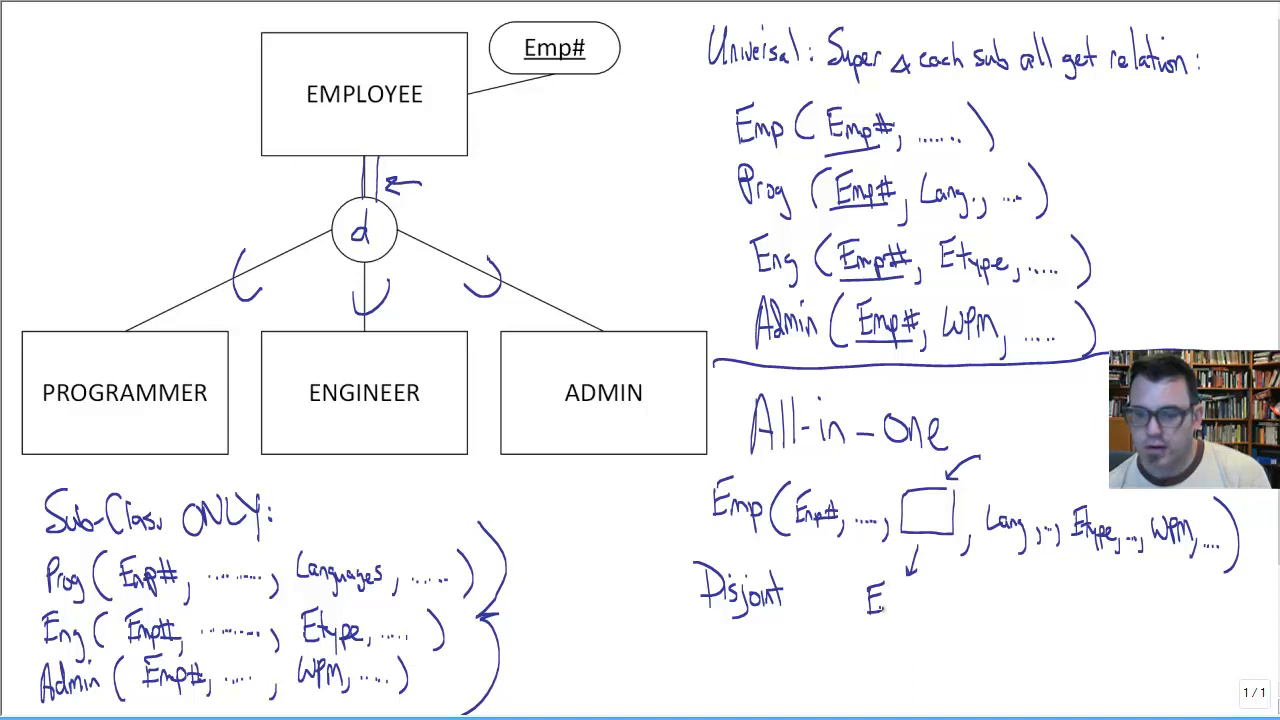
pyautogui.write('Emp.')
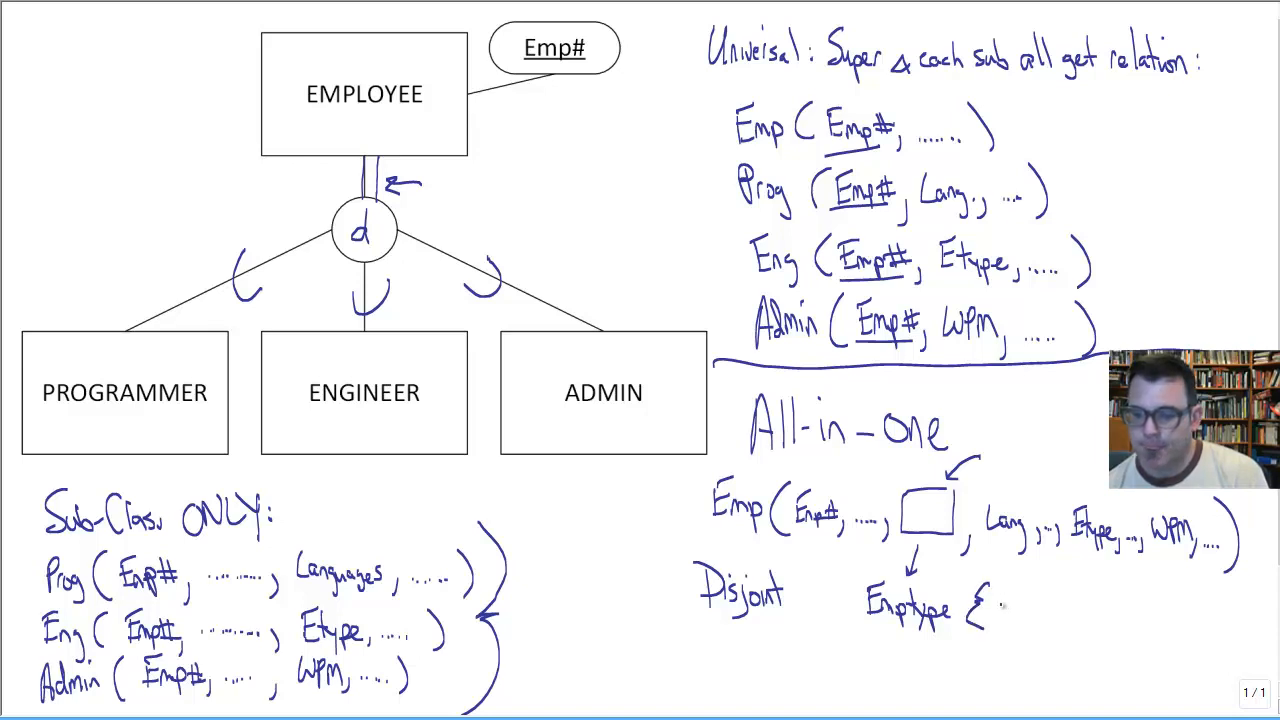
pyautogui.write('P, E')
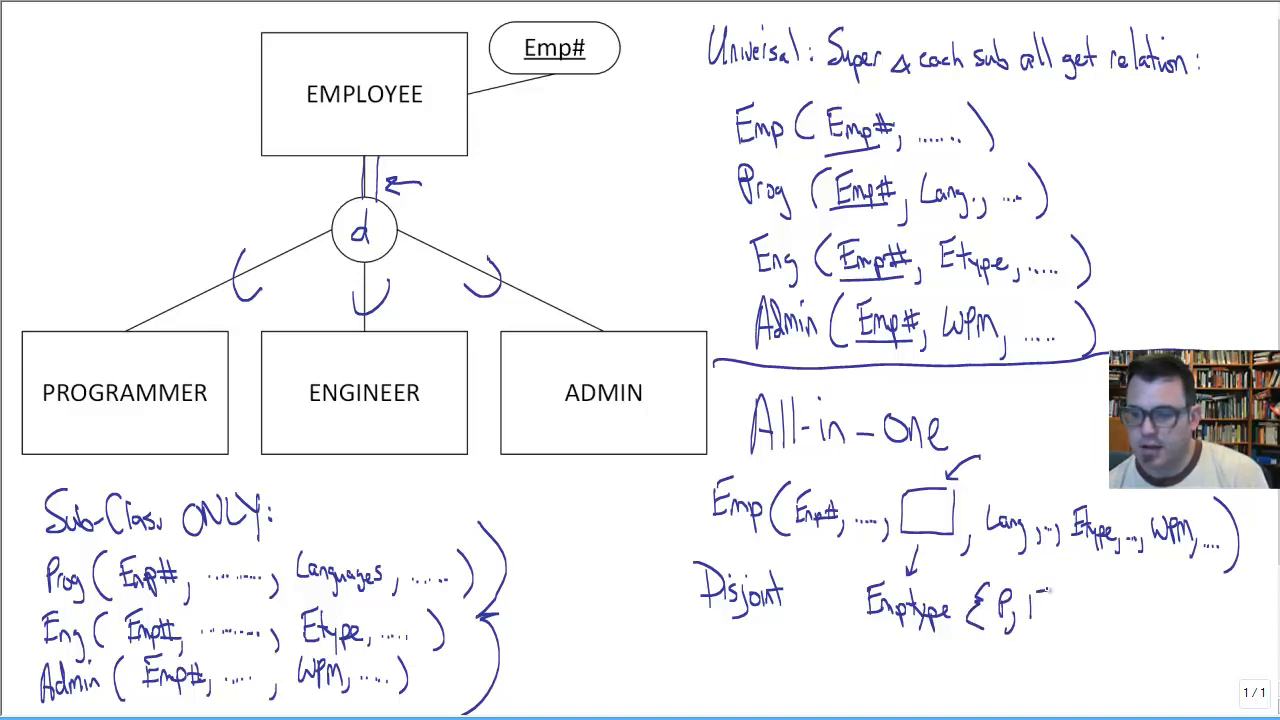
pyautogui.write('E, A')
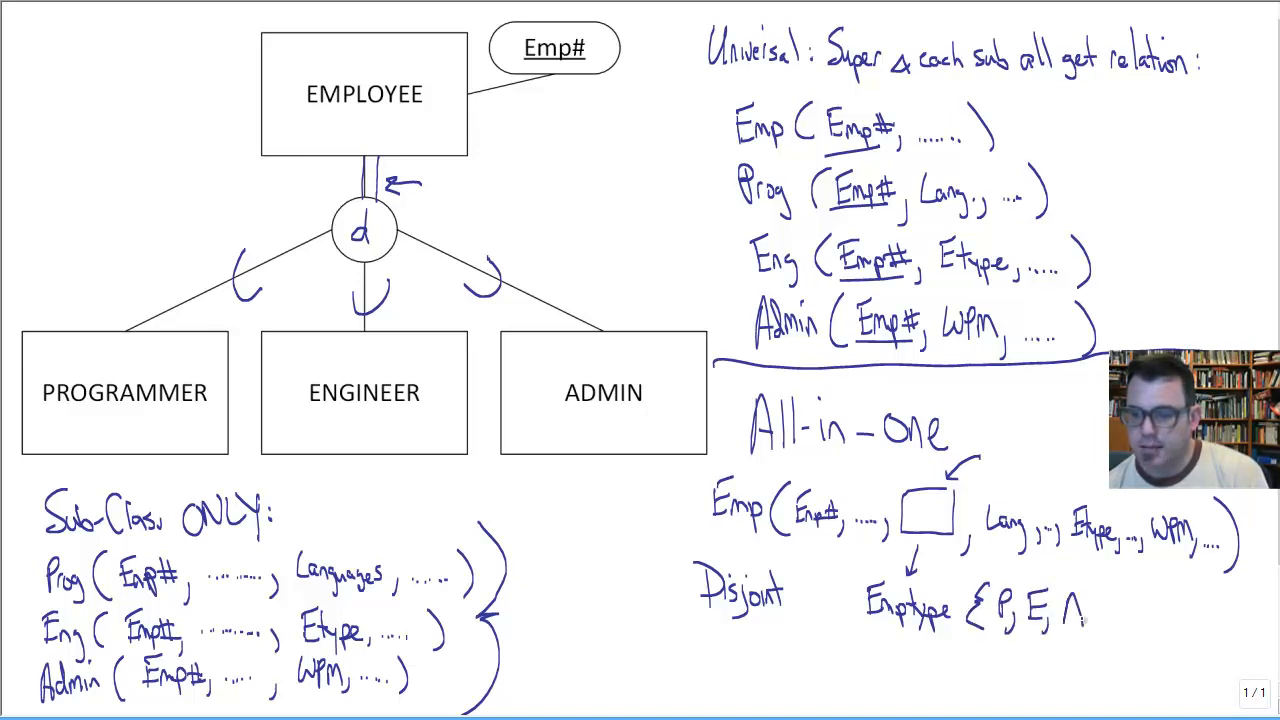
pyautogui.write('A}')
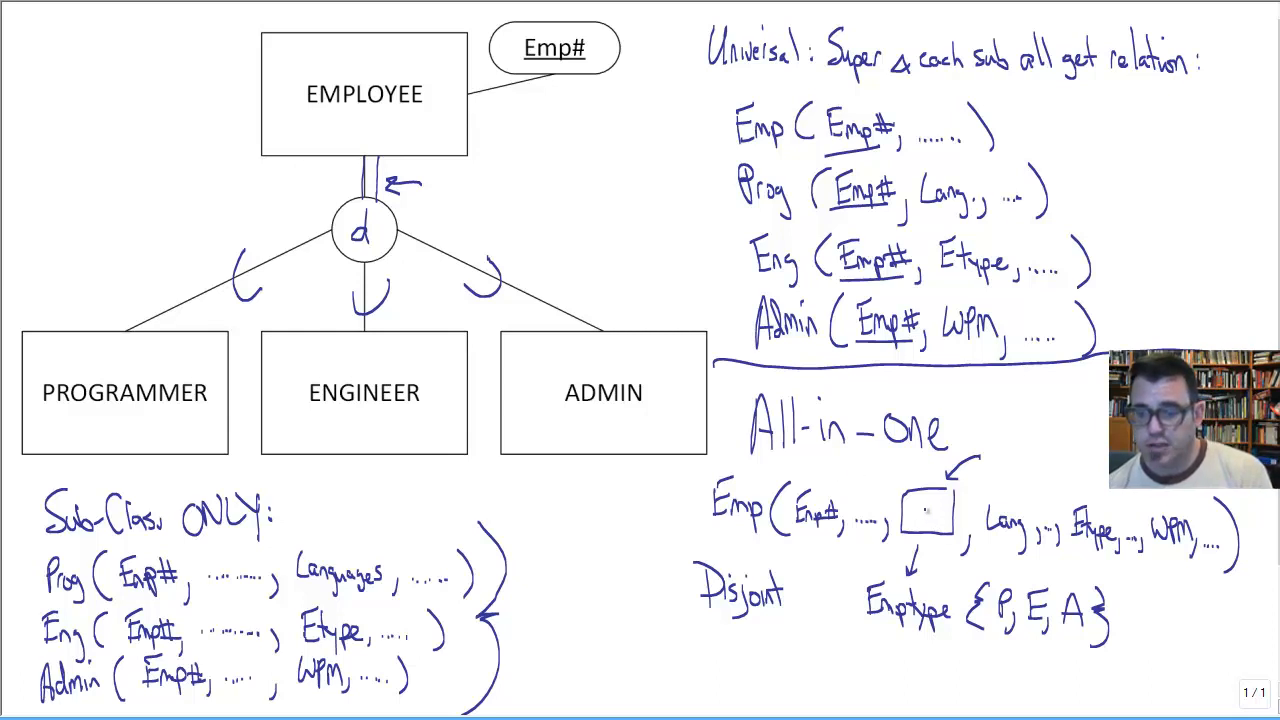
pyautogui.write('P')
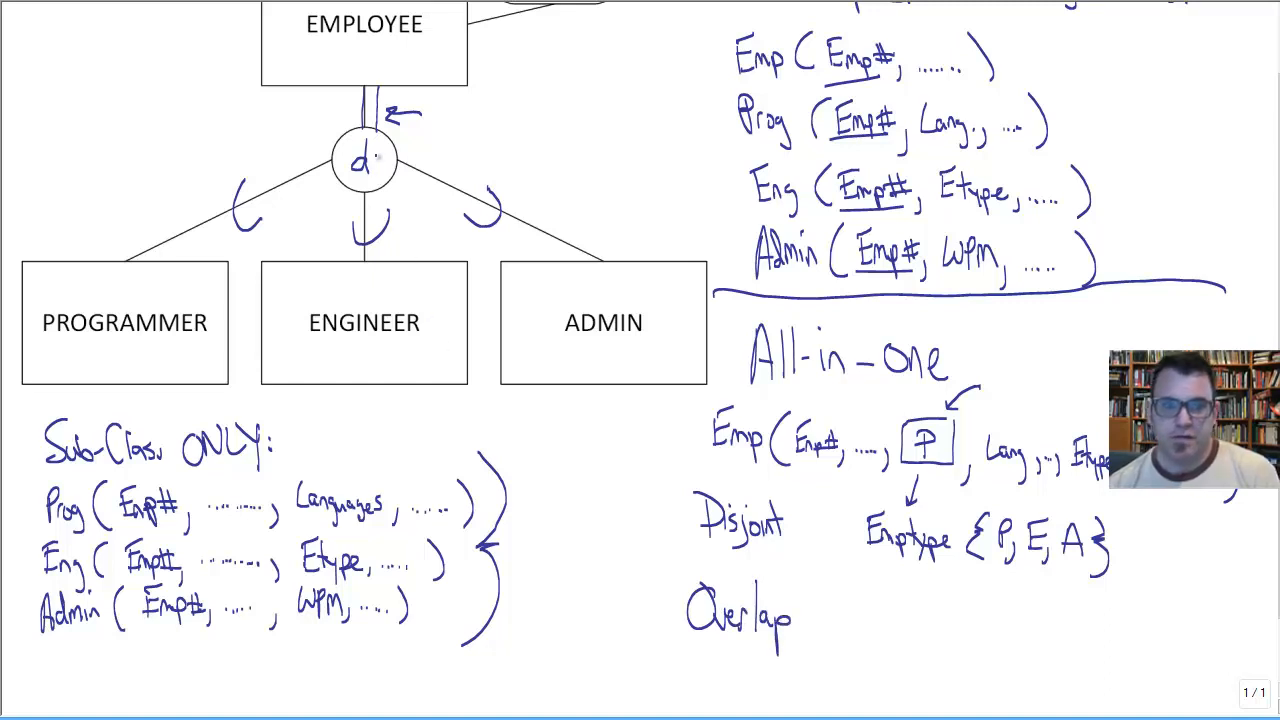
# Cross out the d symbol and note Overlap as 'Binary Attrib per type'.
pyautogui.moveTo(340, 140); pyautogui.dragTo(390, 180)
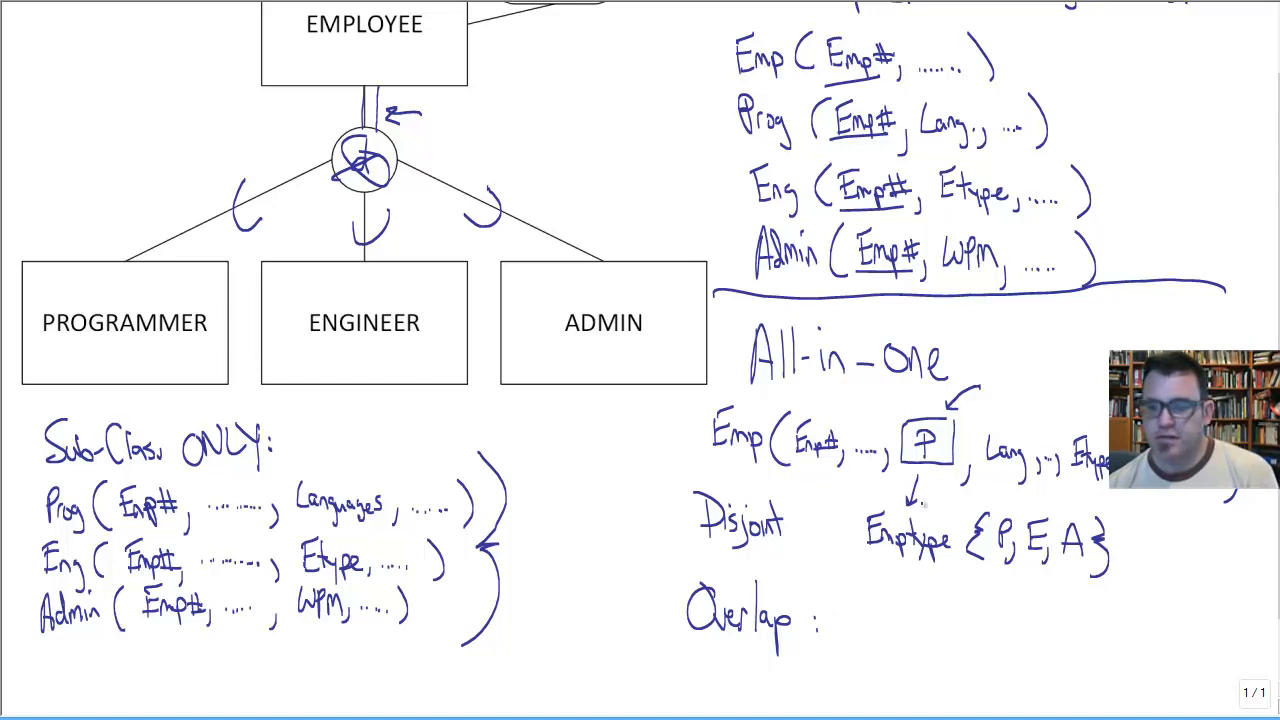
pyautogui.write('P')
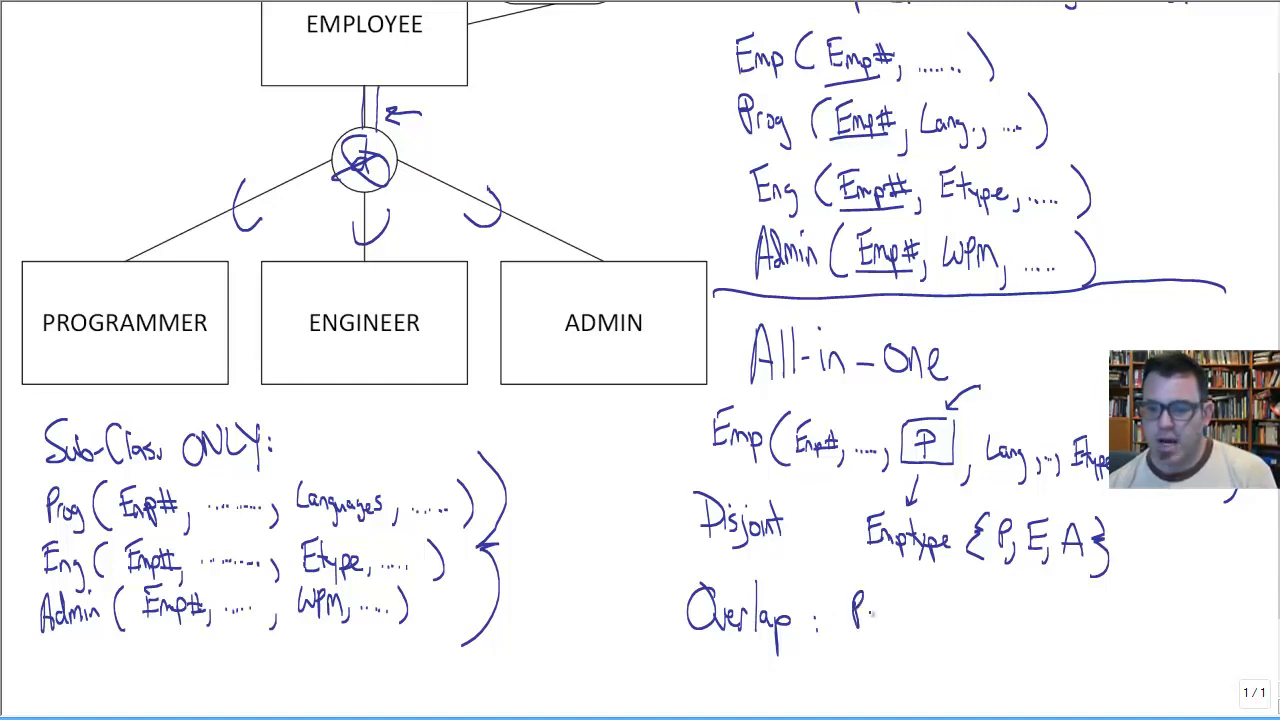
pyautogui.write('Binary')
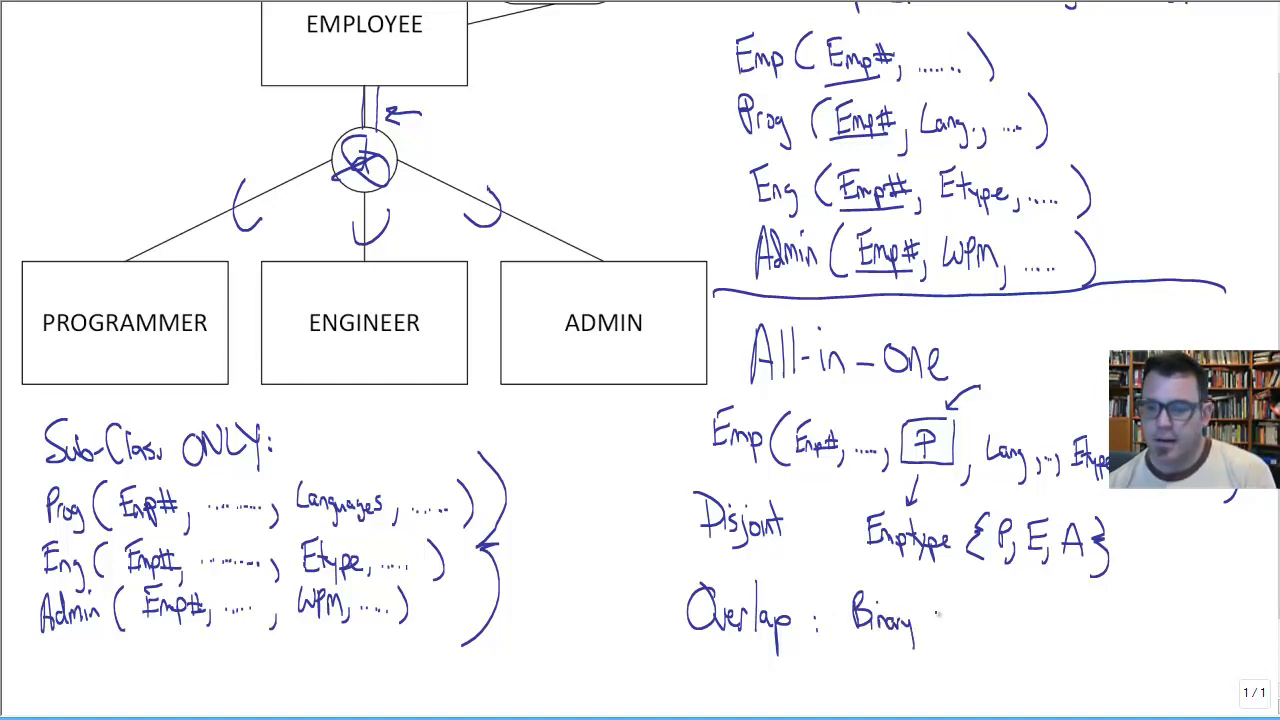
pyautogui.write('Attrib')
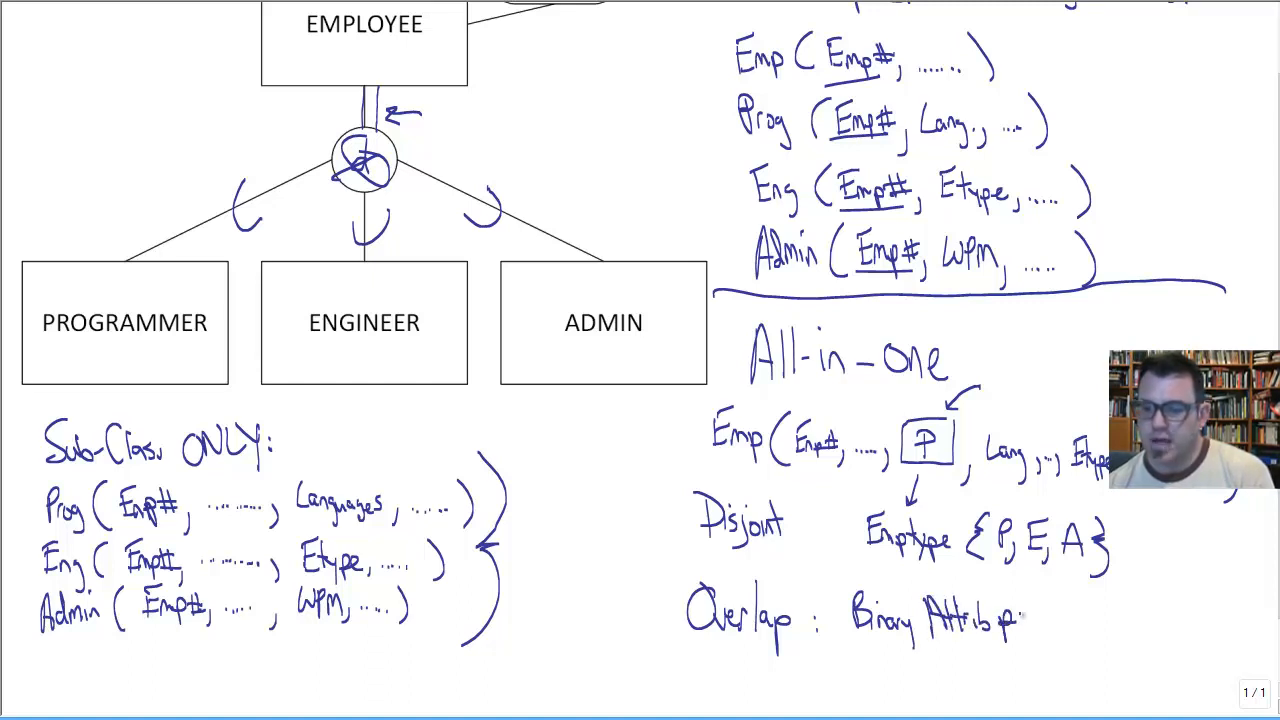
pyautogui.write('per type')
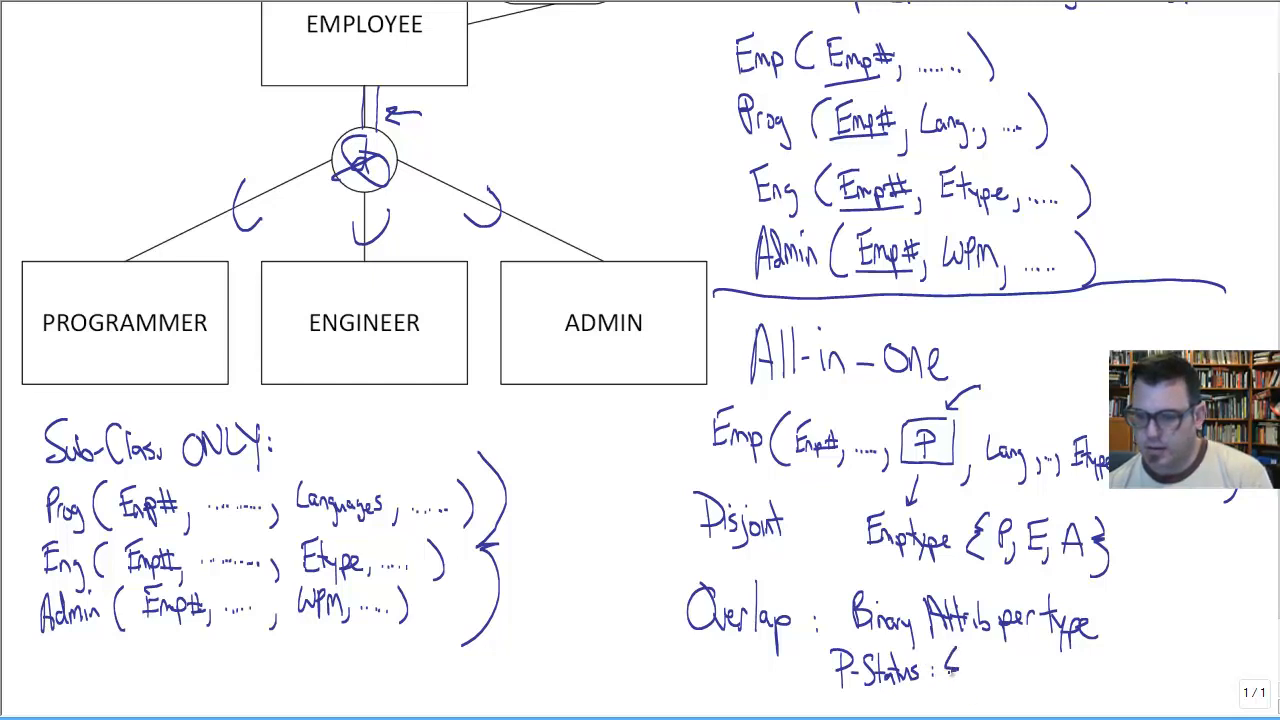
# Add P-Status {1,0}, E-Status 1,0, A-Status 1,0 and brace them with Disjoint.
pyautogui.write('{1,0} E-Status 1,0')
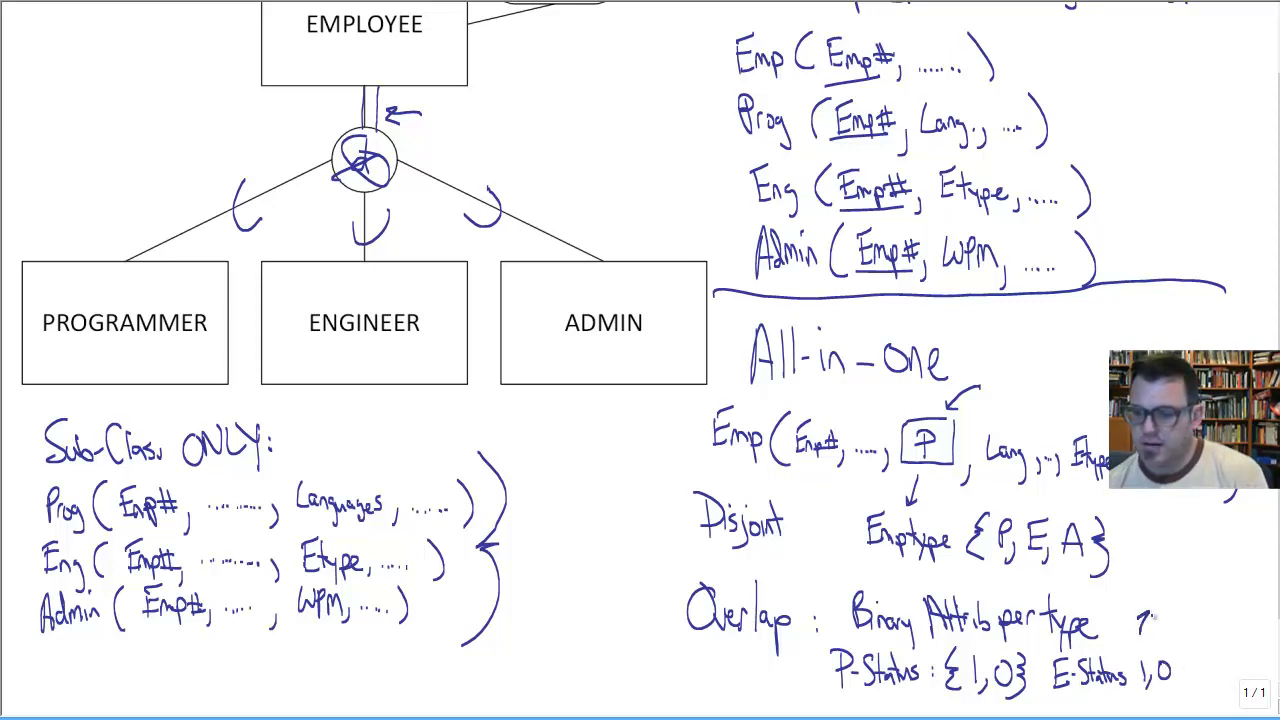
pyautogui.write('A-Status 1,0')
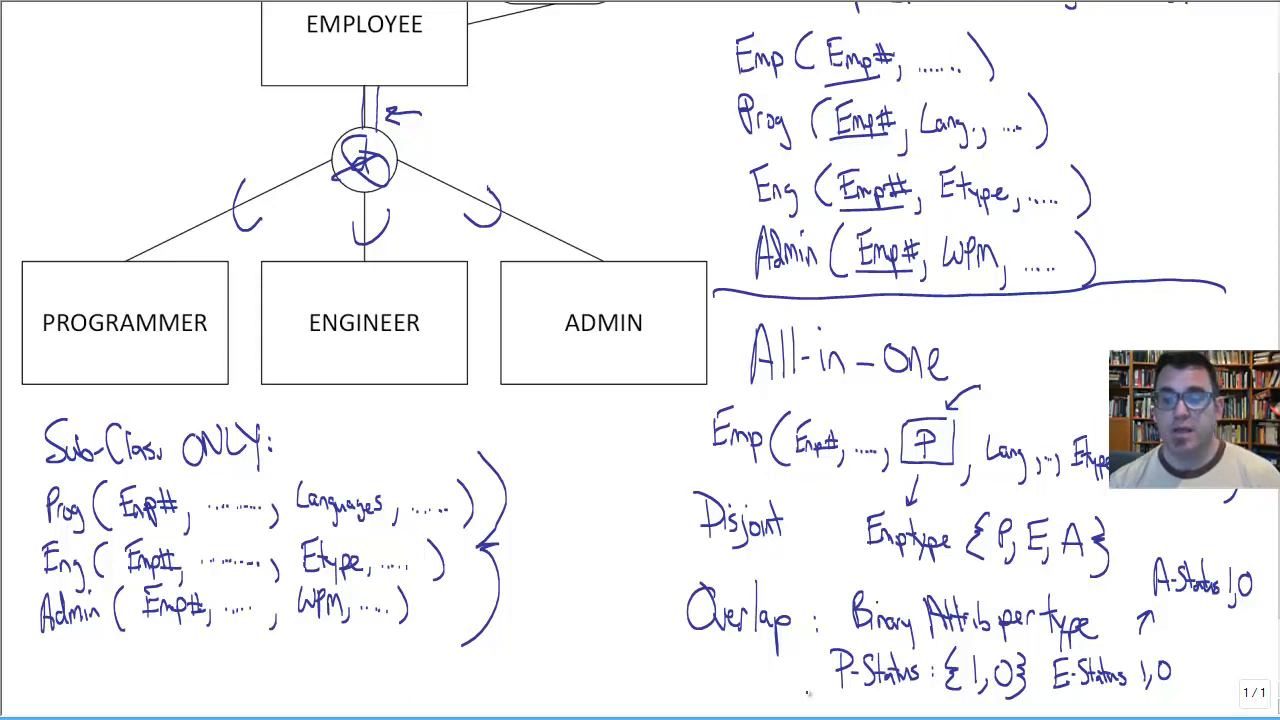
pyautogui.moveTo(640, 500); pyautogui.dragTo(640, 640)
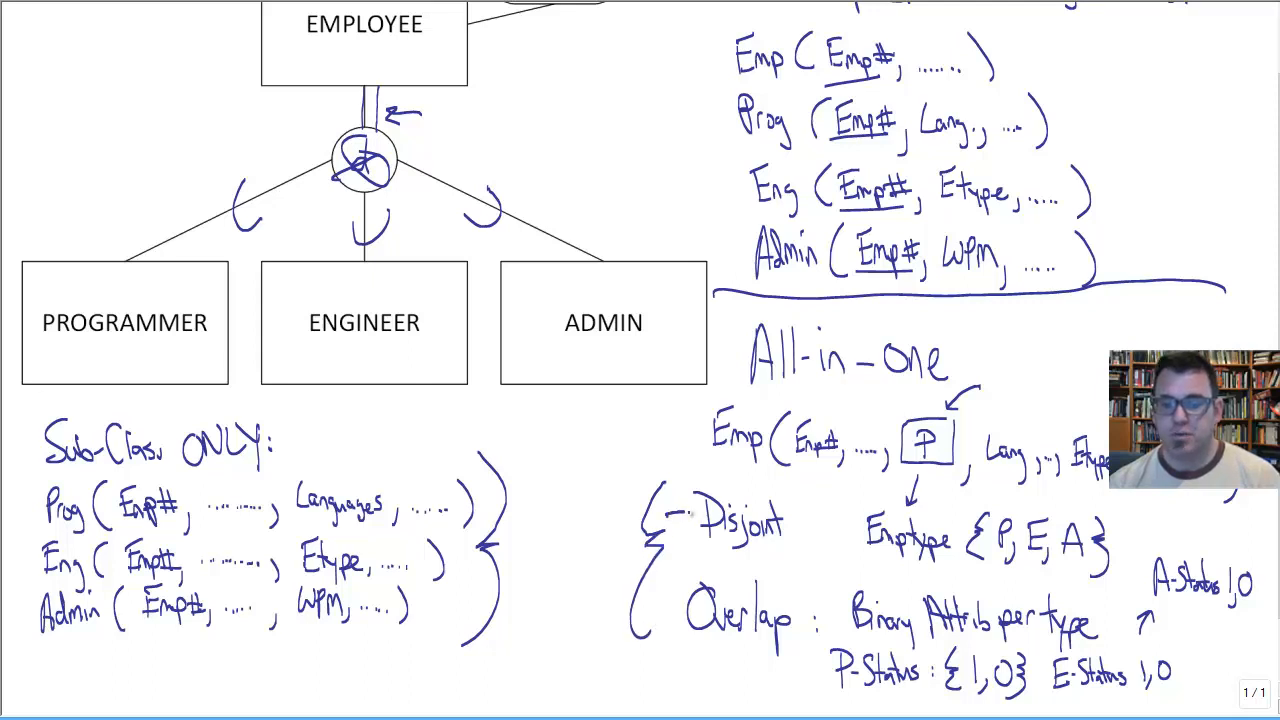